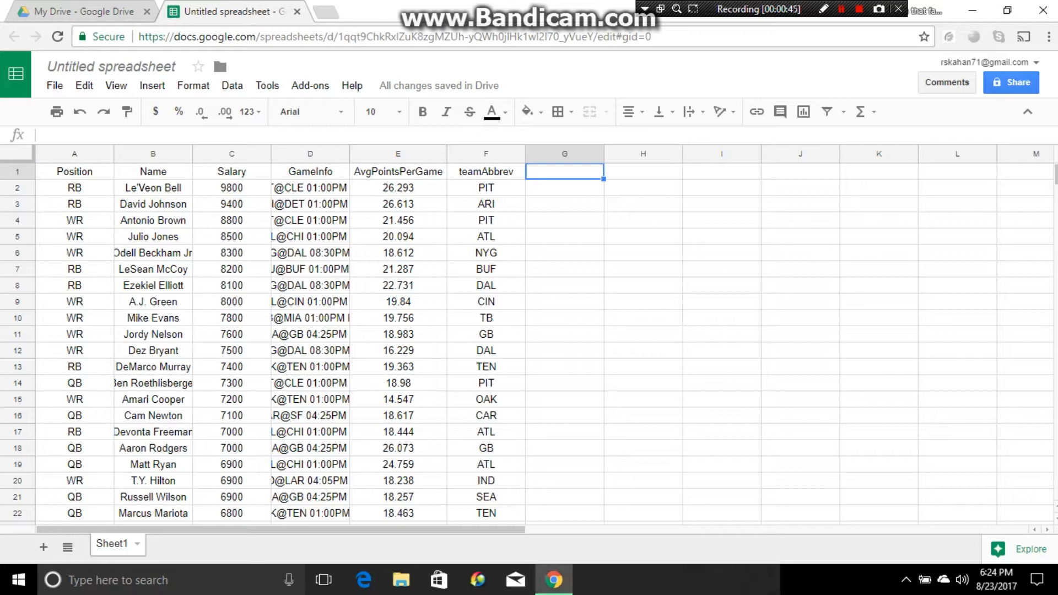
Head column G with the label Value.
text(Val)
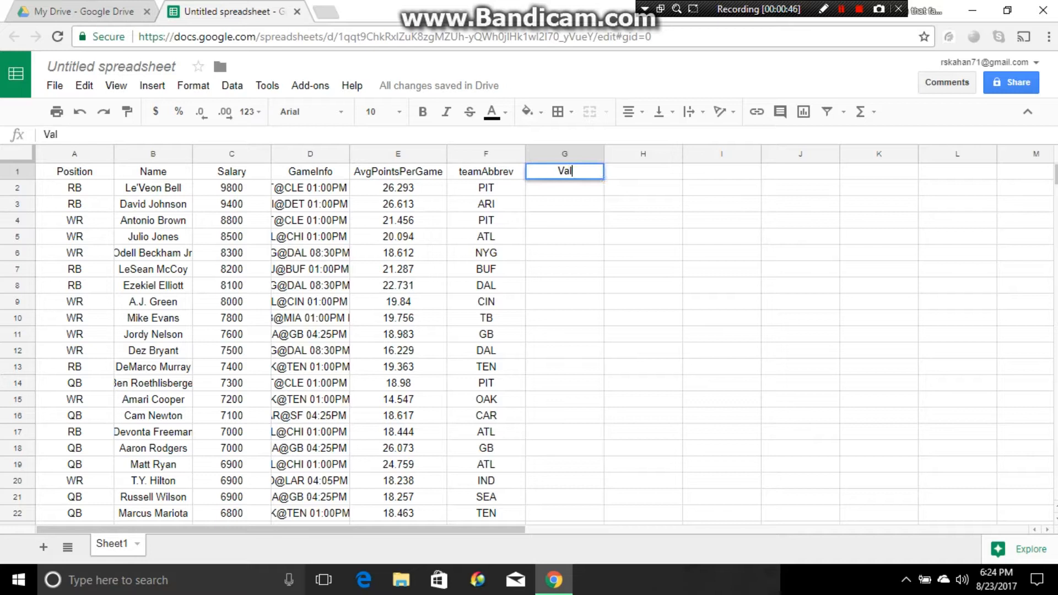
text(ue)
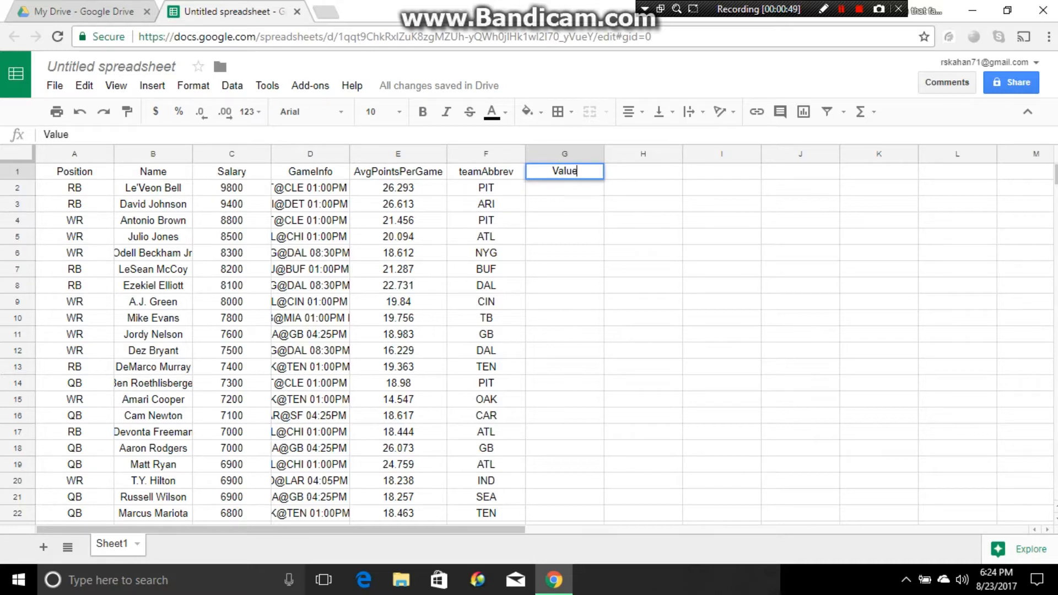
key(enter)
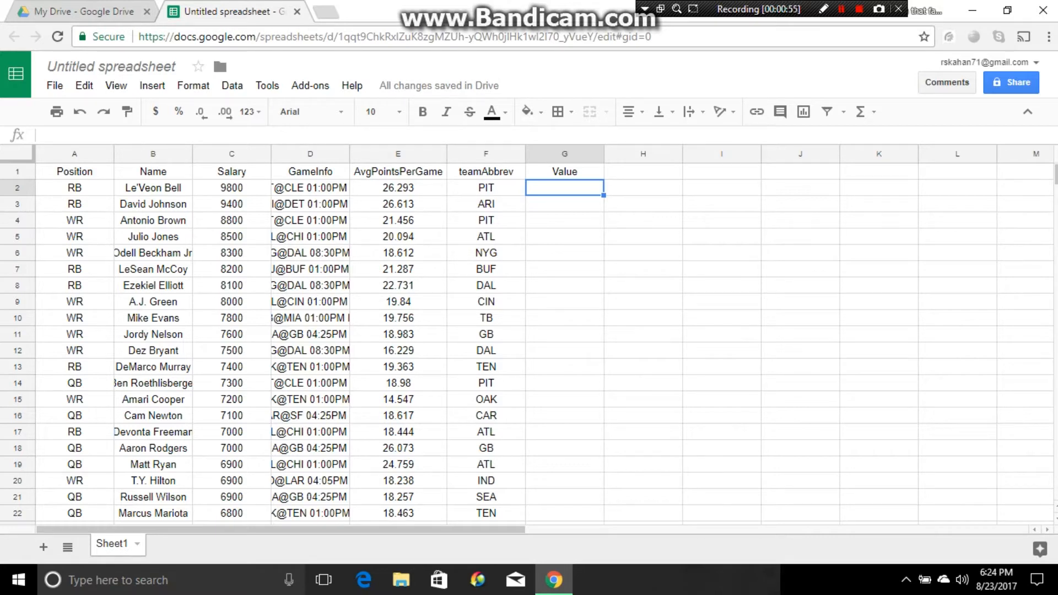
Compute Value in G2 as =E2/(C2/1000) and fill it down the player list.
text(=)
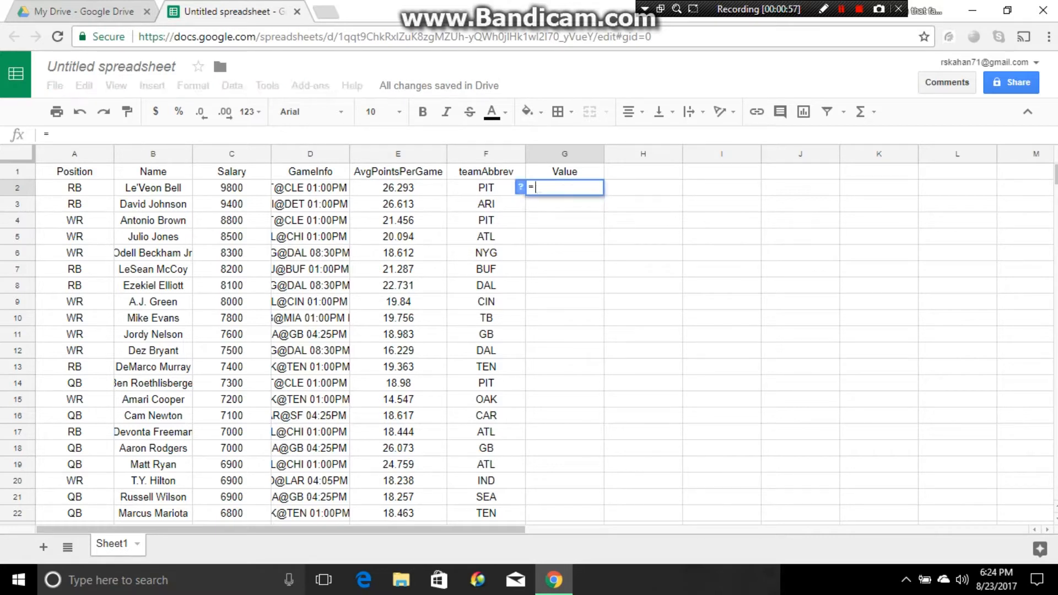
click(397, 187)
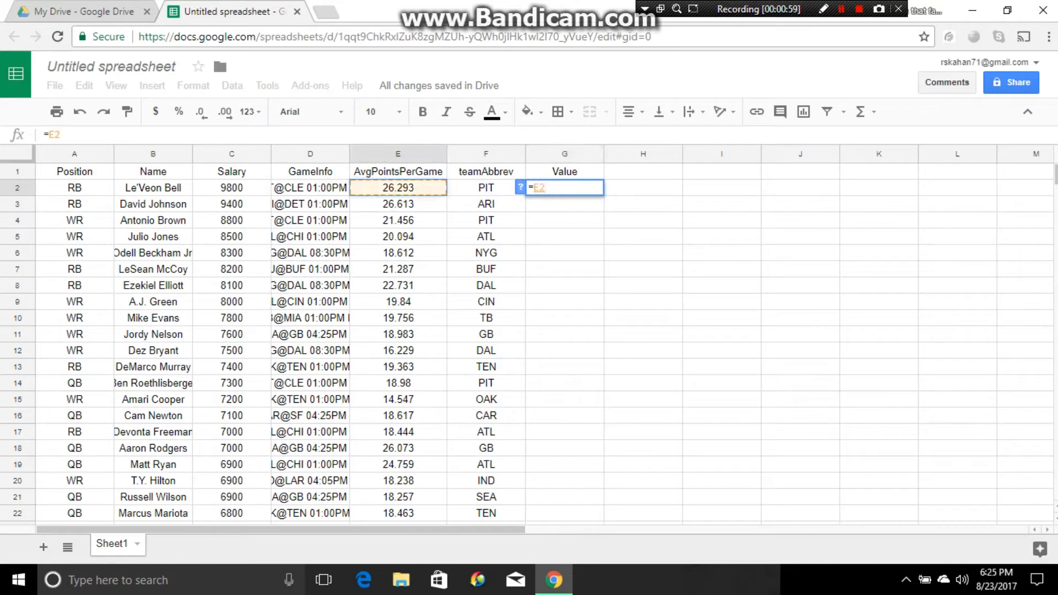
text(/()
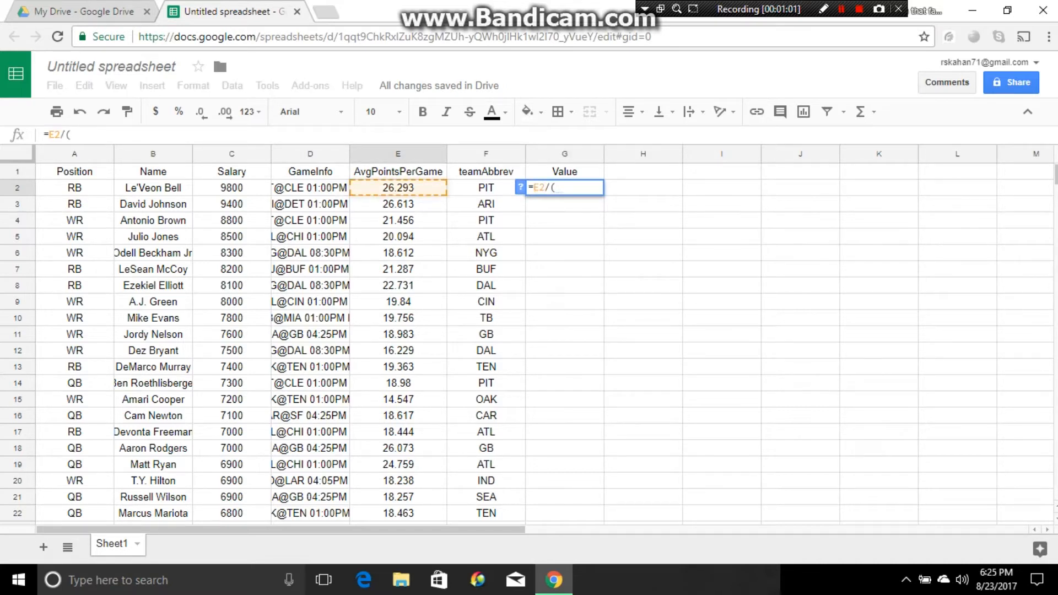
click(231, 187)
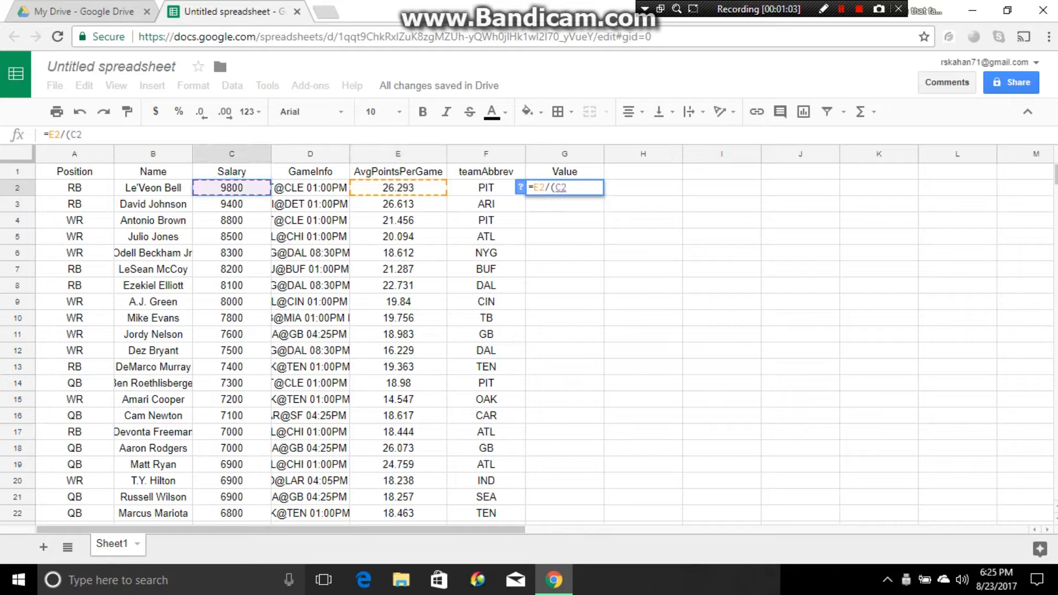
text(100)
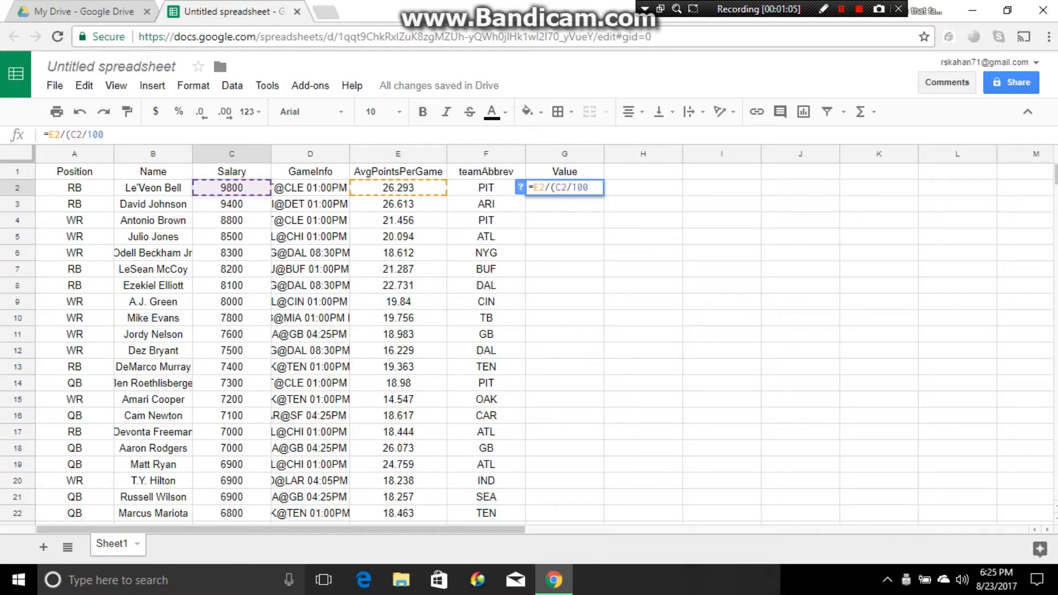
text(0)
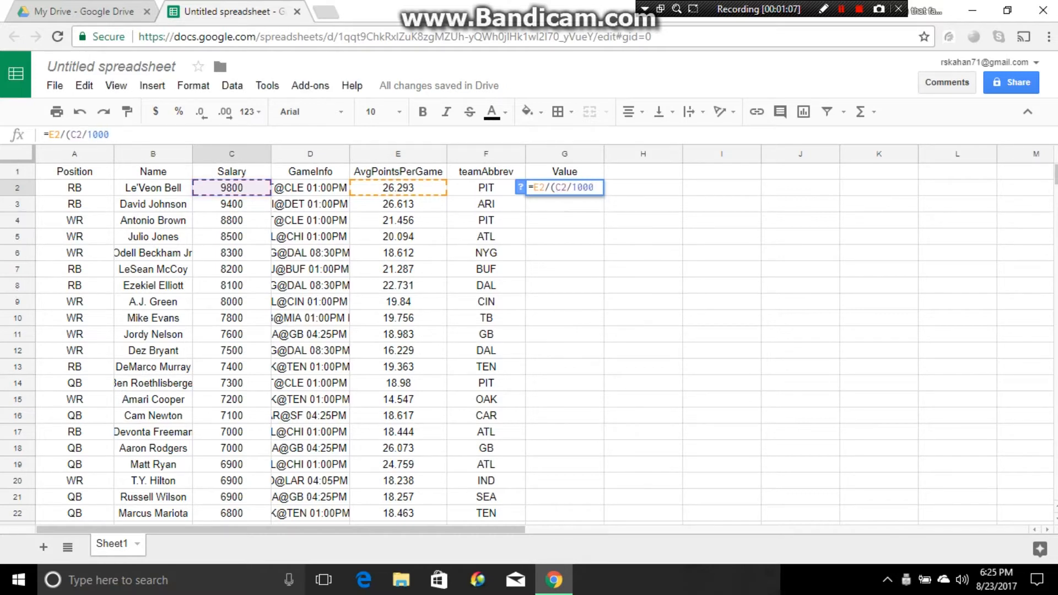
key(Return)
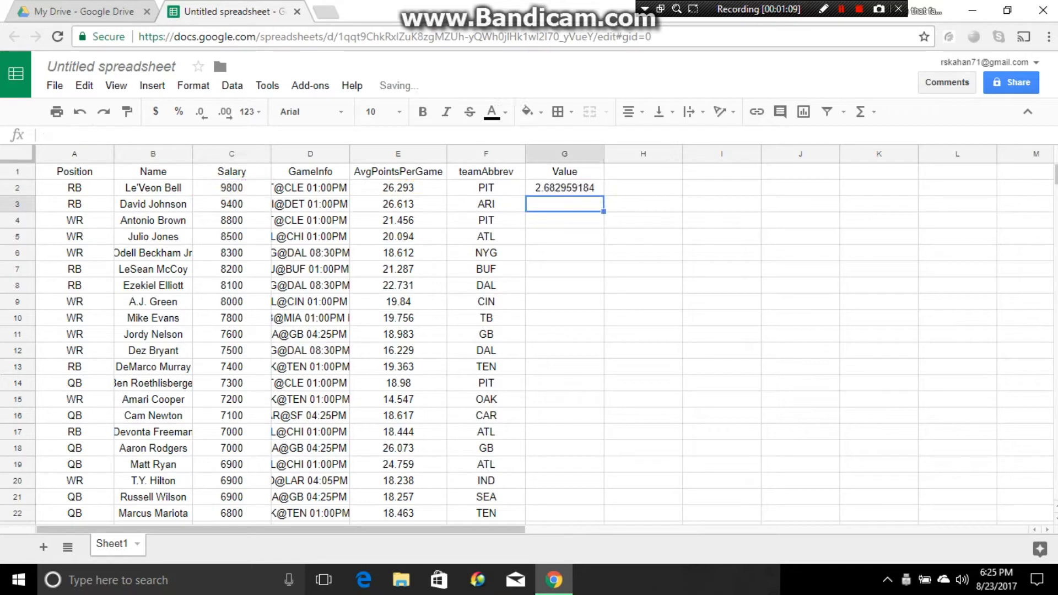
click(564, 188)
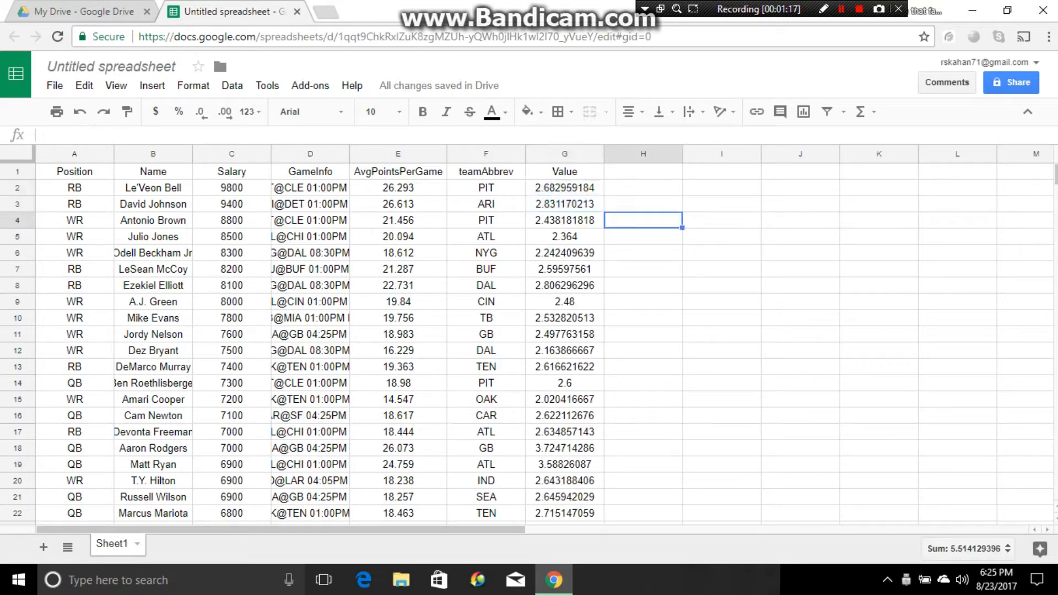
Filter on the Value column and sort players by Value highest to lowest (Z → A).
click(564, 153)
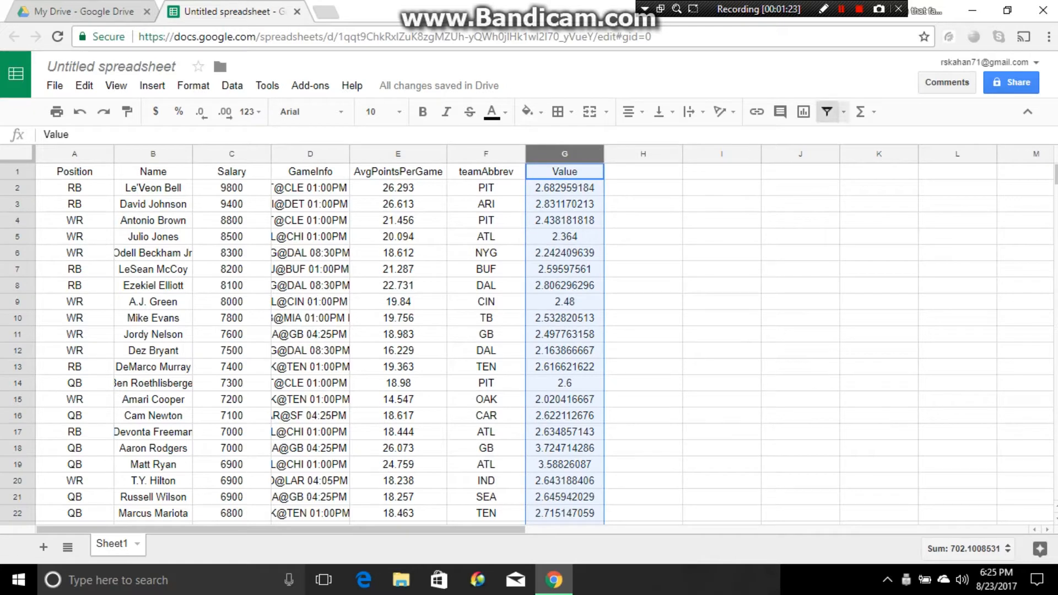
click(825, 111)
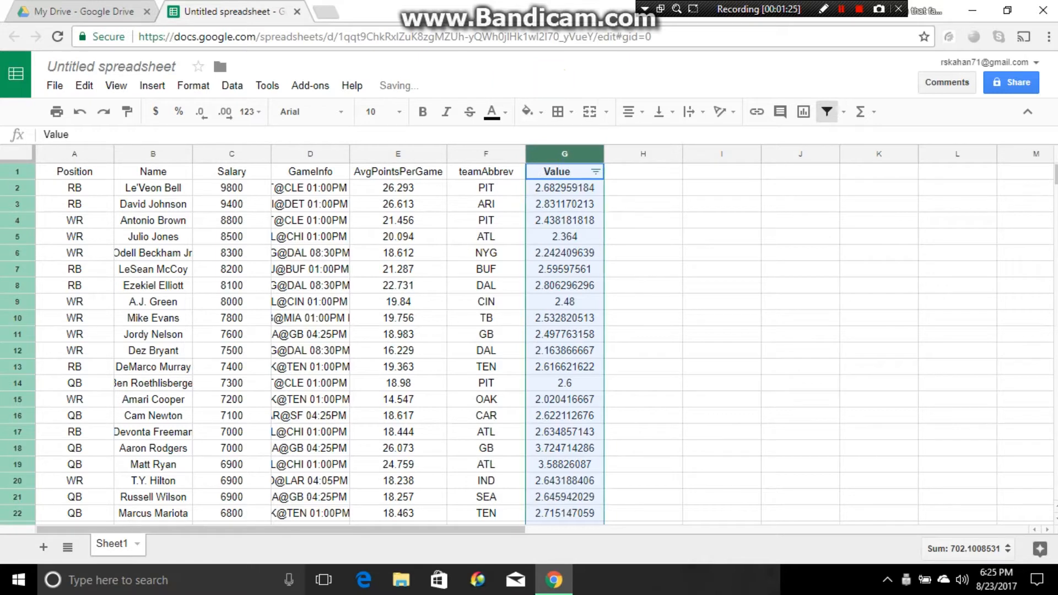
click(593, 171)
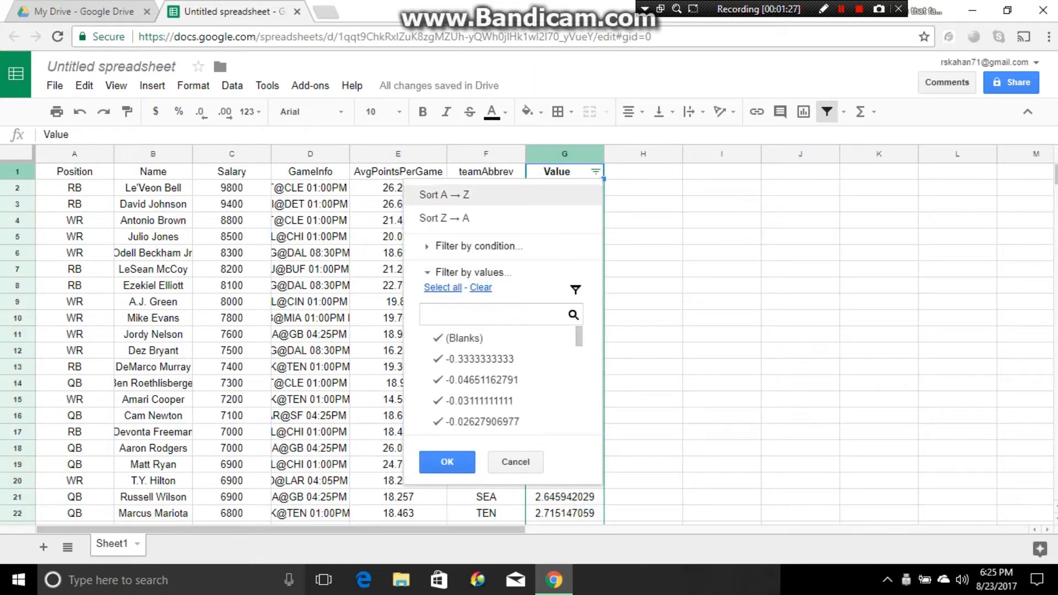
click(446, 462)
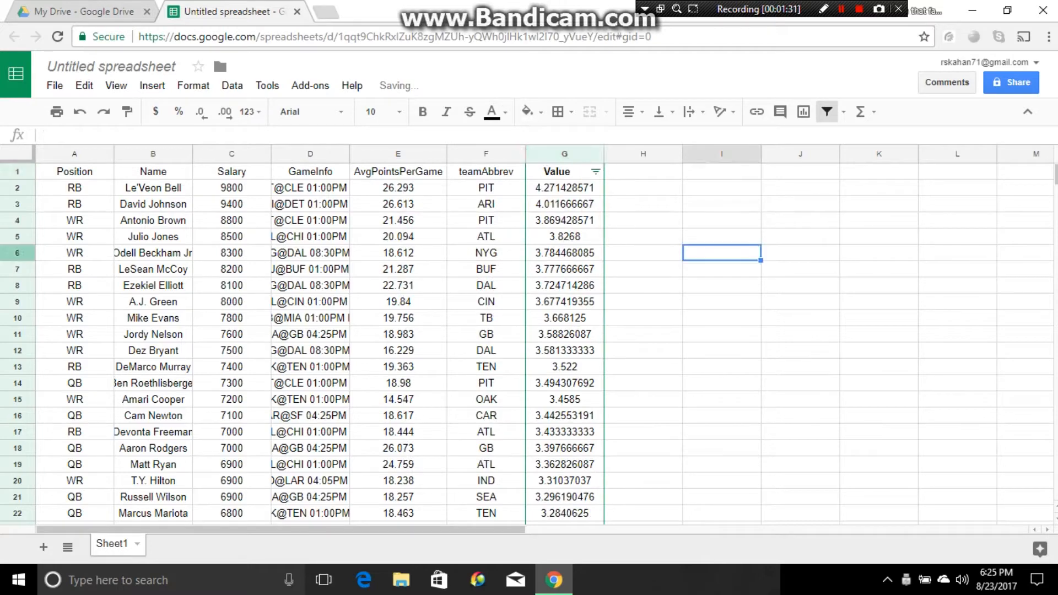
scroll(down, 3)
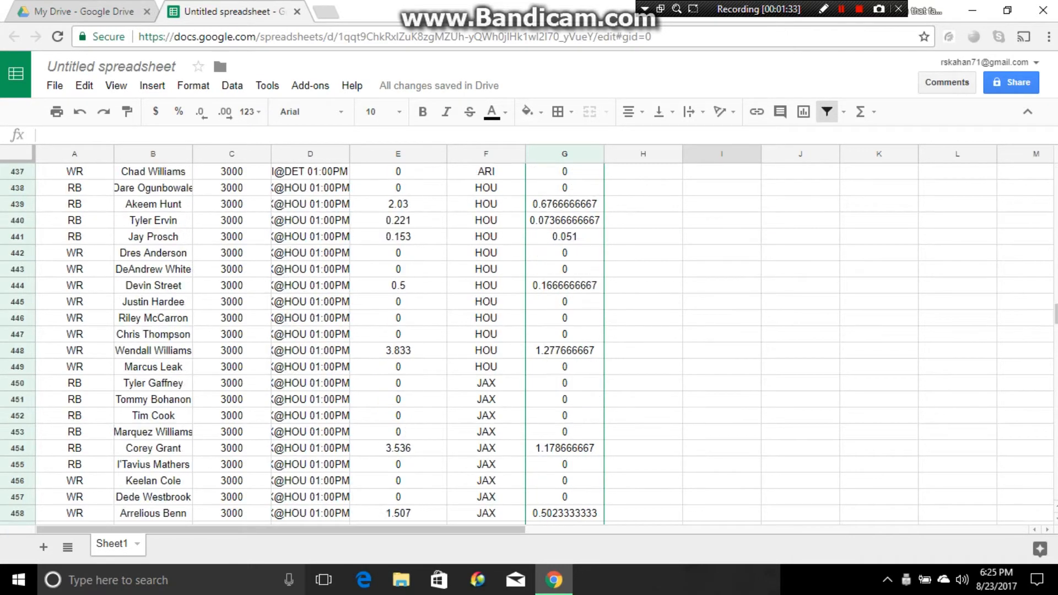
scroll(up, 3)
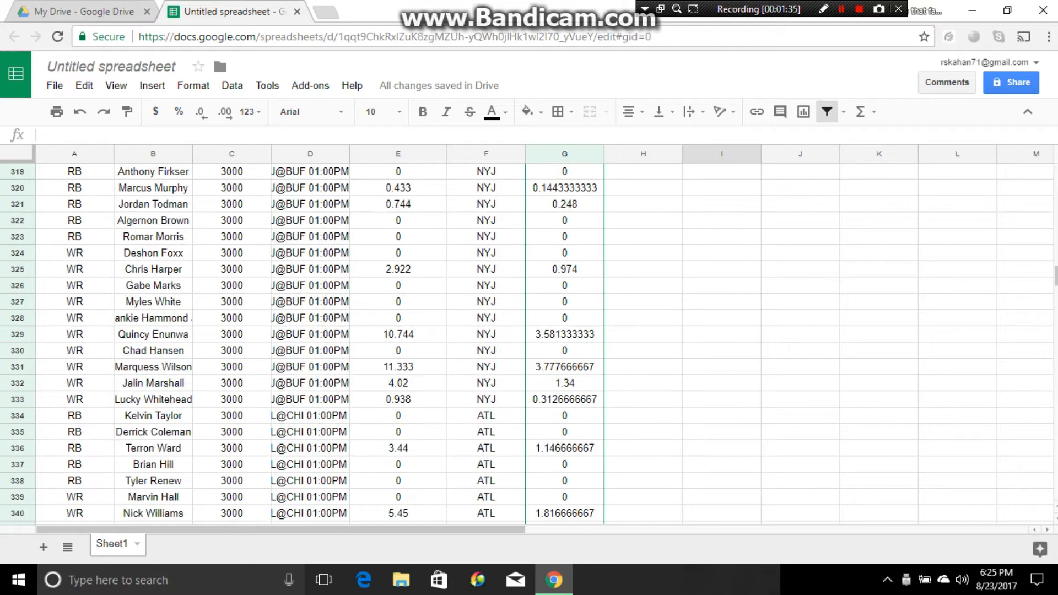
scroll(up, 3)
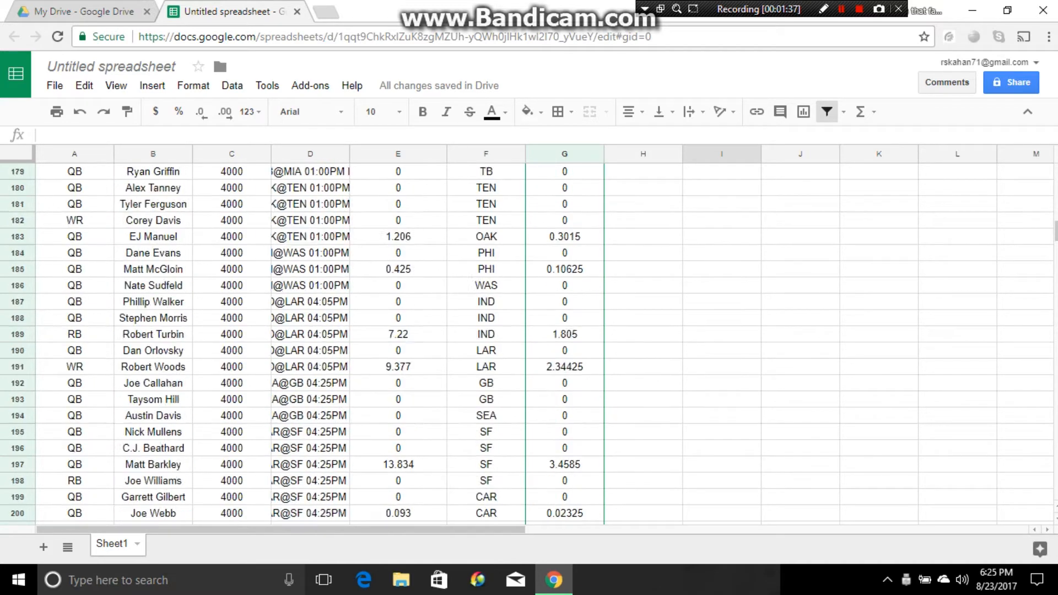
scroll(down, 3)
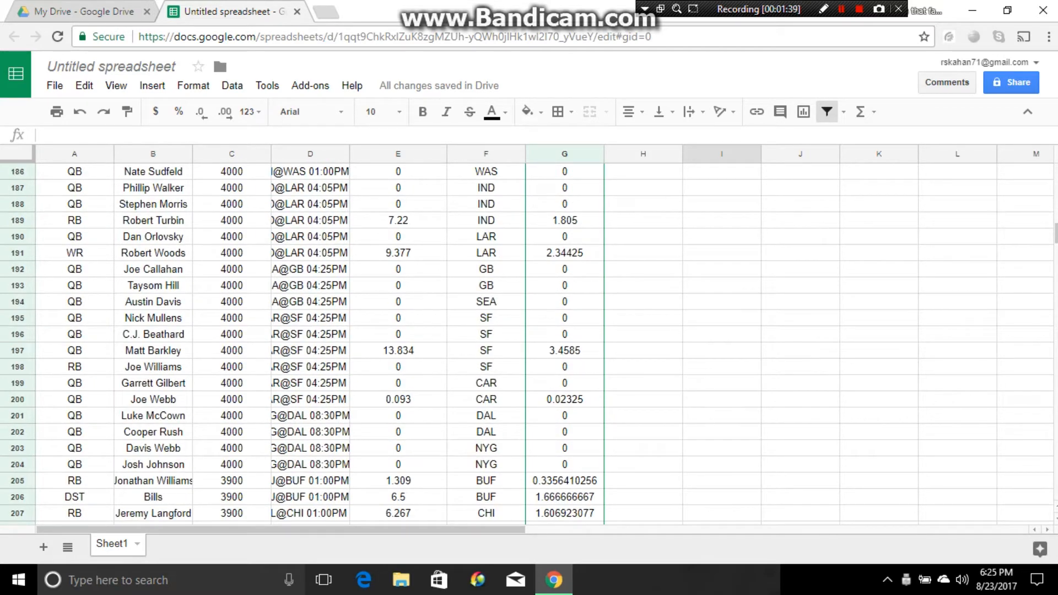
click(74, 432)
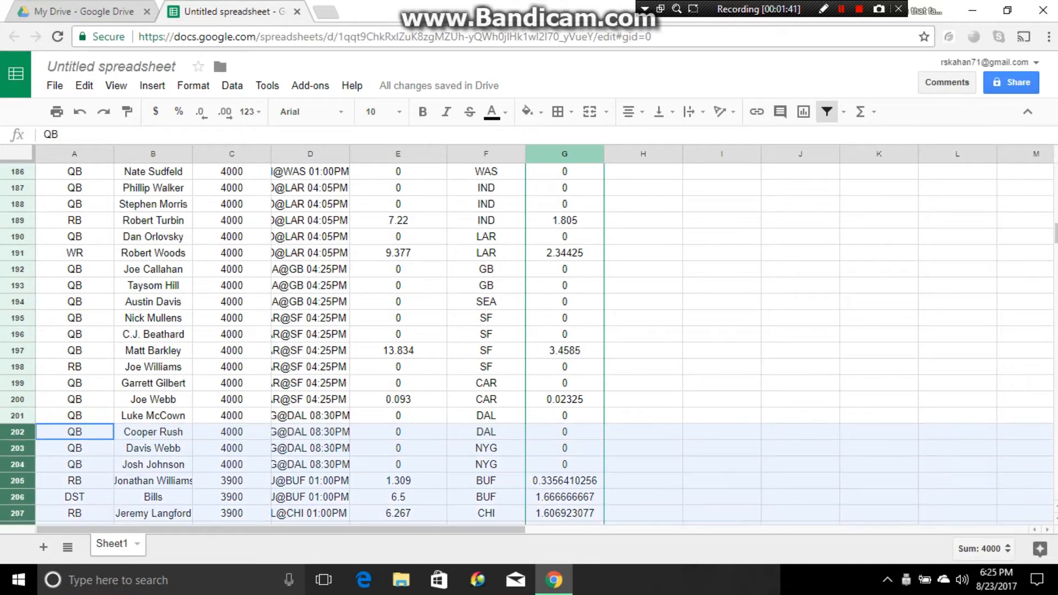
scroll(down, 3)
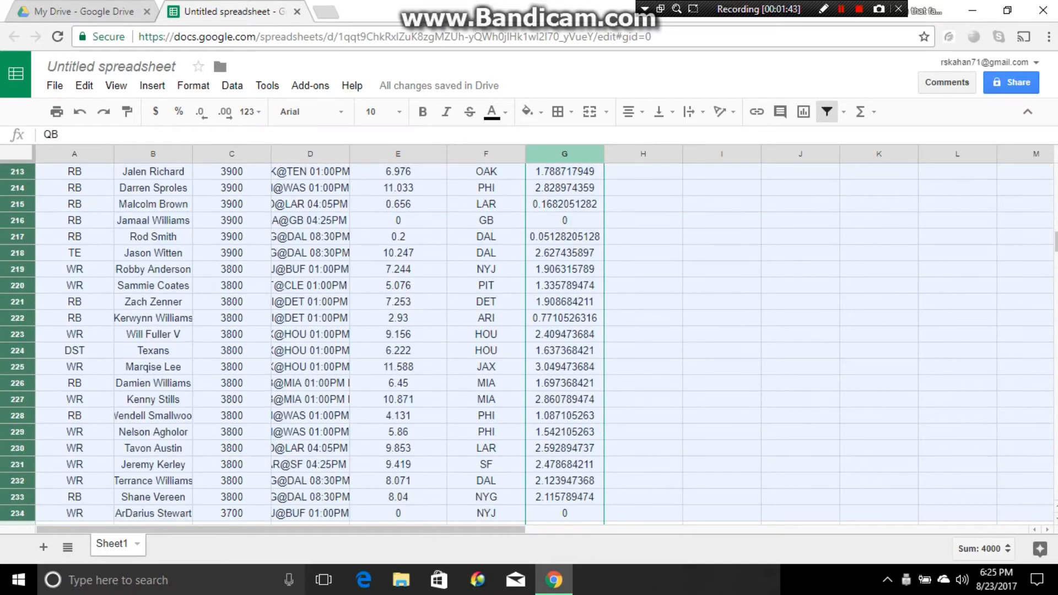
scroll(down, 3)
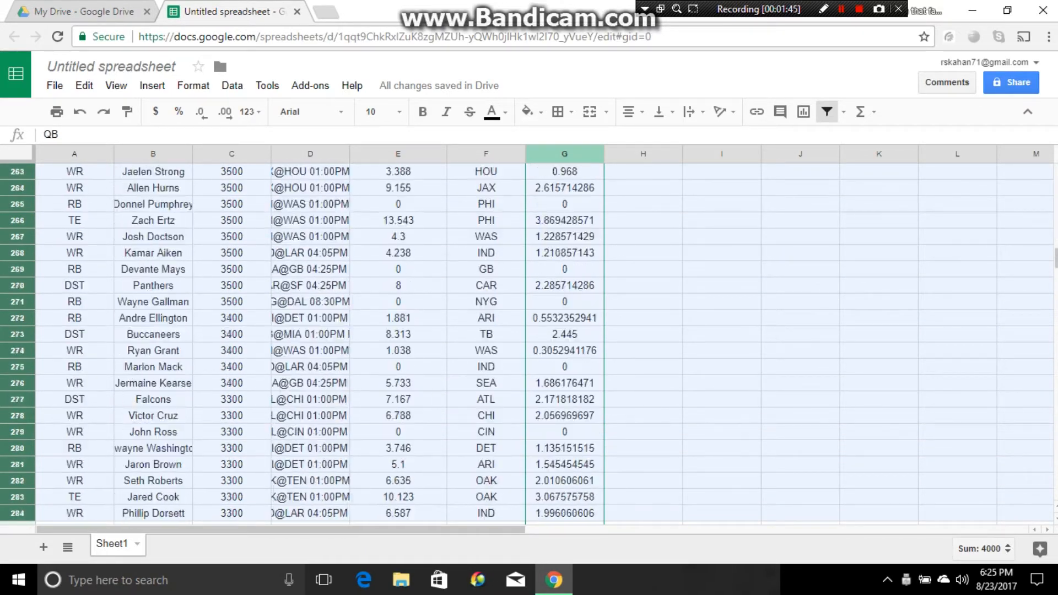
scroll(down, 3)
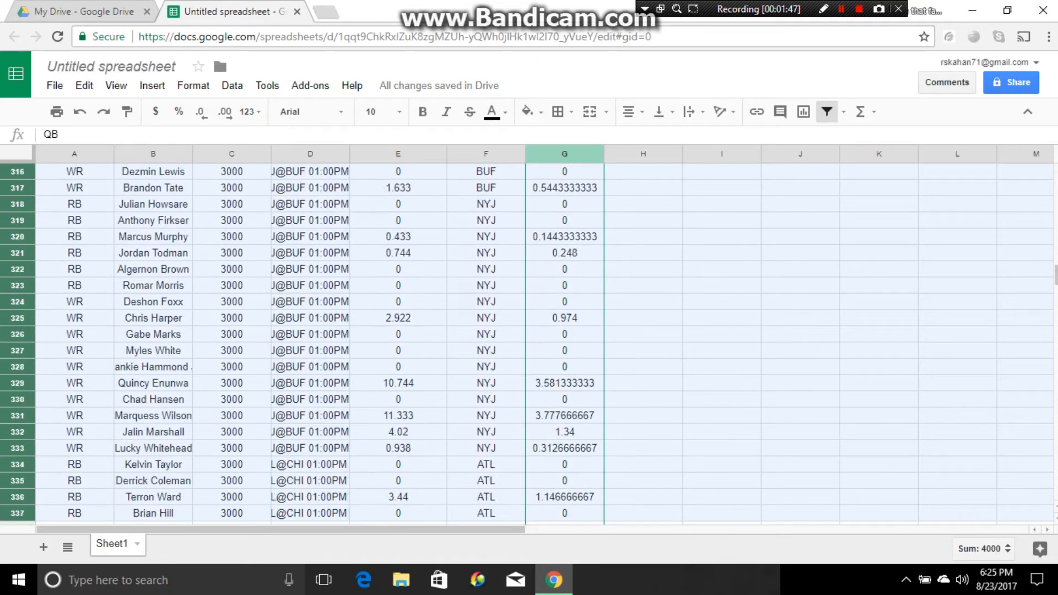
scroll(down, 3)
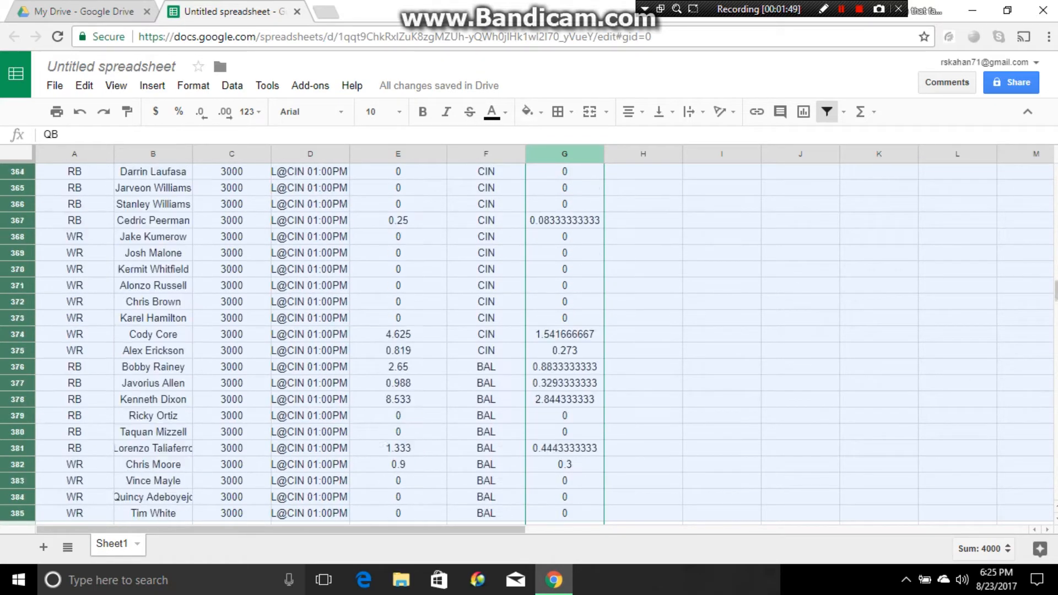
scroll(down, 3)
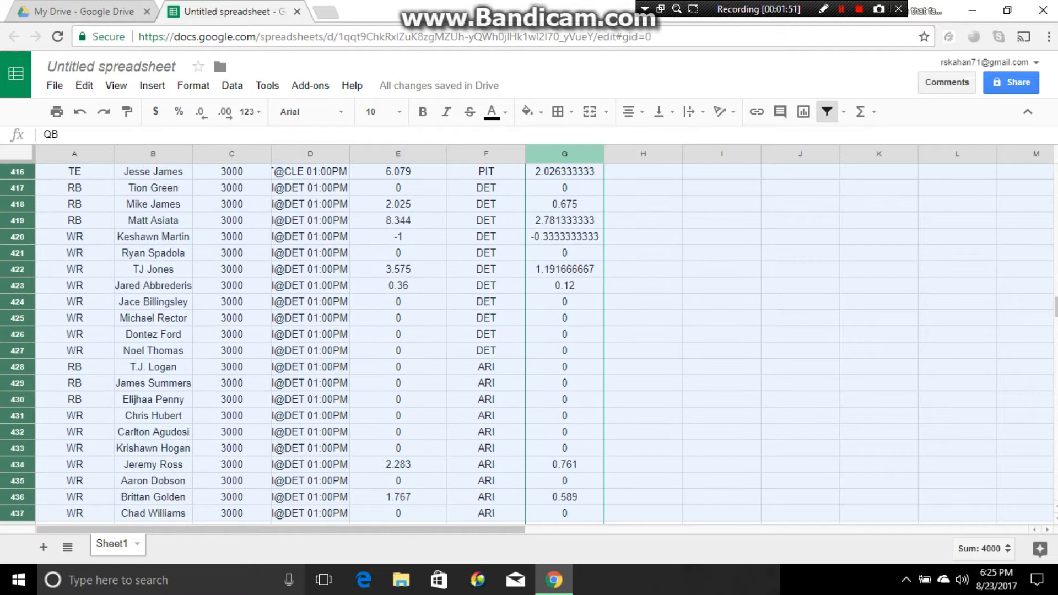
scroll(down, 3)
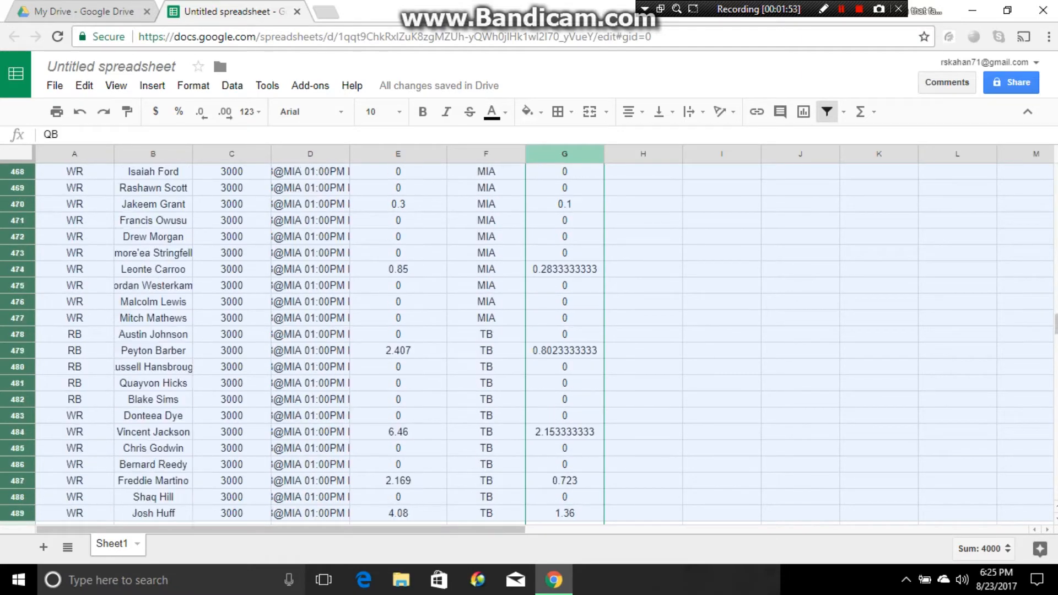
scroll(down, 3)
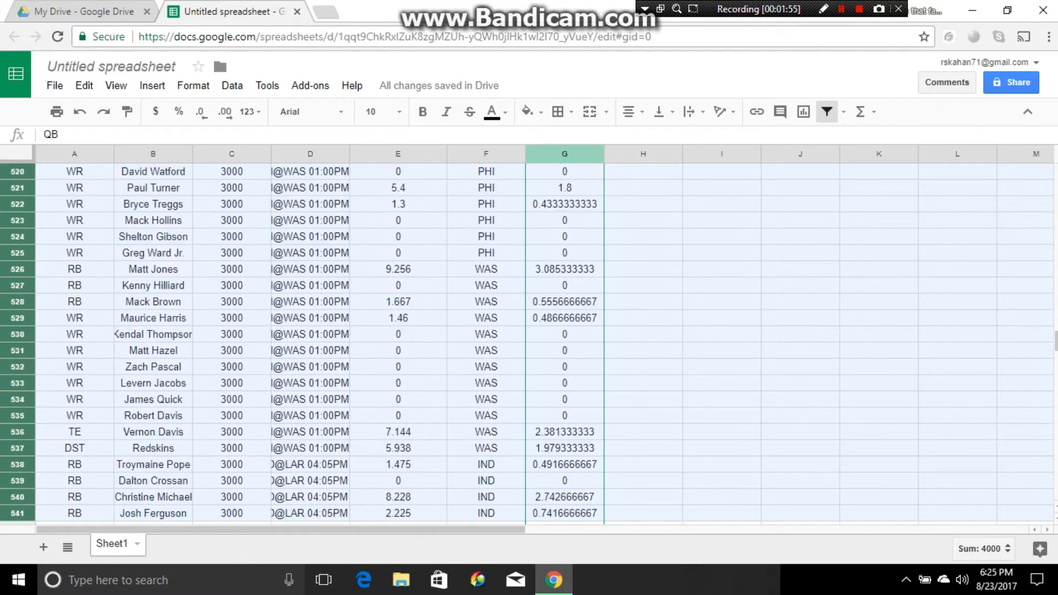
scroll(down, 3)
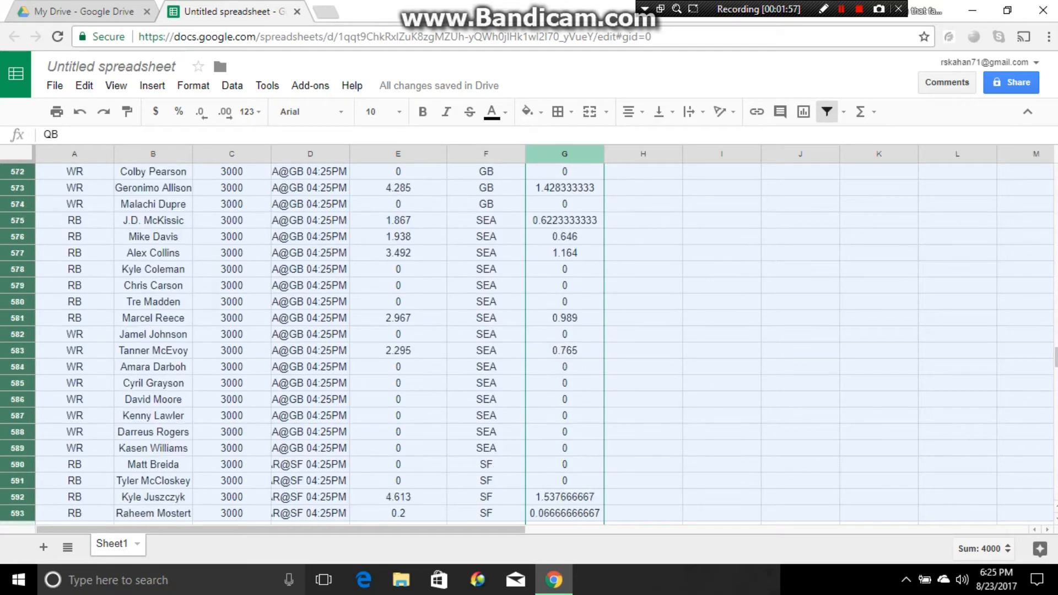
scroll(down, 3)
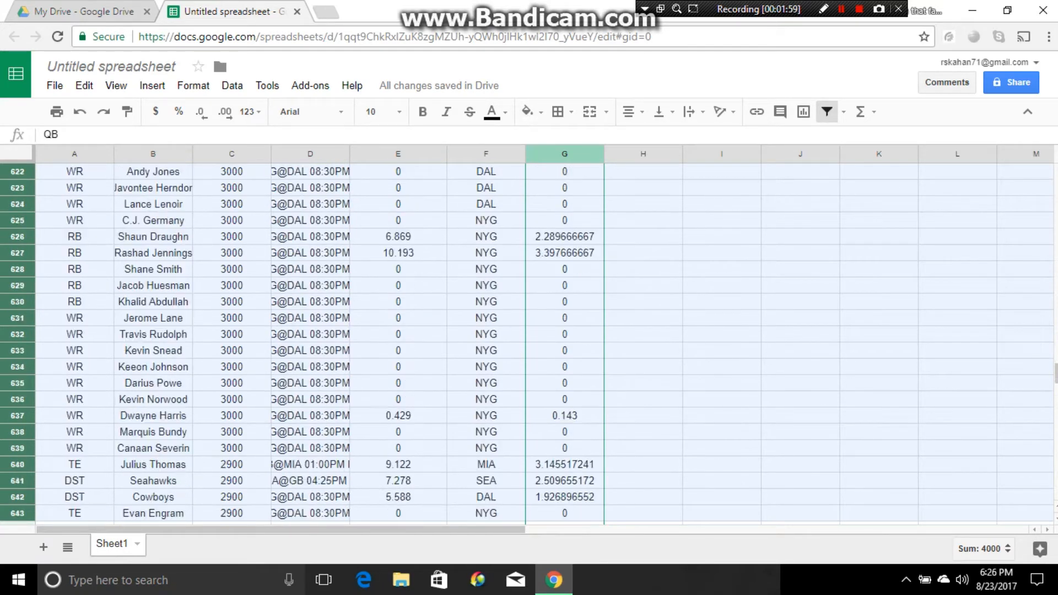
scroll(down, 3)
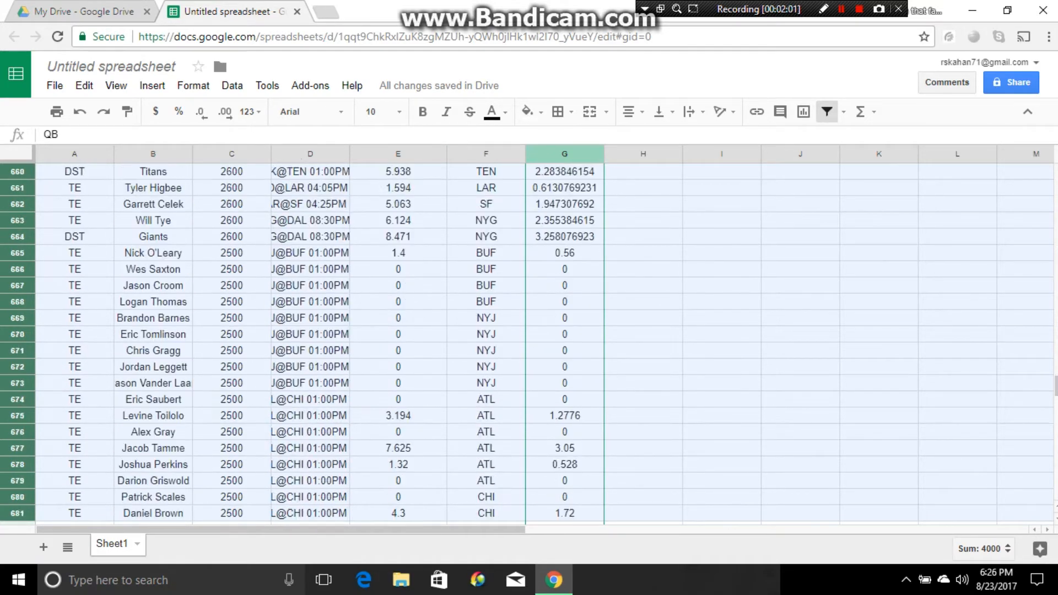
scroll(down, 3)
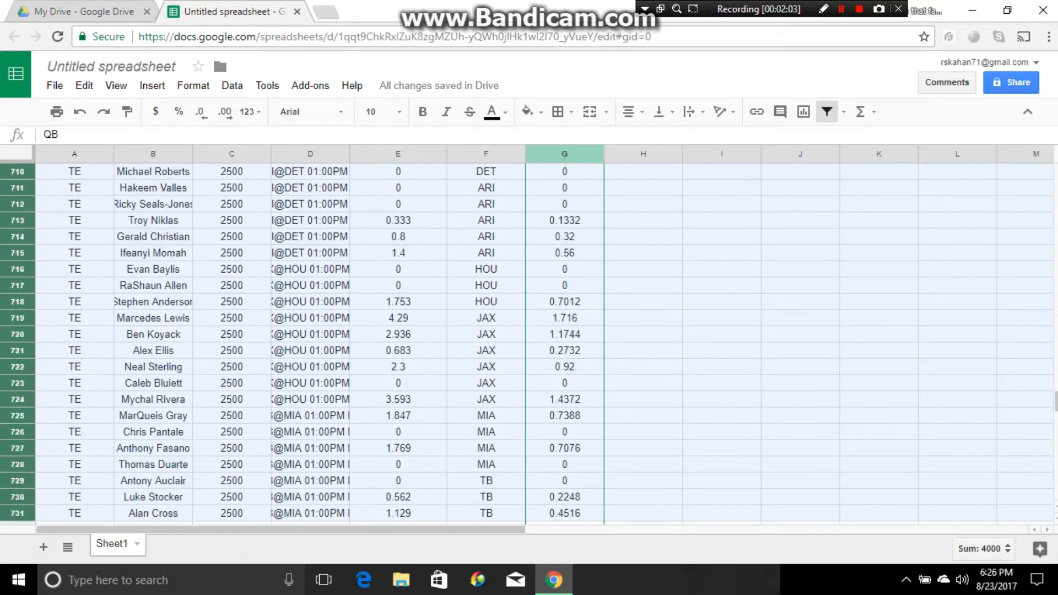
scroll(down, 3)
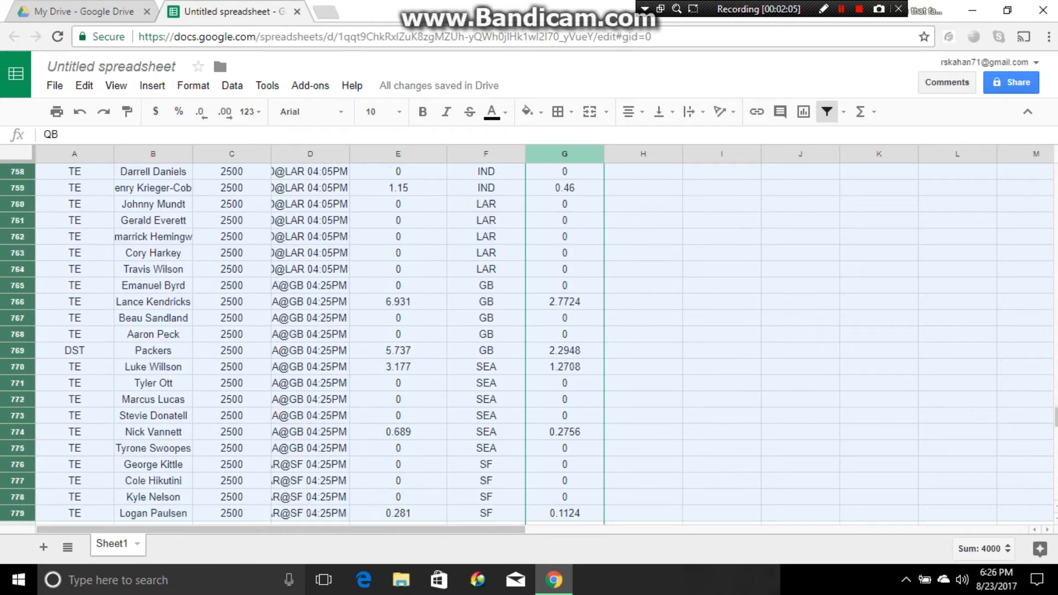
scroll(down, 3)
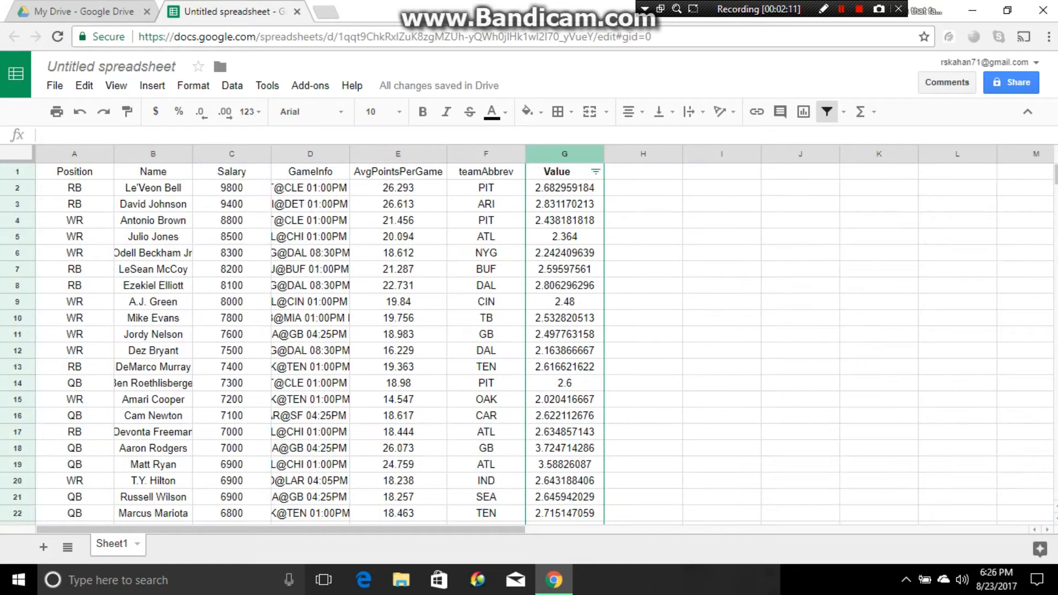
Add Lock and In headers in H1 and I1.
click(642, 172)
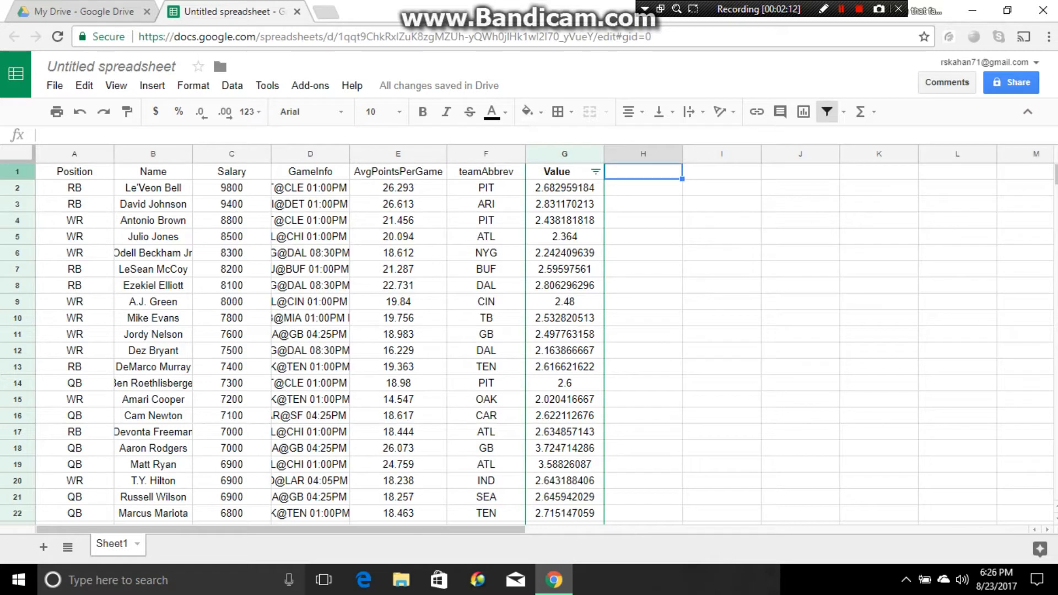
text(Lock)
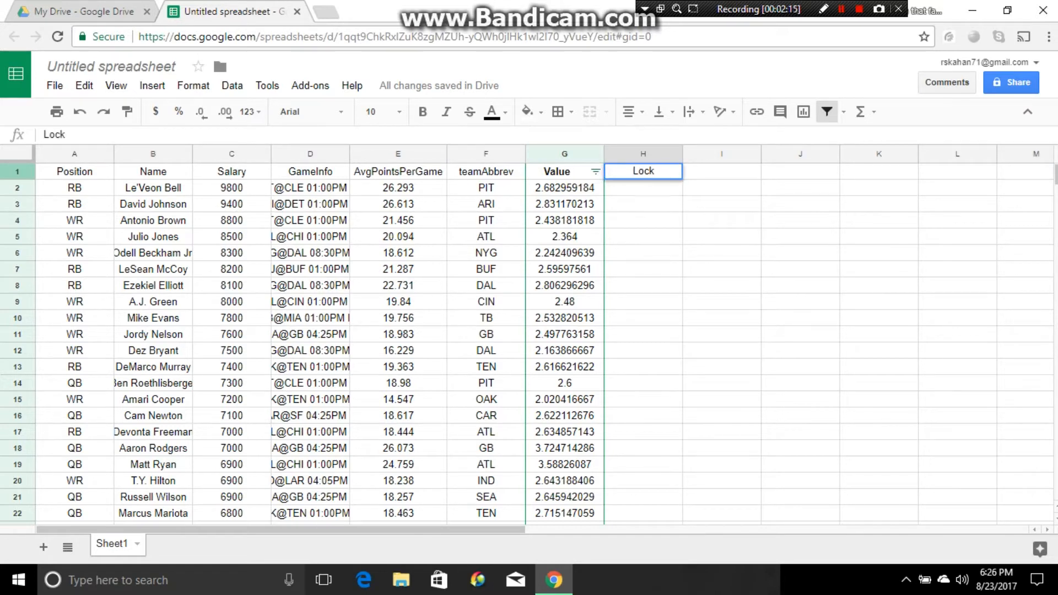
click(721, 170)
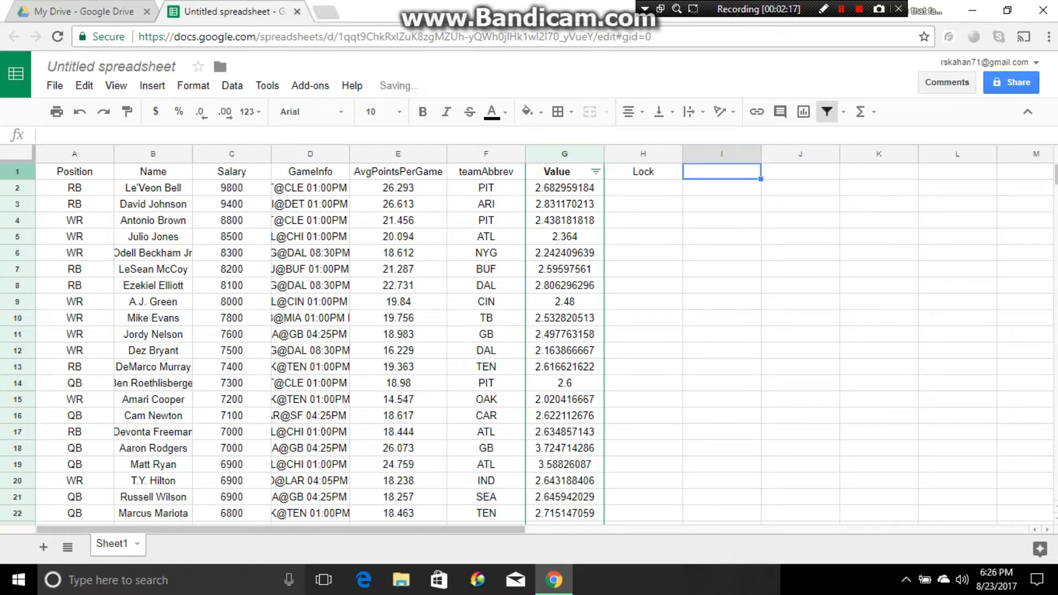
text(In)
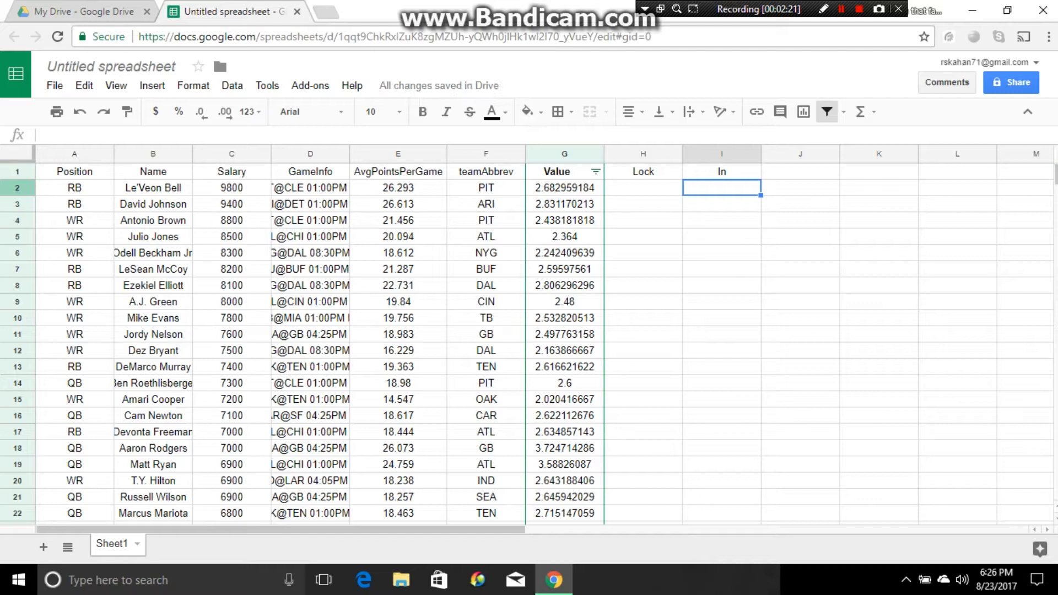
Set the first player's Lock to 0 and fill it down the column.
click(641, 188)
text(0)
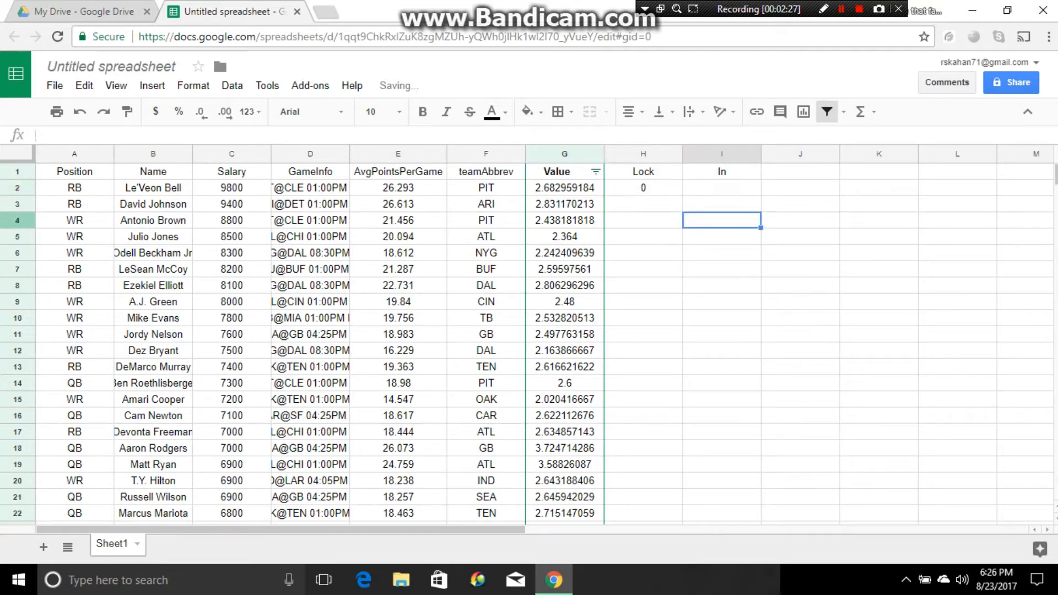
click(642, 188)
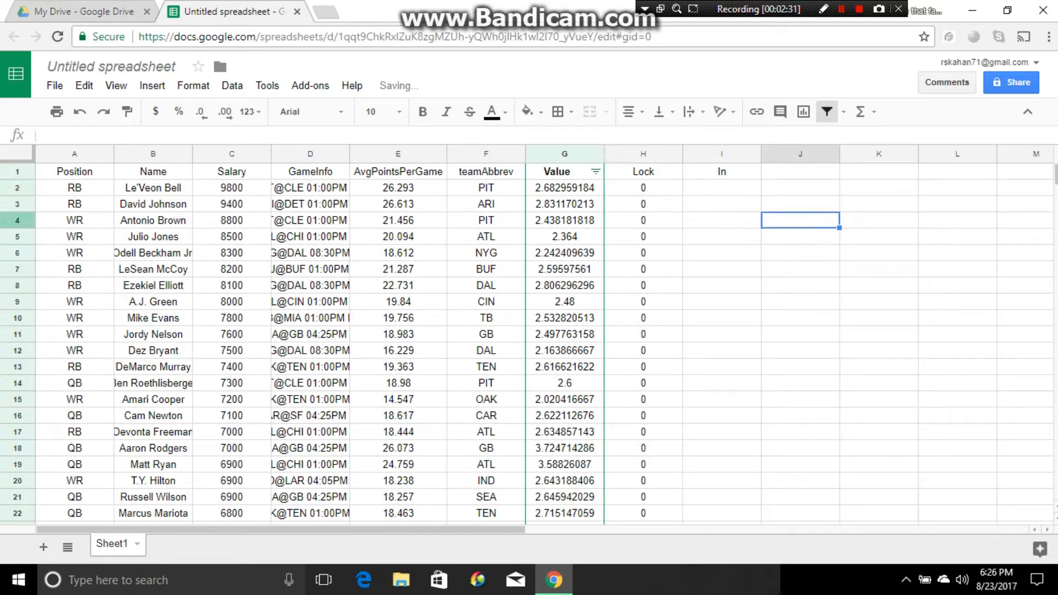
click(800, 171)
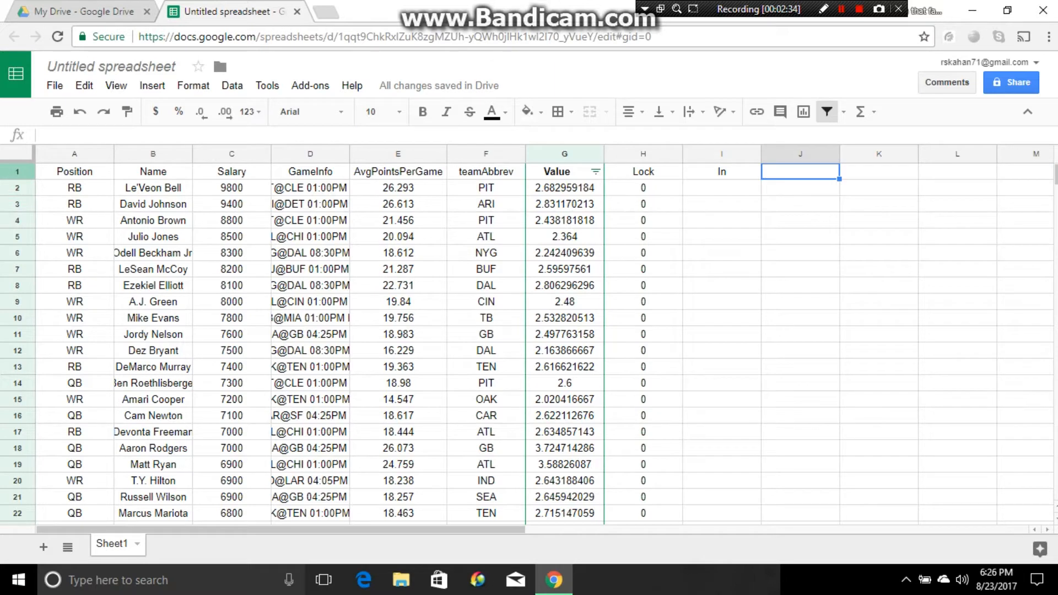
Add QB, RB, WR, TE headers in J1:M1 and check Lock reads 0 down to row 201.
text(QB)
click(878, 171)
text(RB)
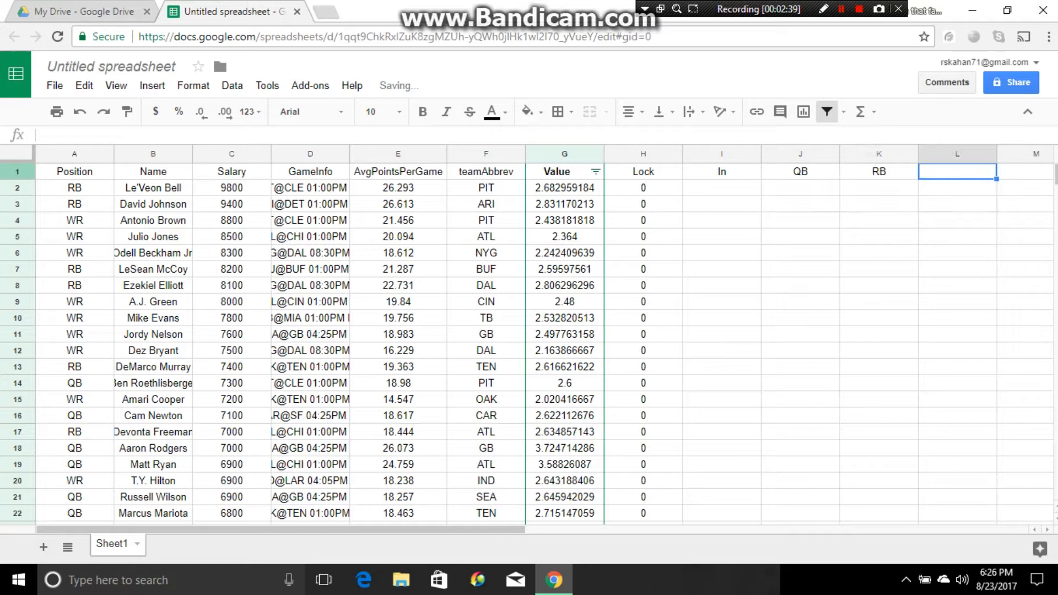
text(WR)
click(1027, 171)
text(TE)
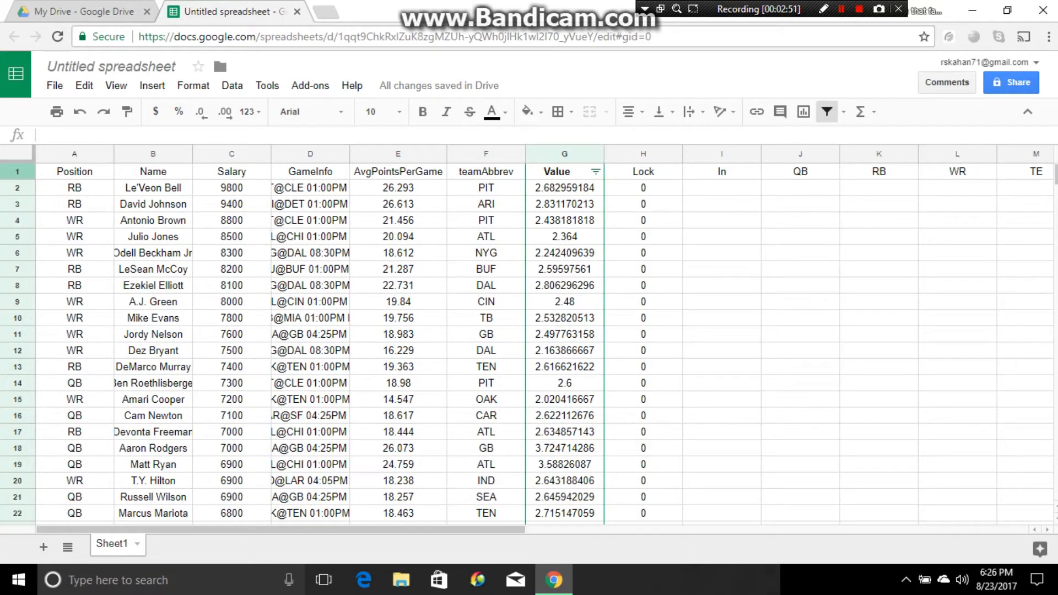
scroll(down, 3)
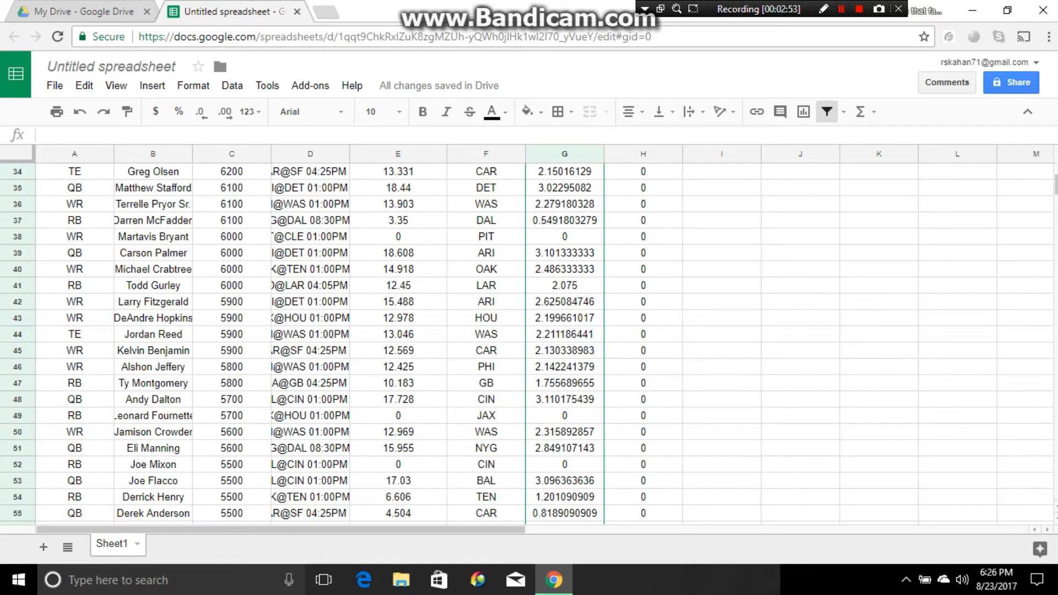
scroll(down, 3)
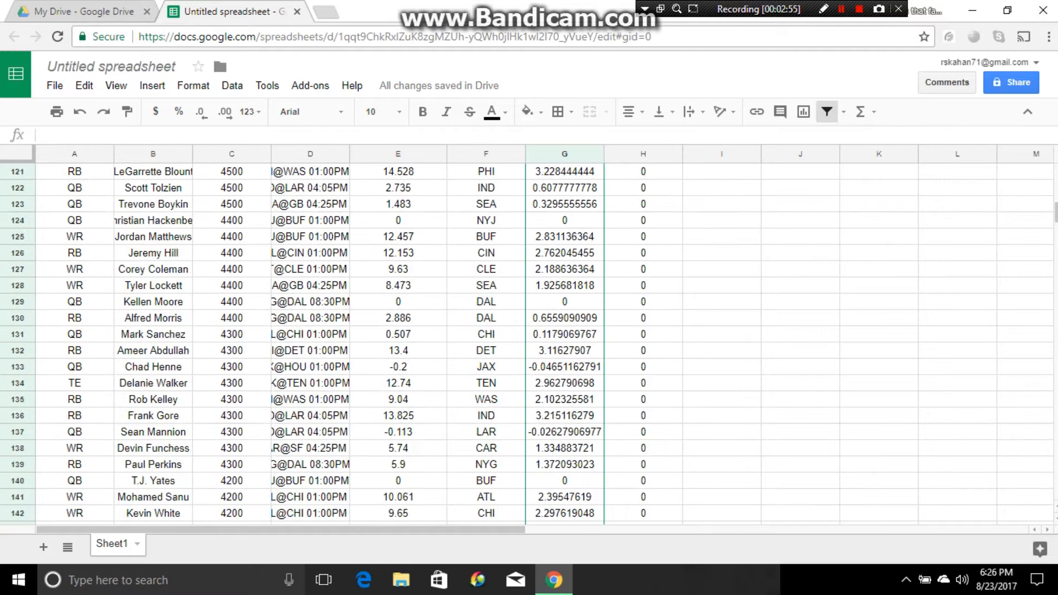
scroll(down, 3)
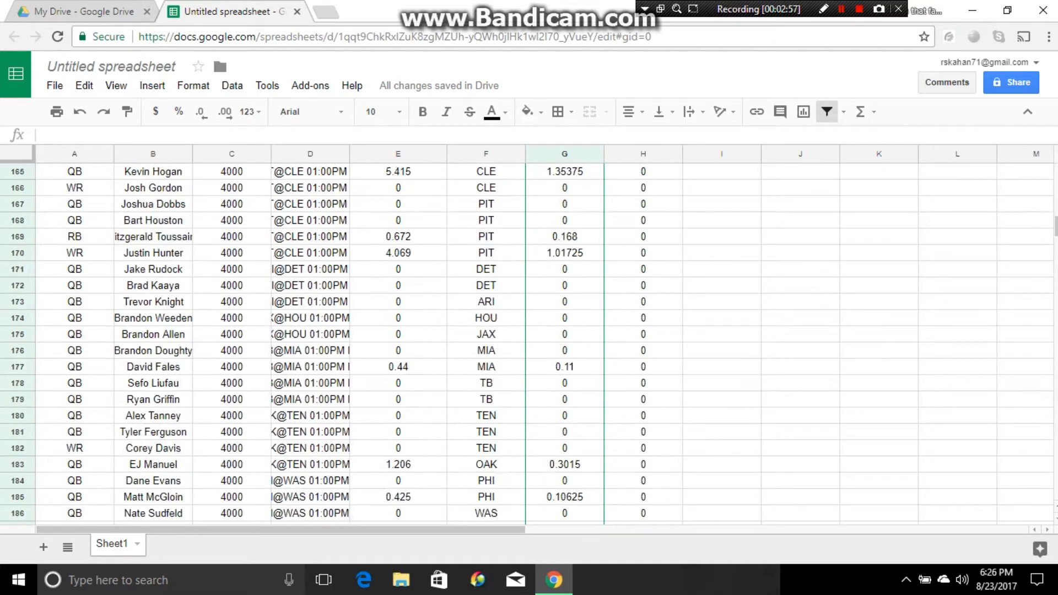
scroll(up, 3)
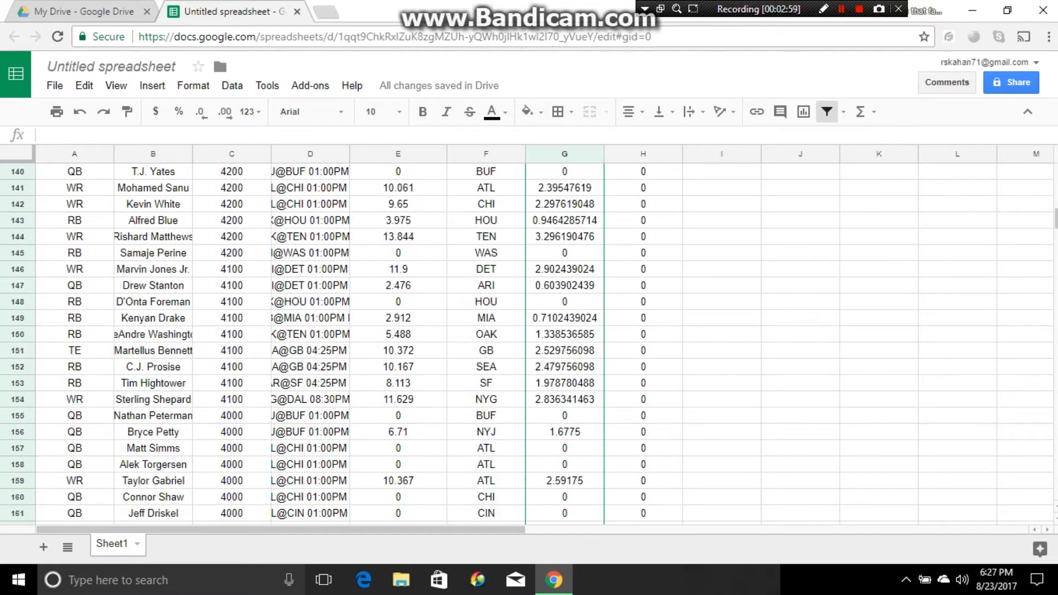
scroll(up, 3)
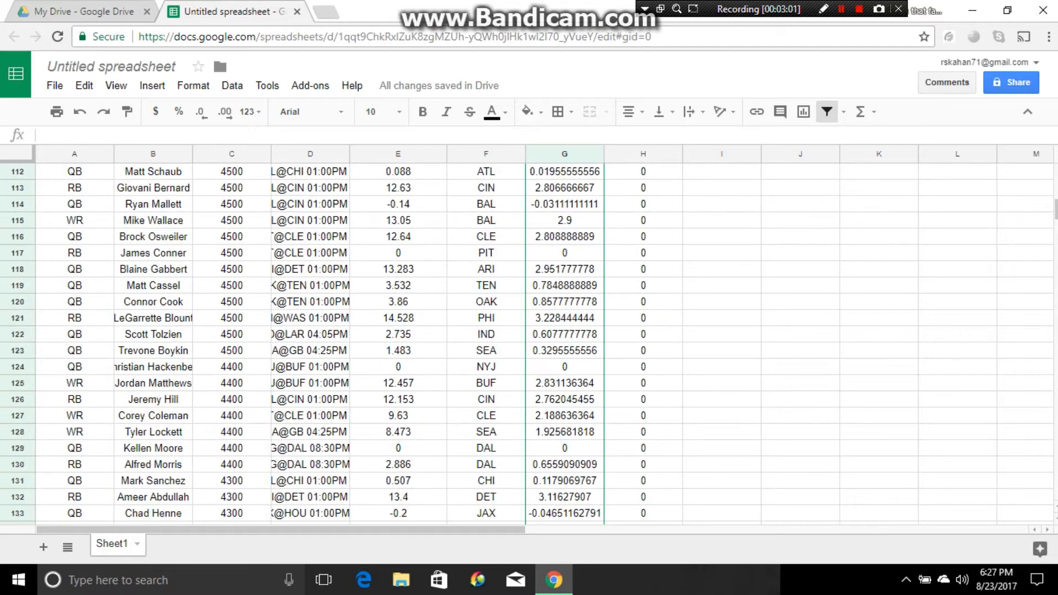
scroll(up, 3)
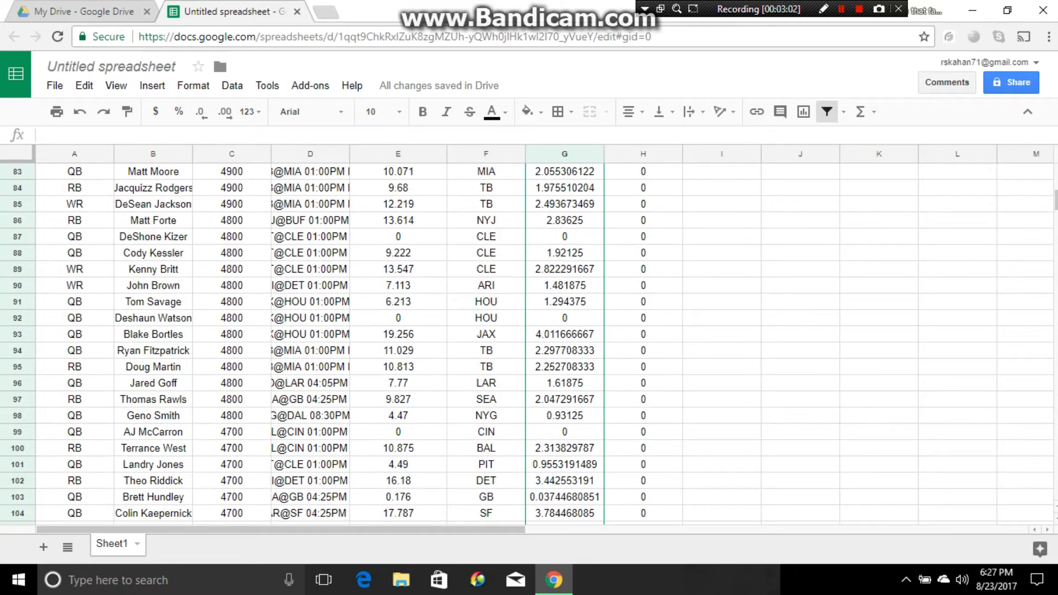
scroll(up, 3)
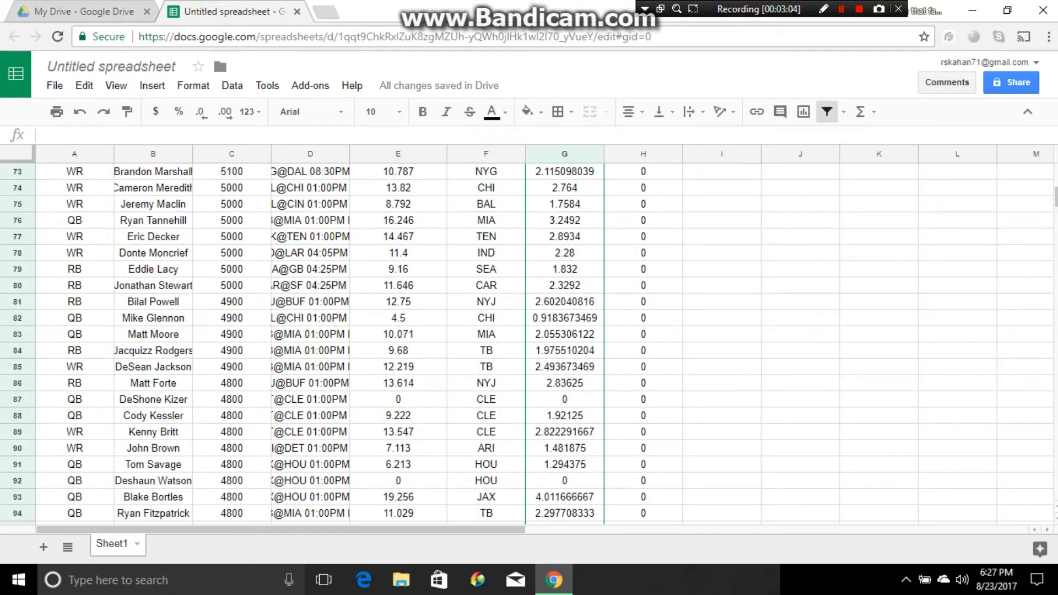
scroll(up, 3)
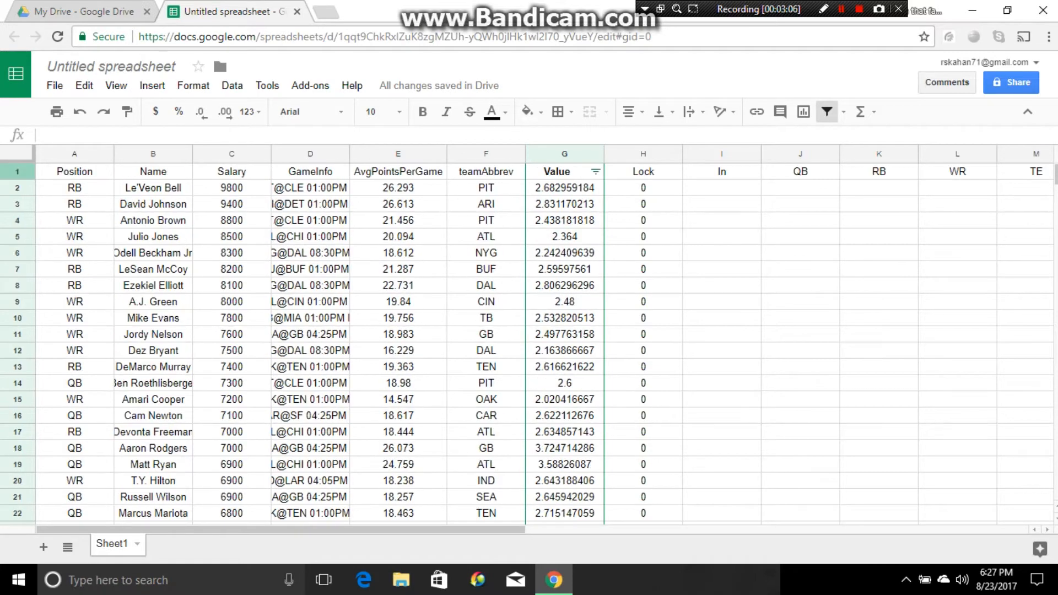
scroll(down, 3)
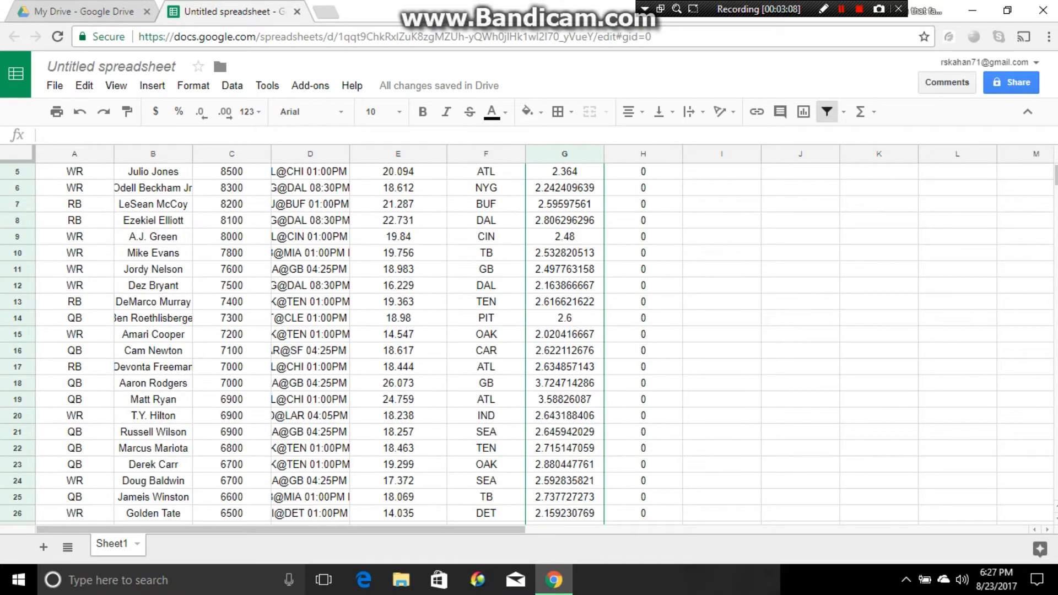
scroll(down, 3)
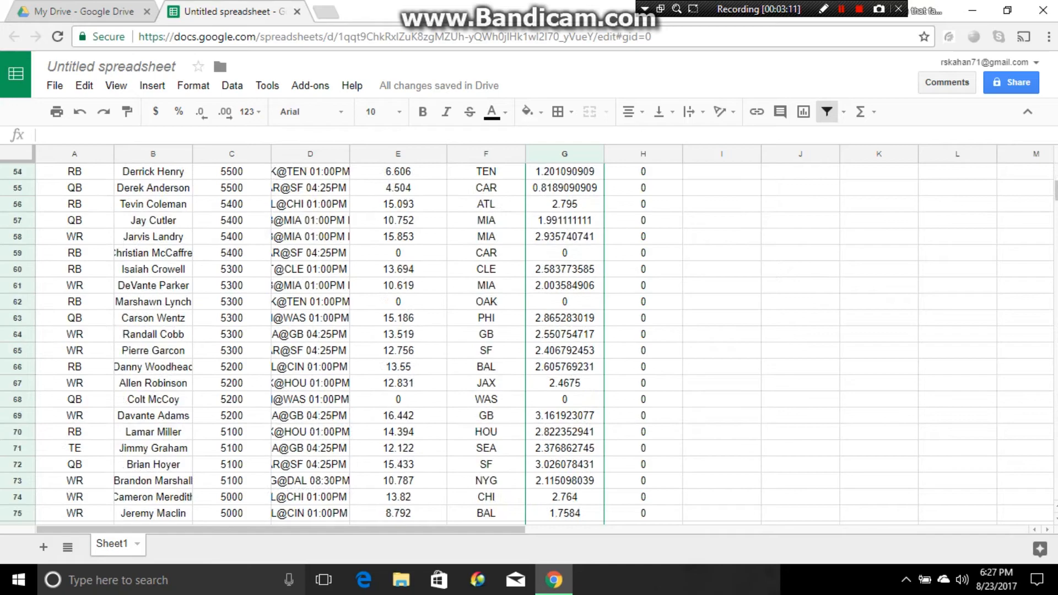
scroll(down, 3)
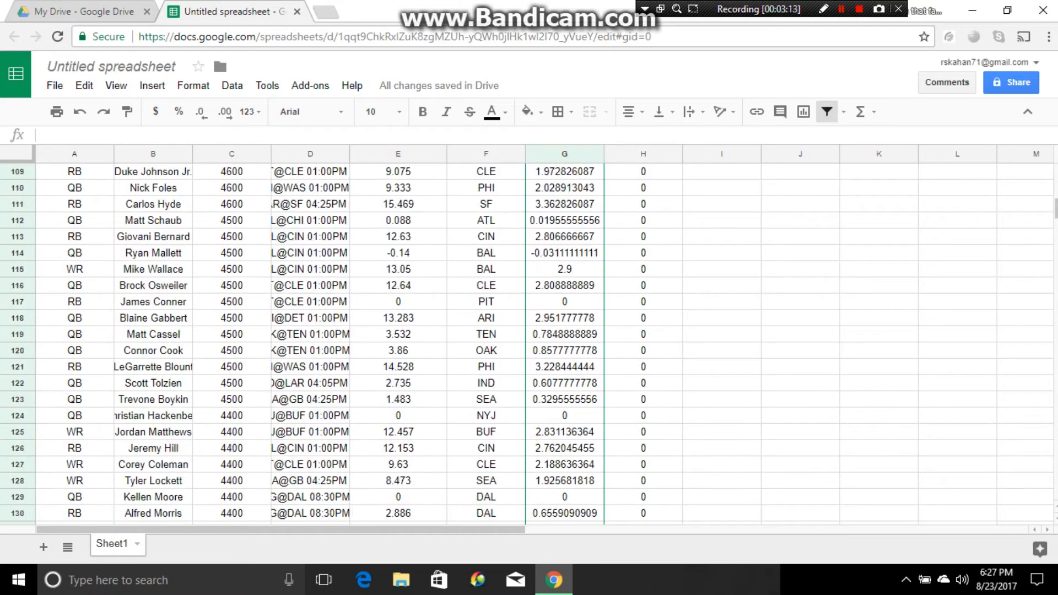
scroll(down, 3)
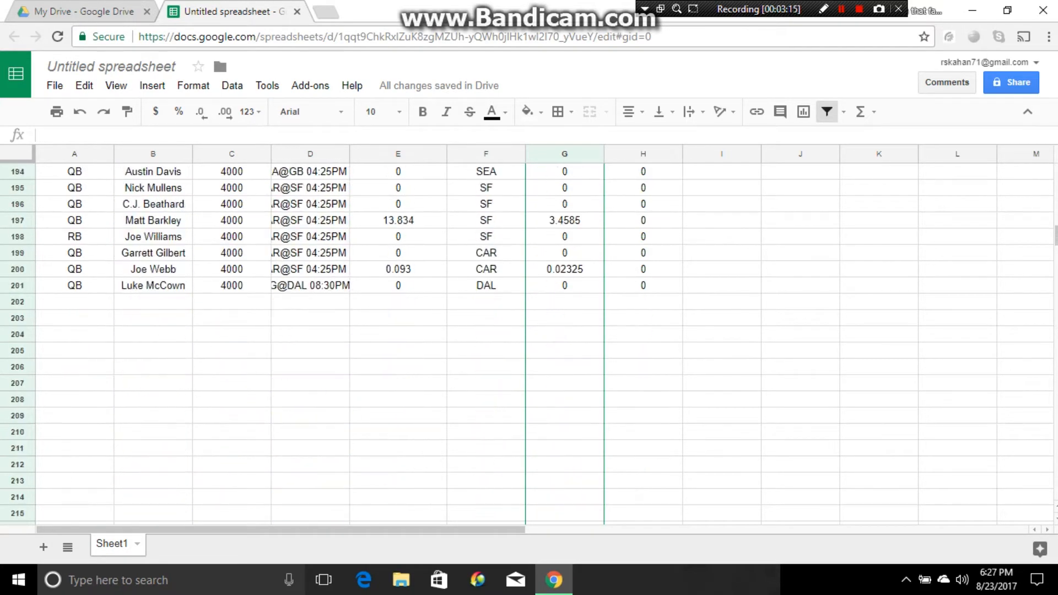
scroll(up, 3)
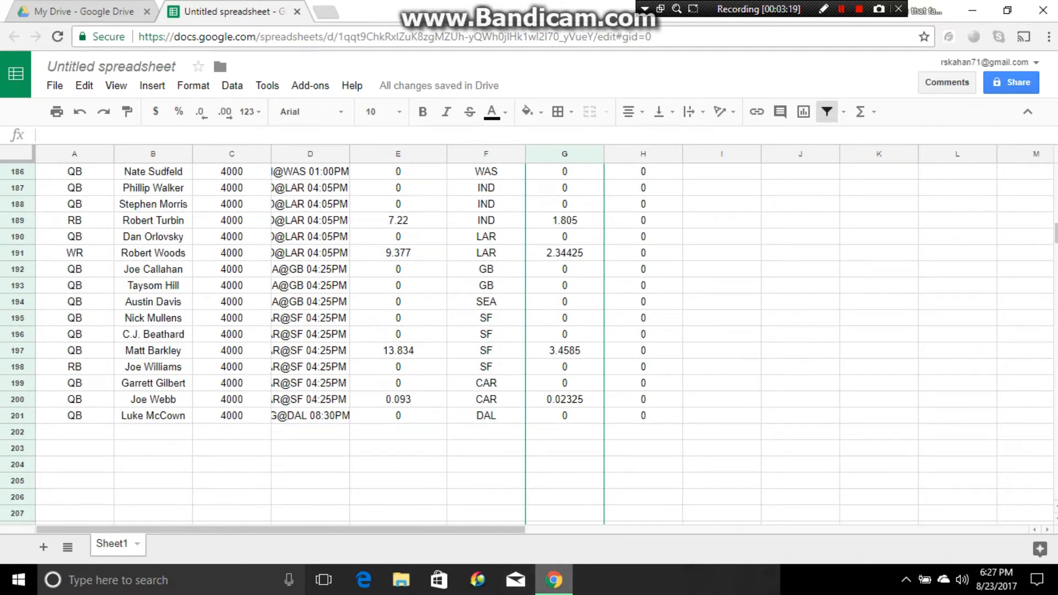
click(401, 580)
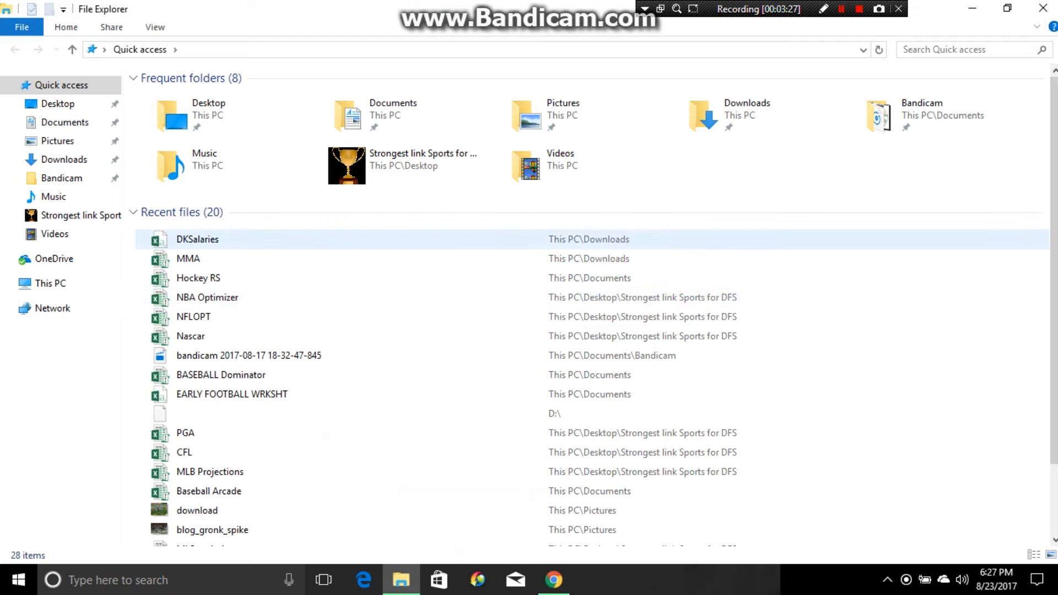
Open the DKSalaries file from File Explorer's recent files in Excel.
click(196, 239)
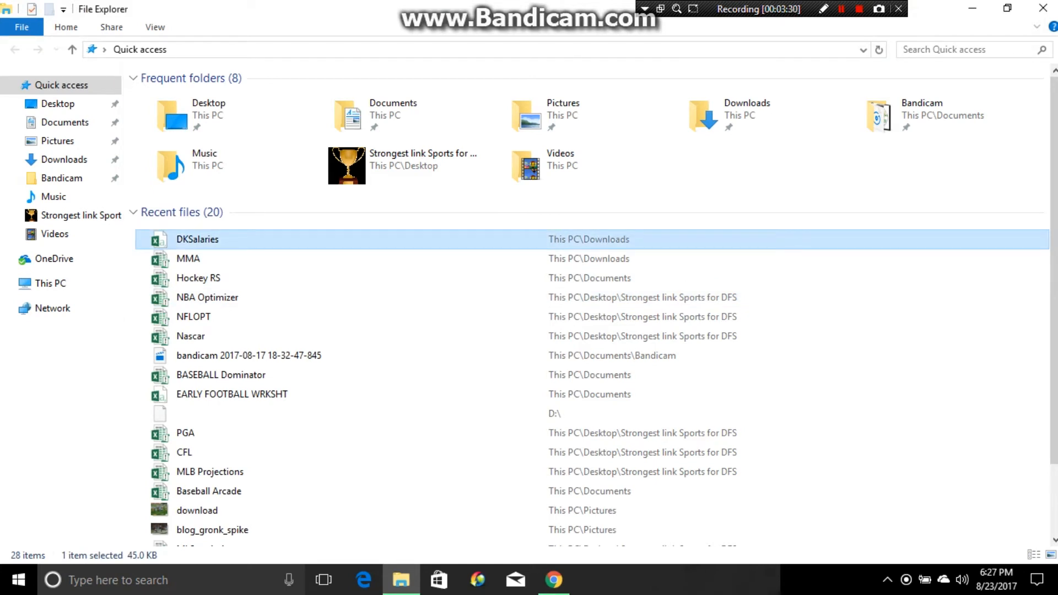
double_click(197, 239)
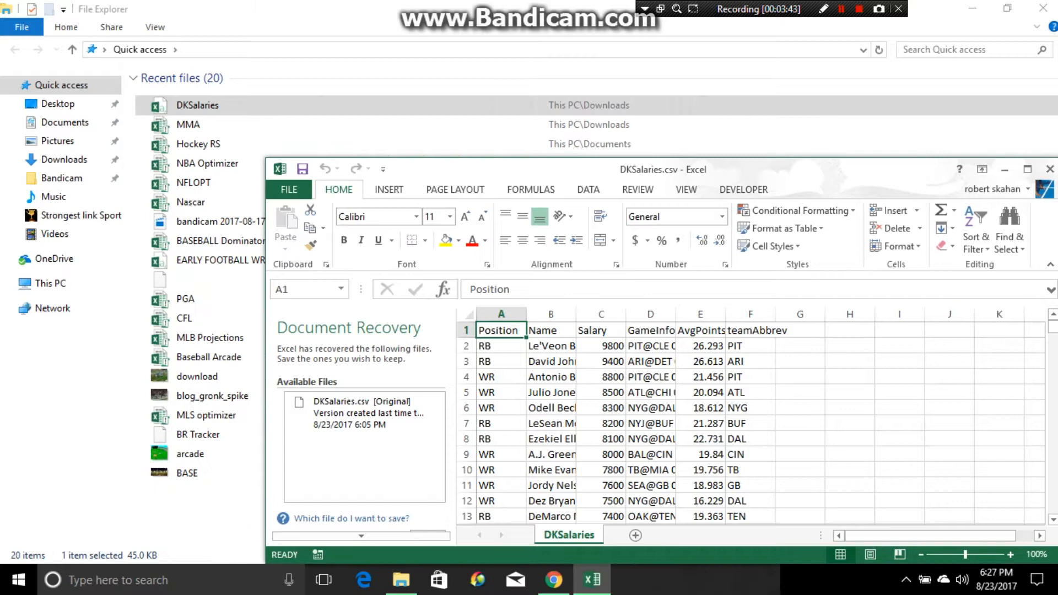
Find All 'd' in the Position column, jump to the Bills DST row 206 and copy it.
click(1027, 170)
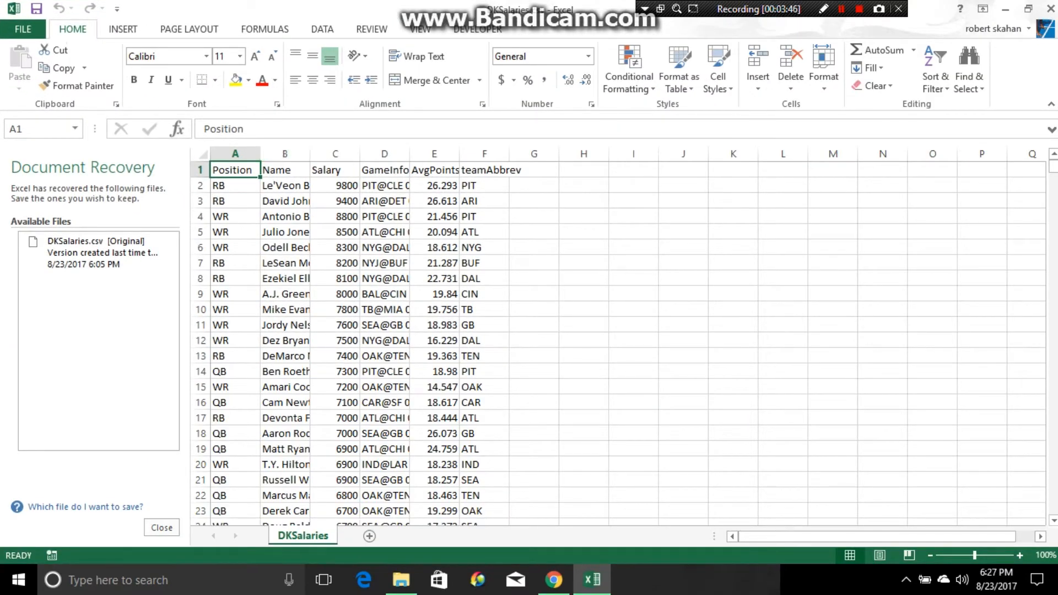
click(234, 154)
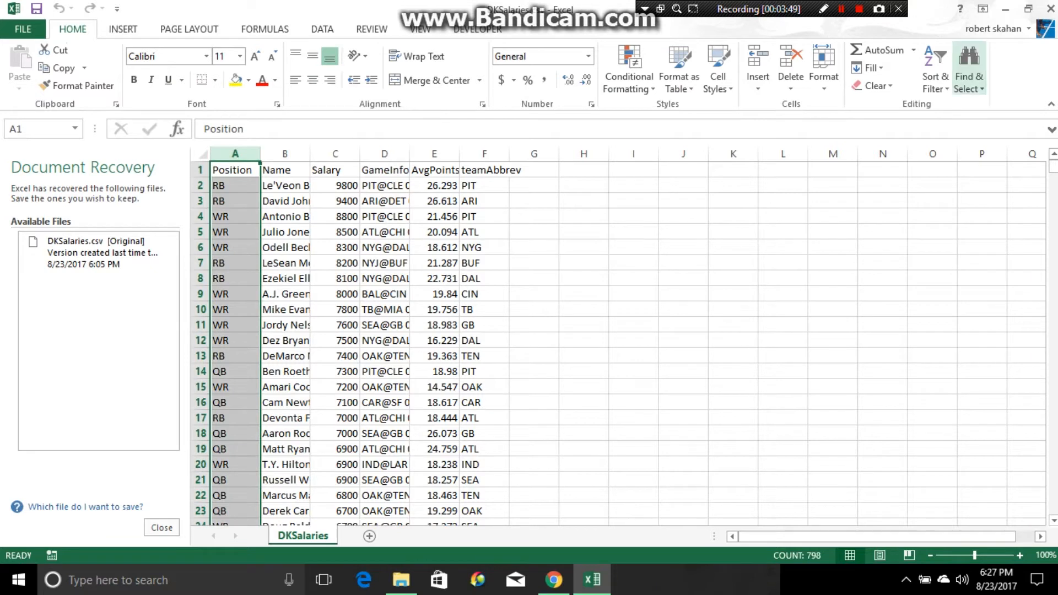
click(969, 67)
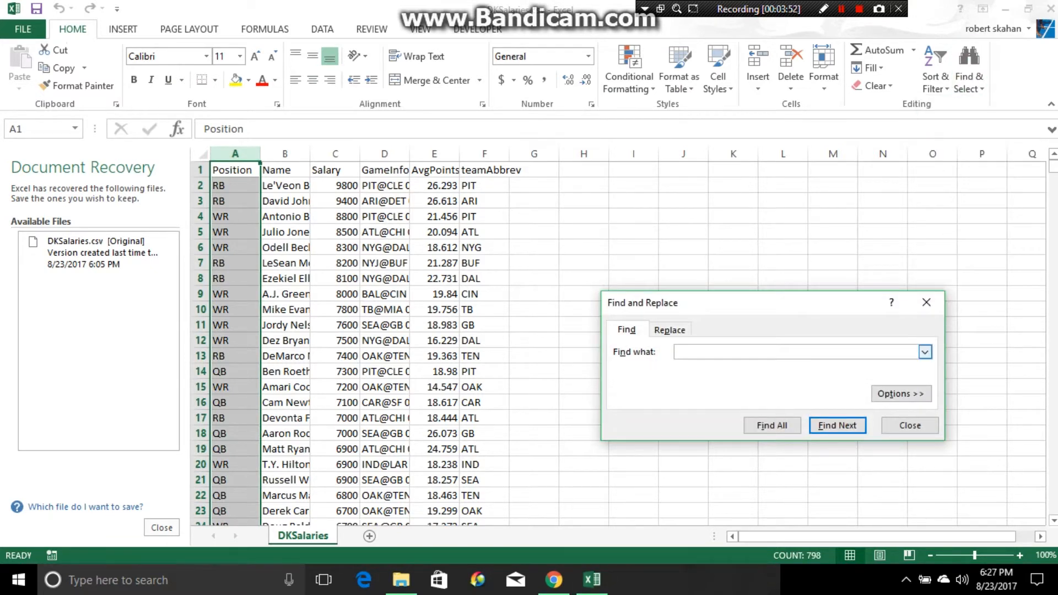
click(771, 425)
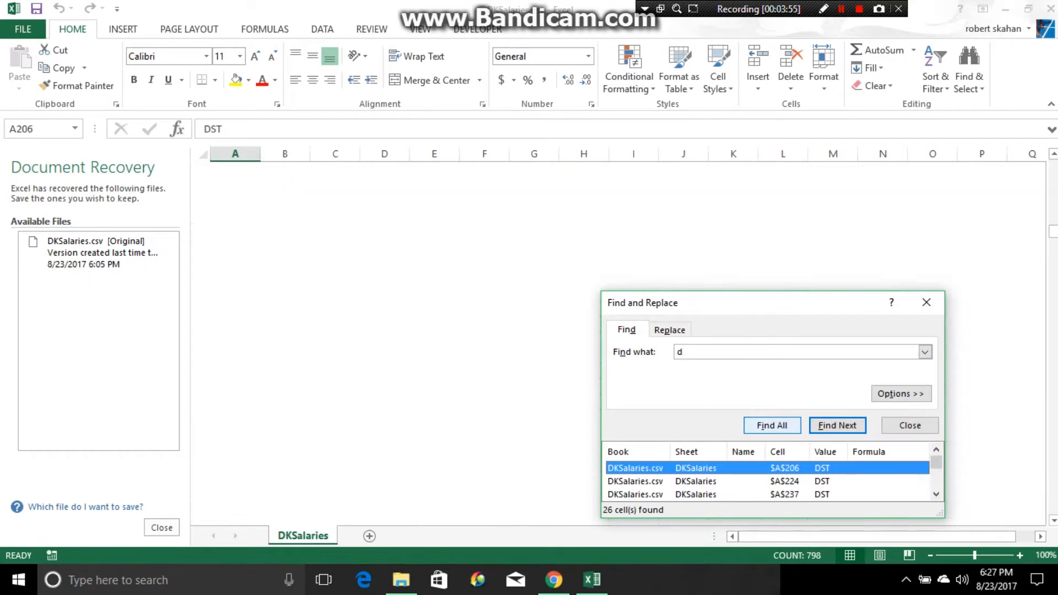
click(836, 425)
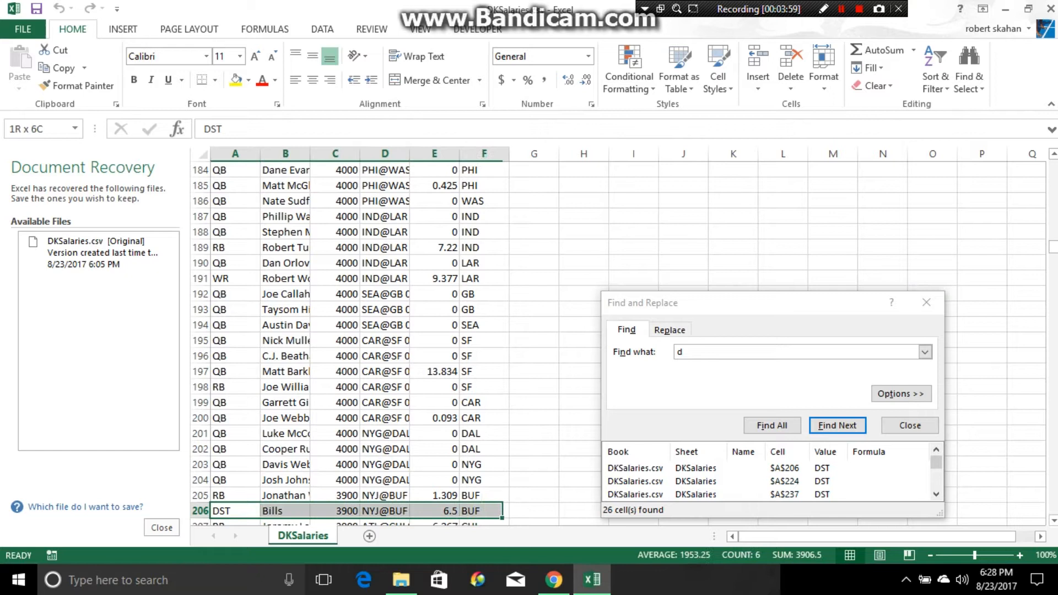
right_click(221, 510)
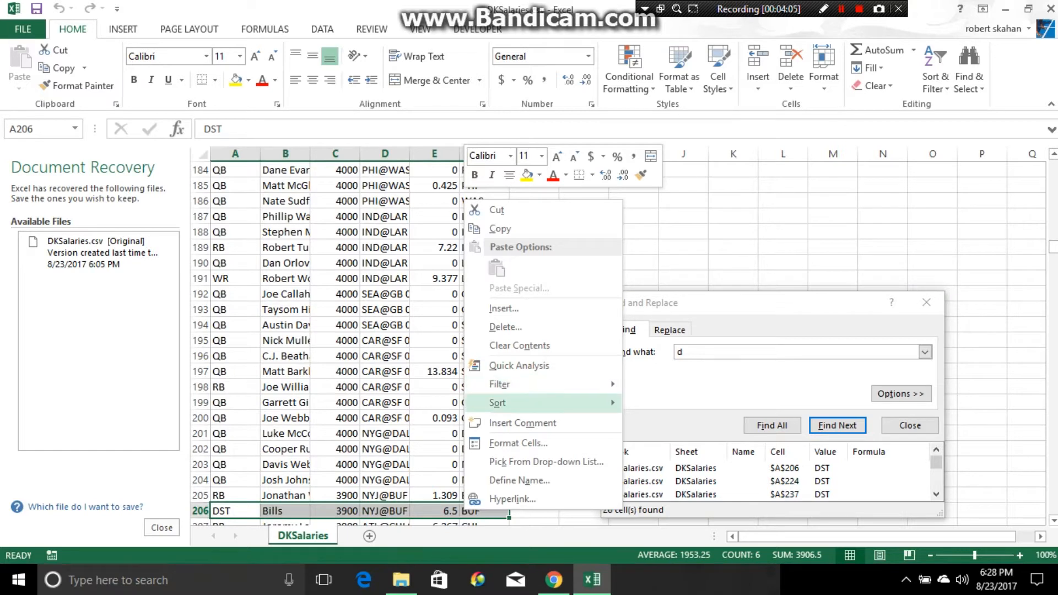
mouse_move(503, 309)
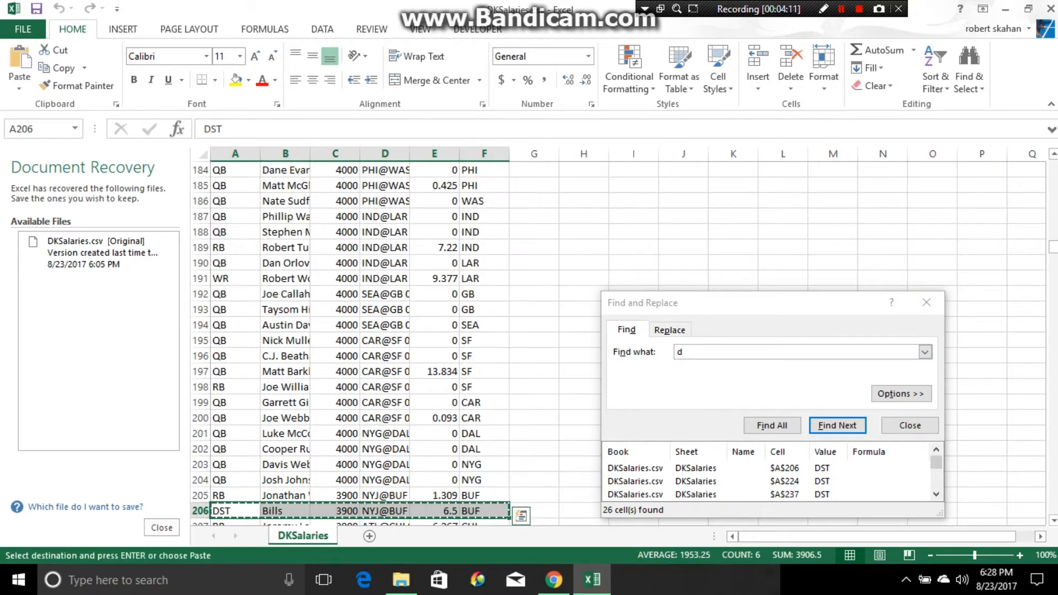
click(553, 581)
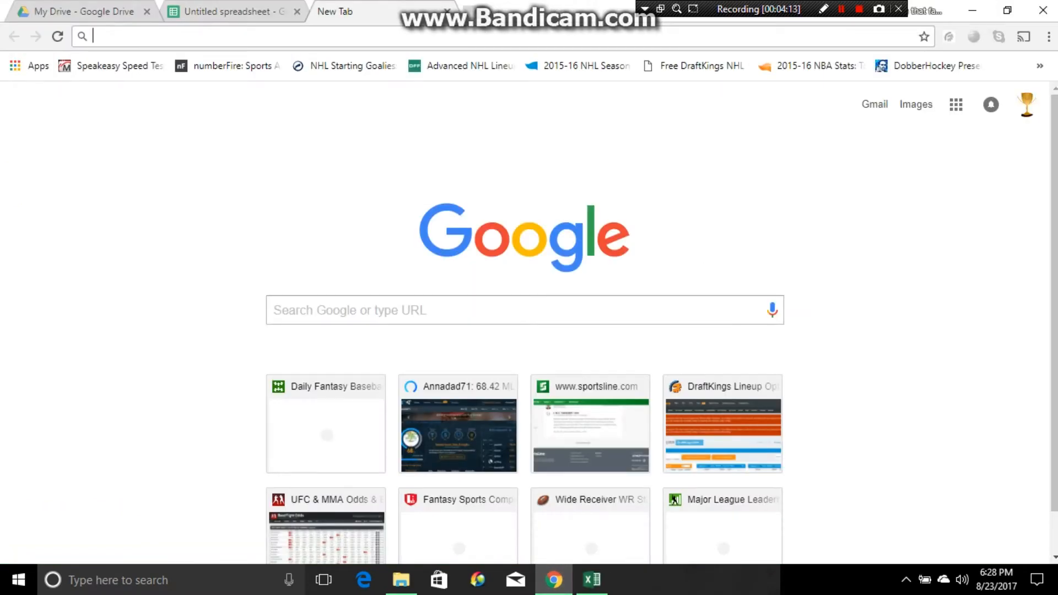
Paste the Bills DST row as values only into row 202 of the Sheets list.
click(229, 11)
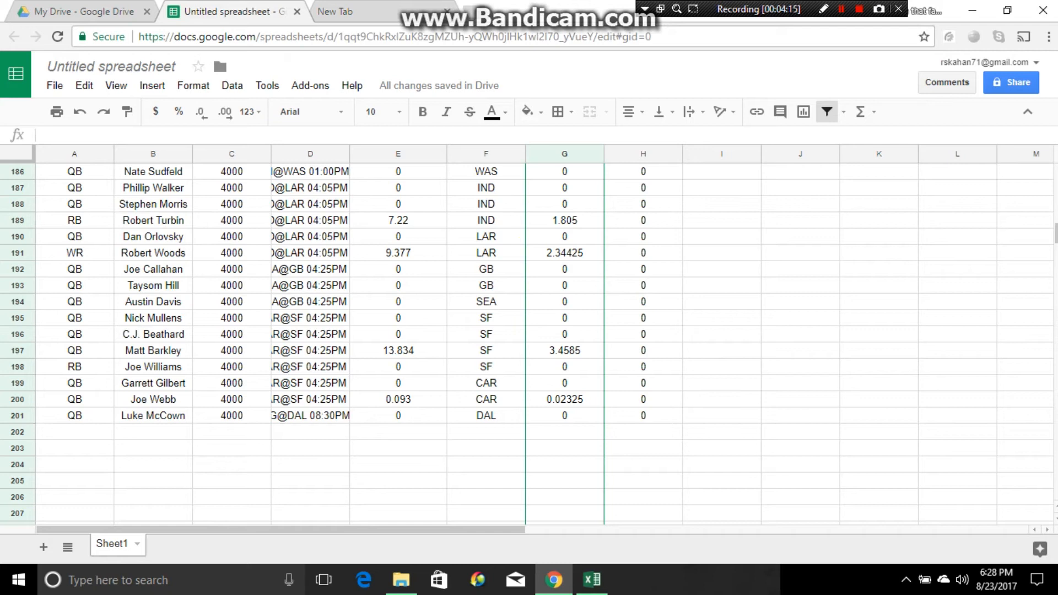
right_click(74, 432)
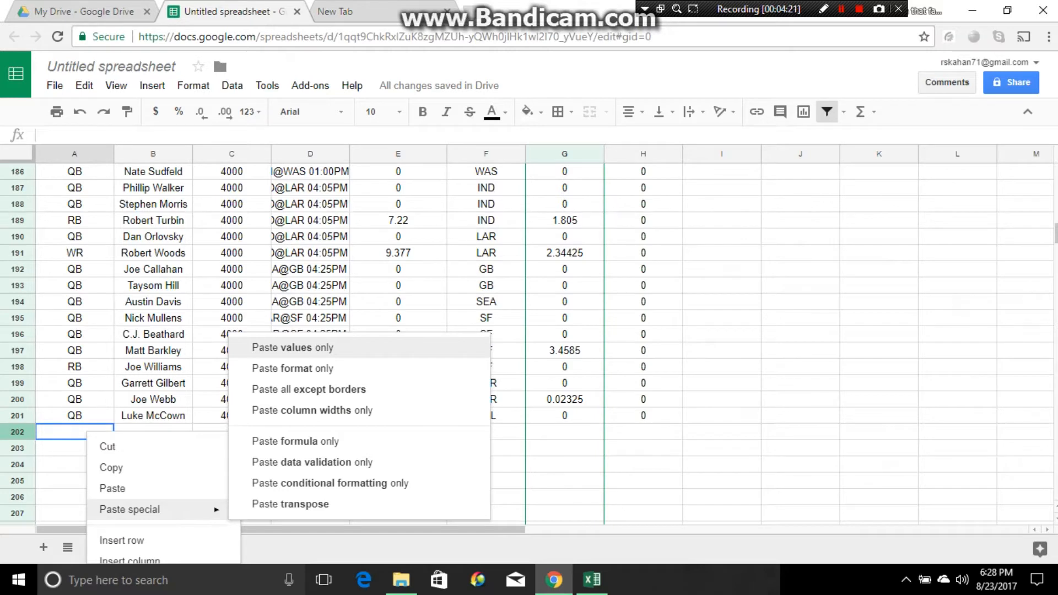
click(290, 347)
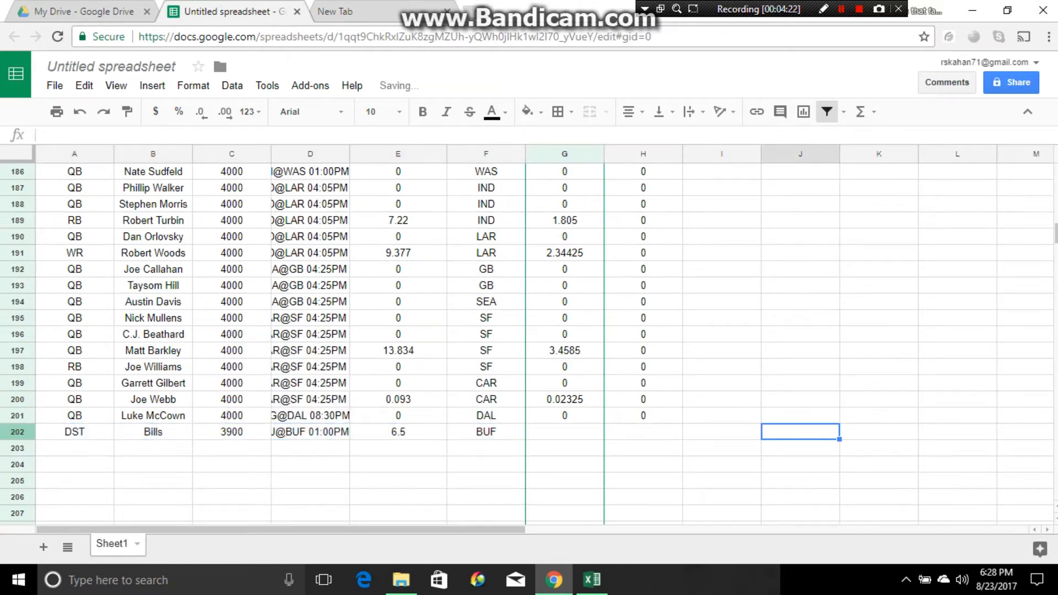
Extend the Value formula and Lock 0 down to the new row 202.
click(564, 415)
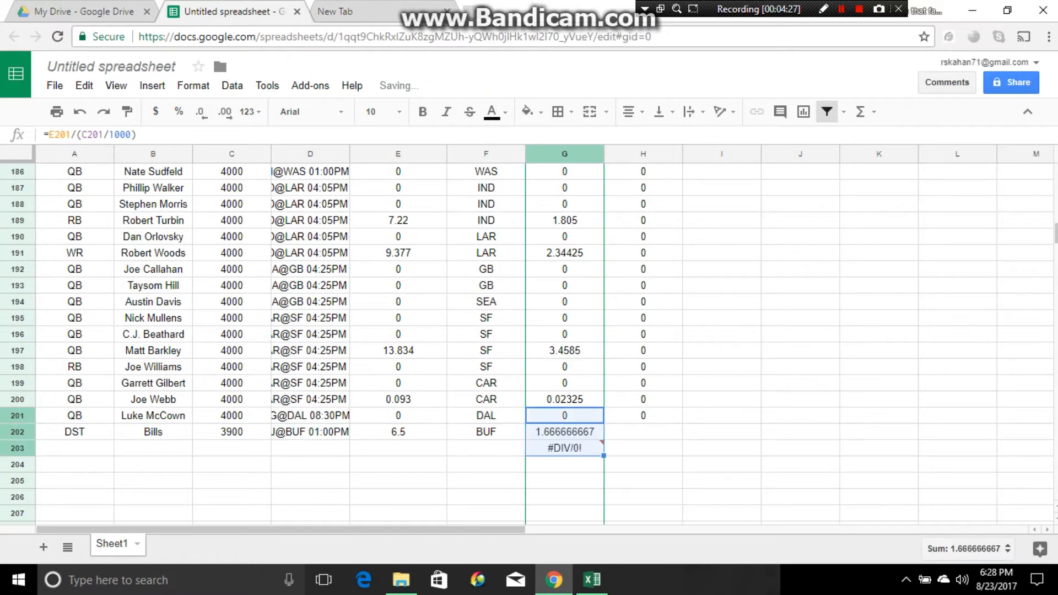
click(565, 448)
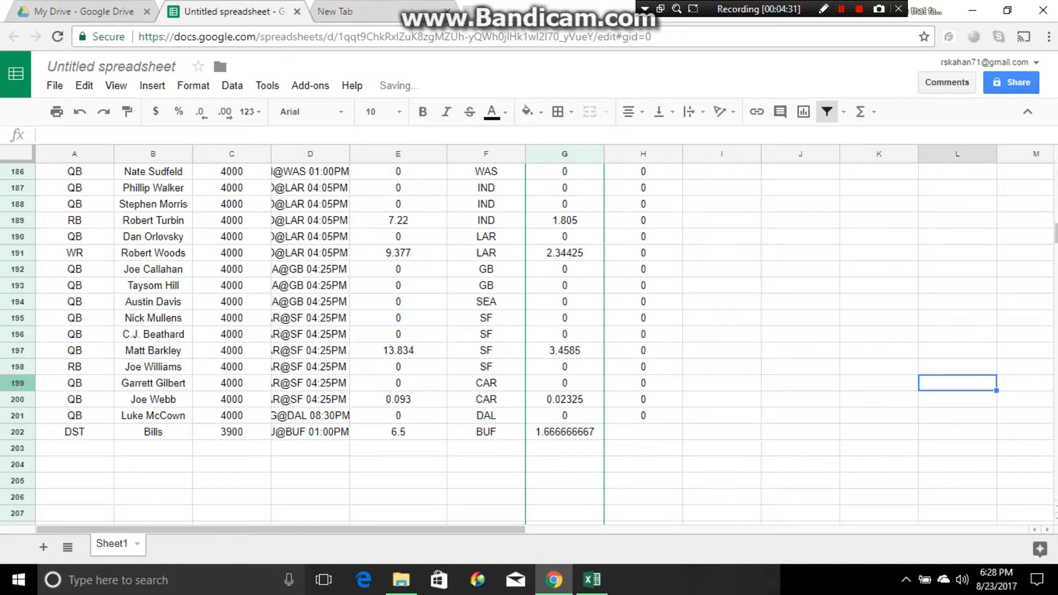
click(641, 432)
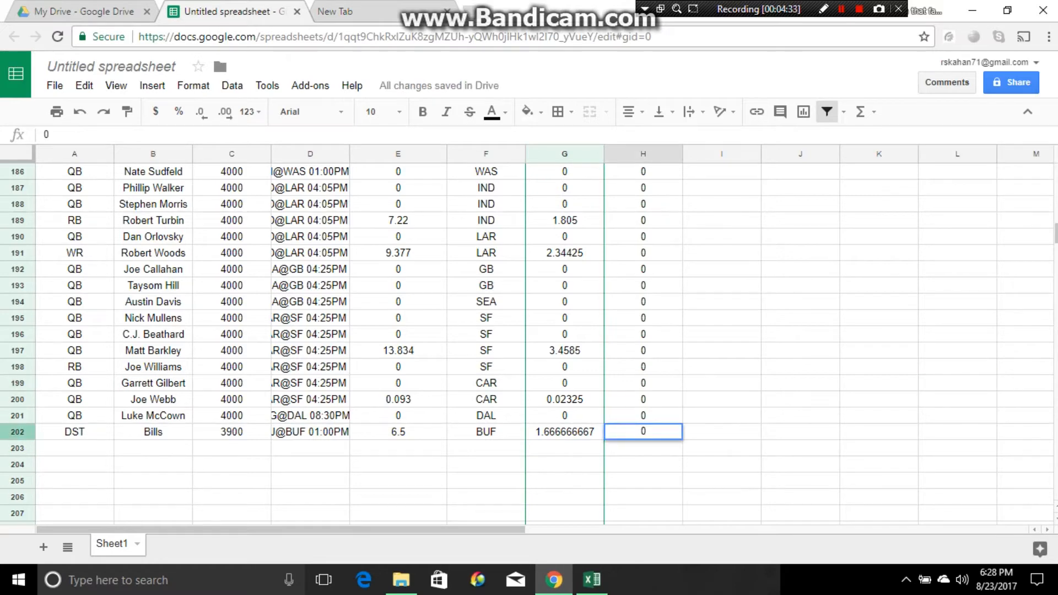
click(878, 497)
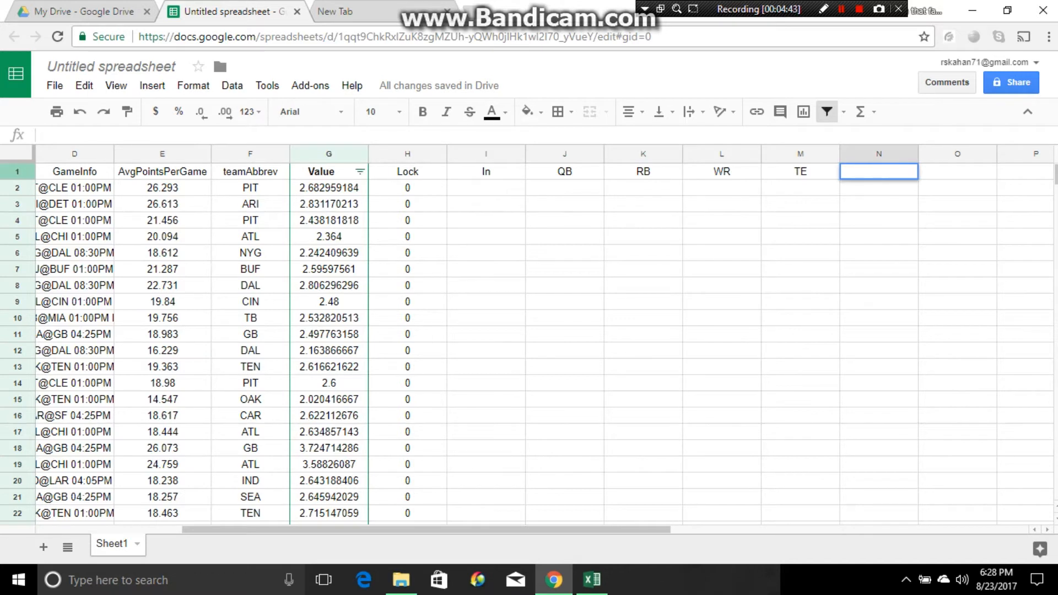
Add a DST header in N1 and enter =IF(A2="QB",1*I2,"") in J2.
text(DST)
click(564, 187)
text(=)
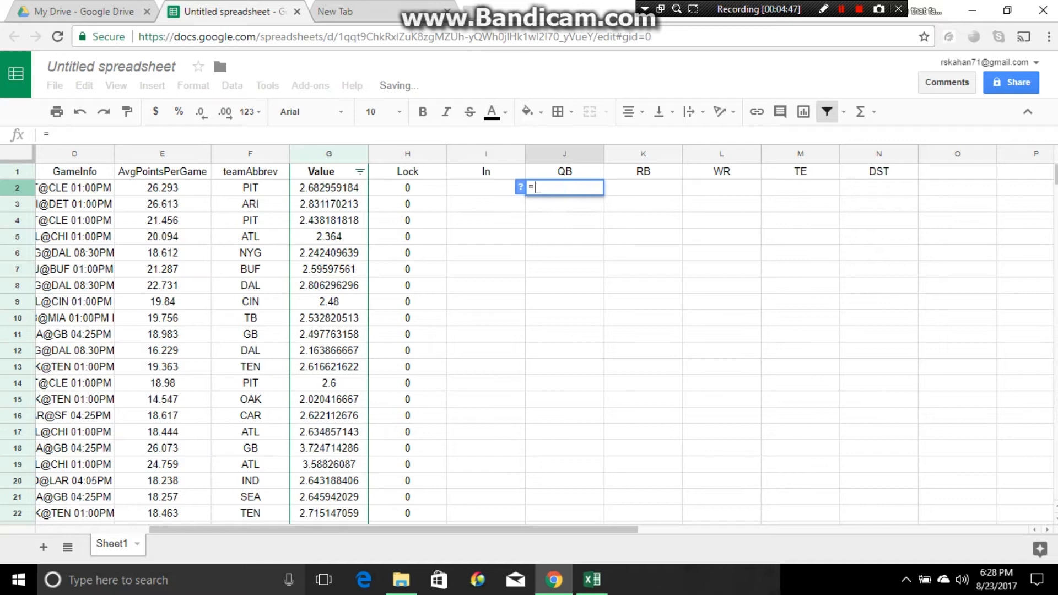
text(IF()
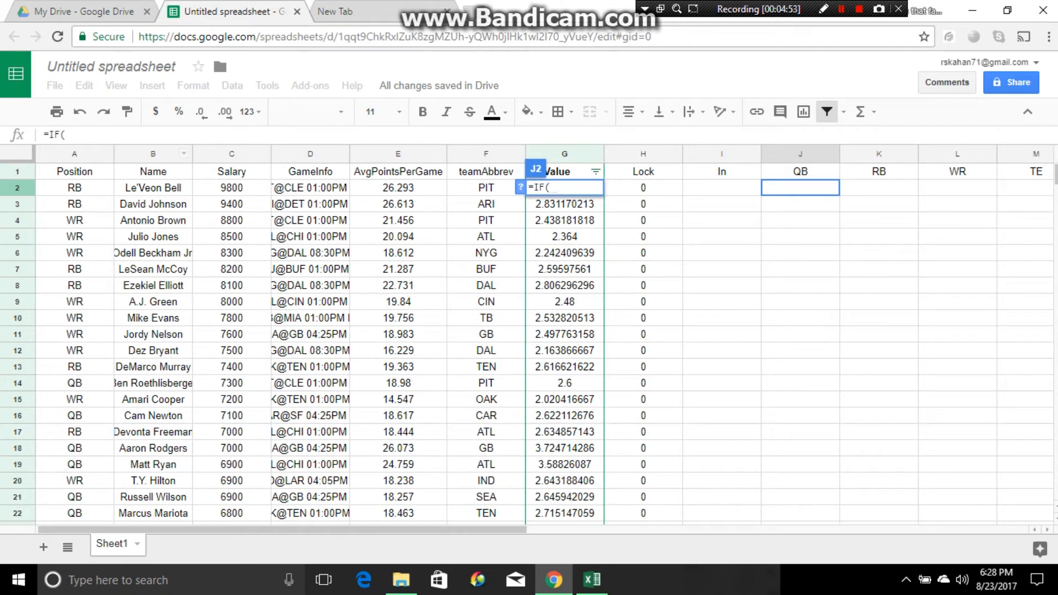
click(74, 187)
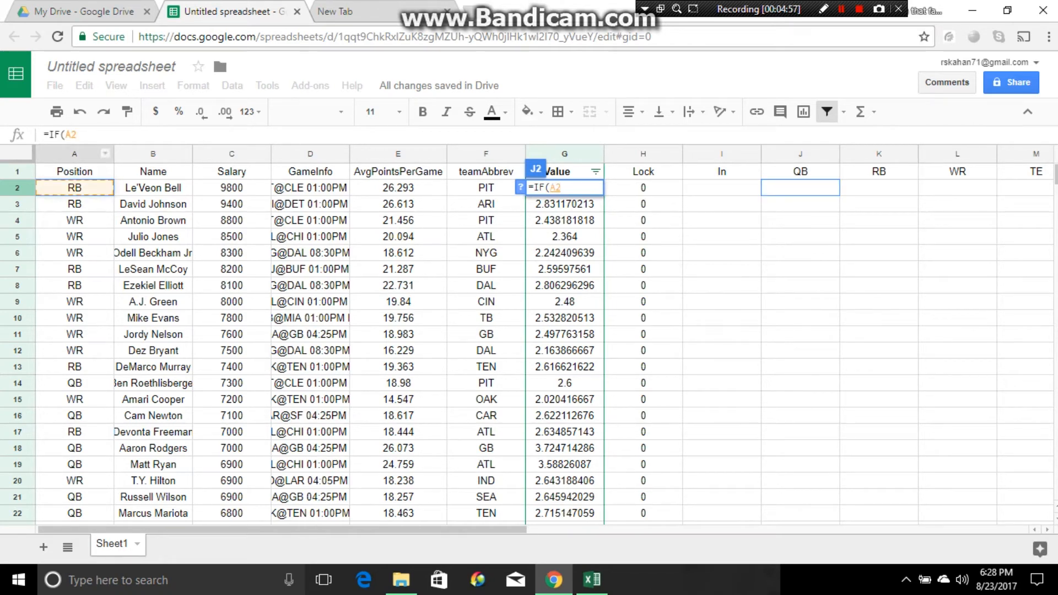
text(=)
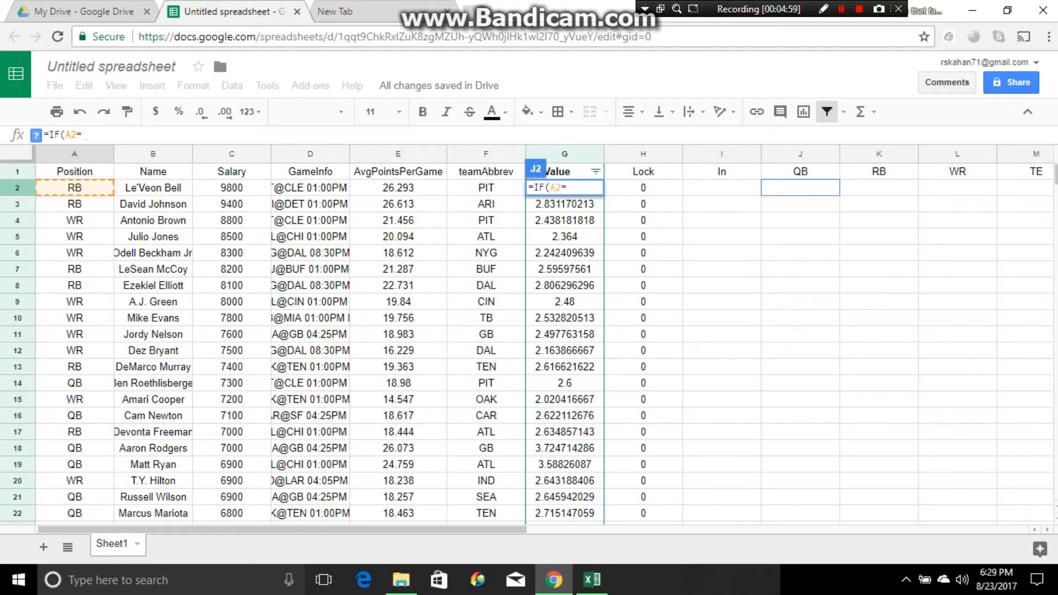
text("QB)
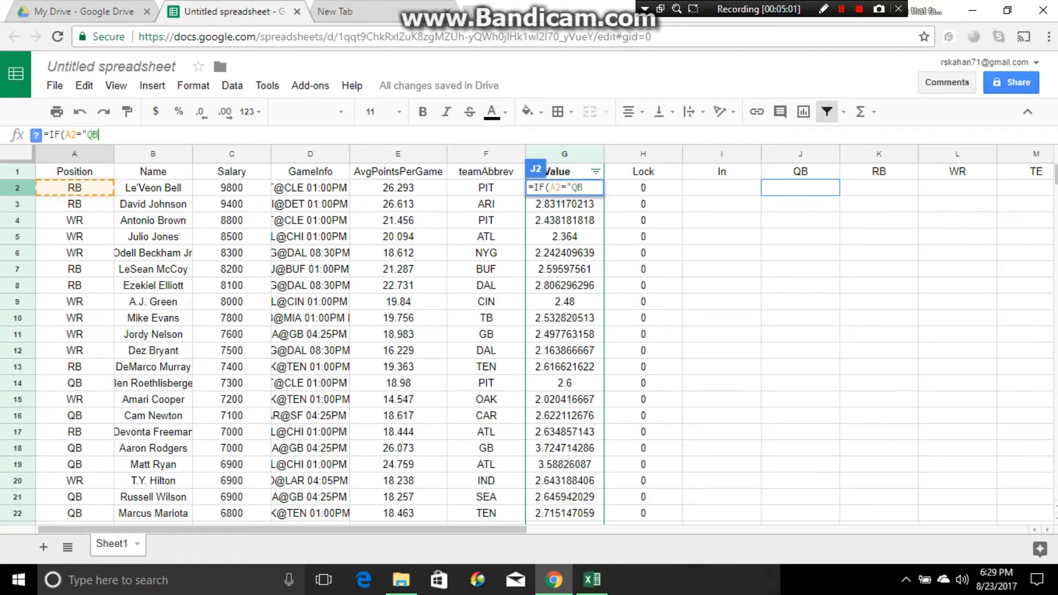
text(,)
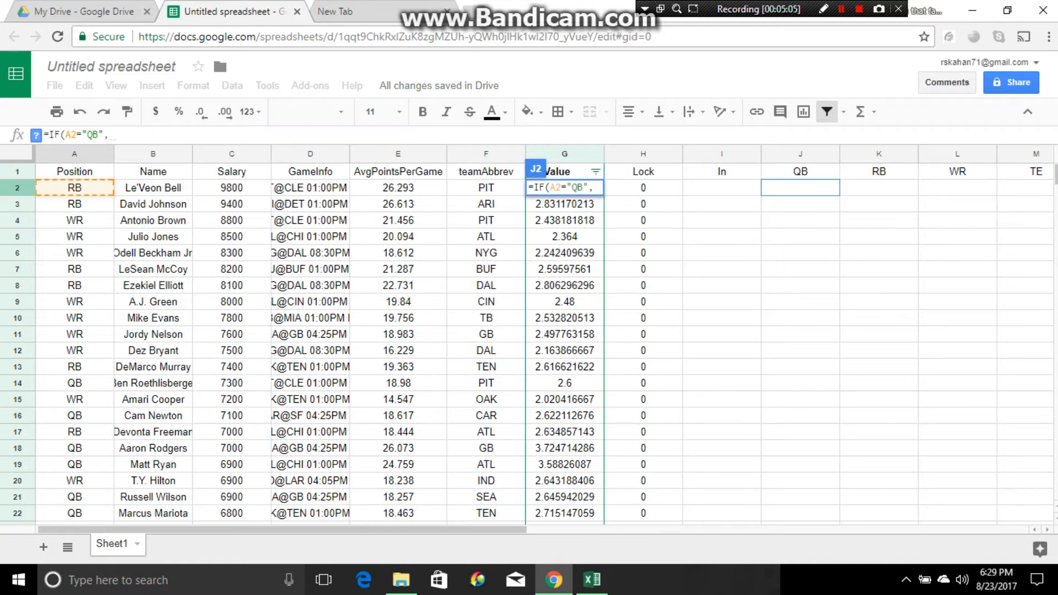
click(721, 187)
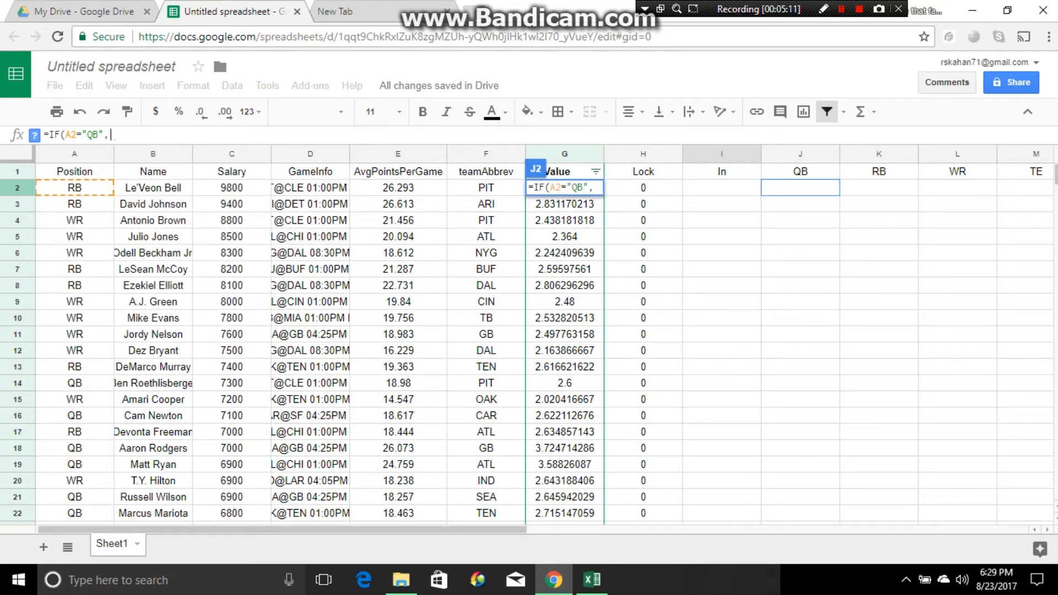
text(1*)
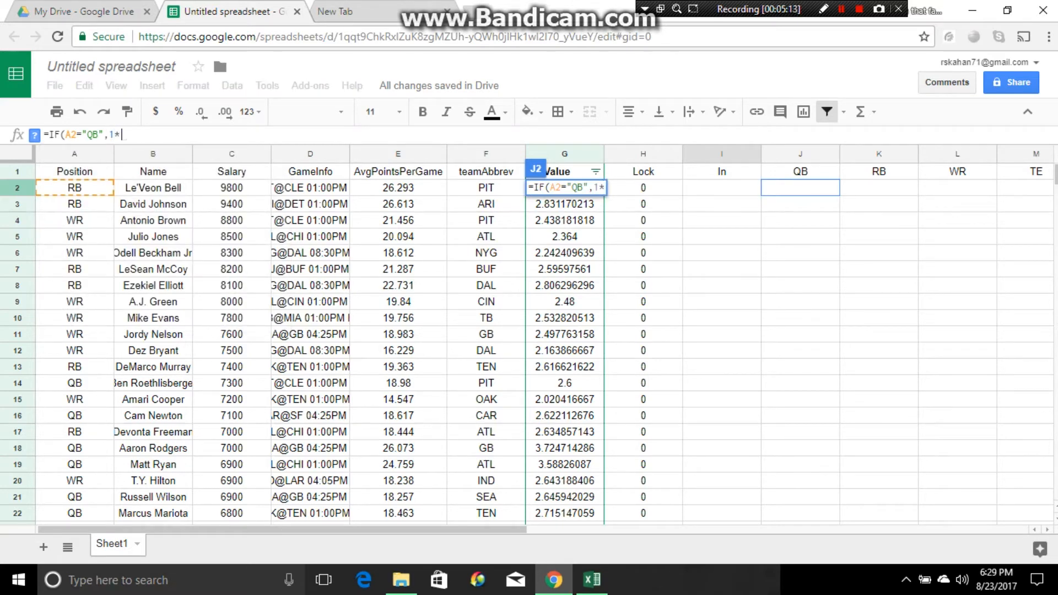
click(720, 187)
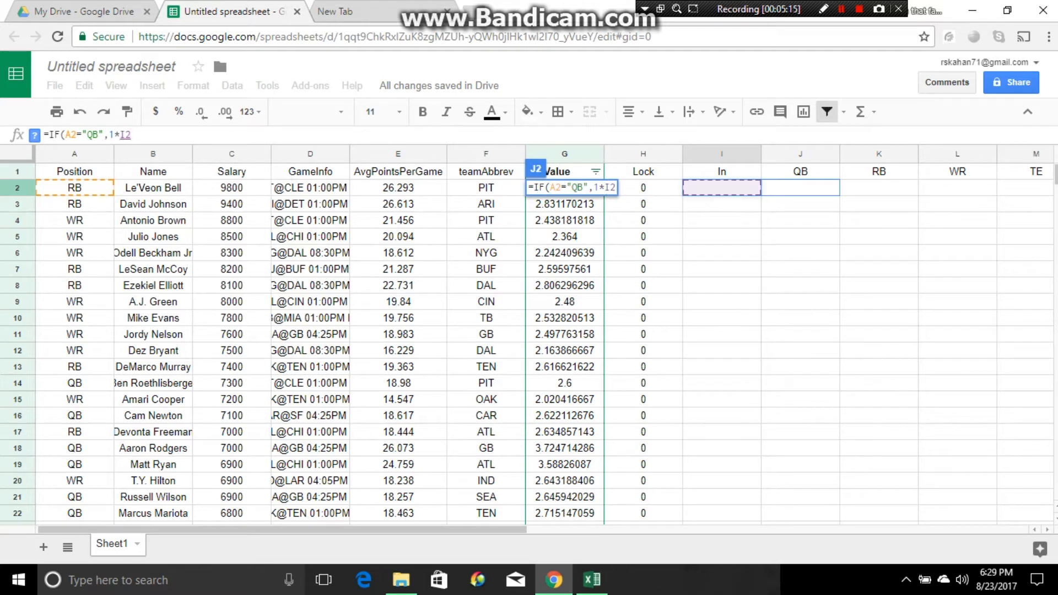
text(,"")
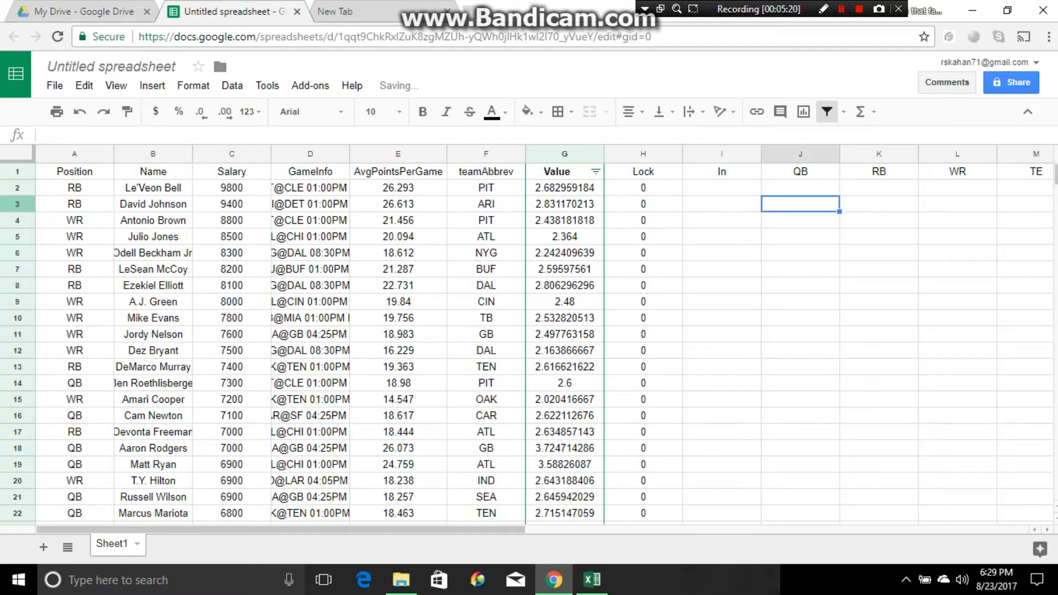
Copy the QB IF formula from J2 down column J through row 205.
click(799, 188)
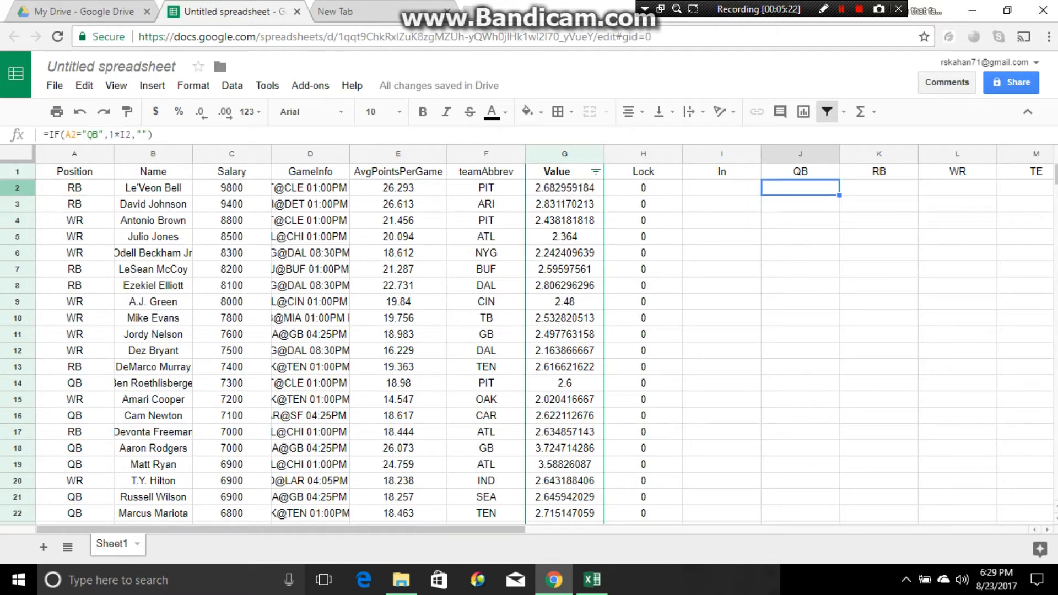
scroll(down, 3)
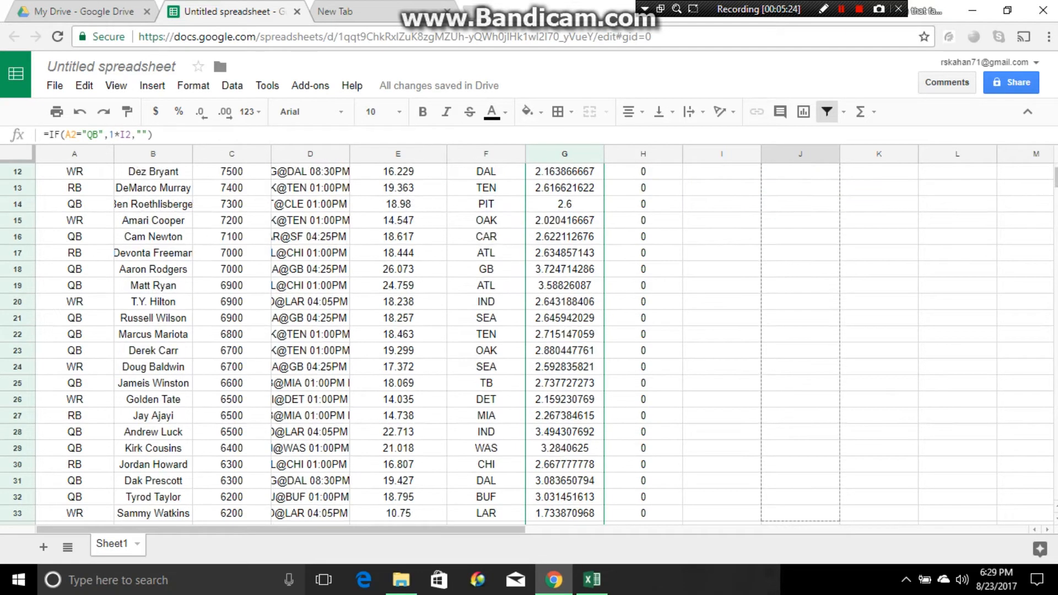
scroll(down, 3)
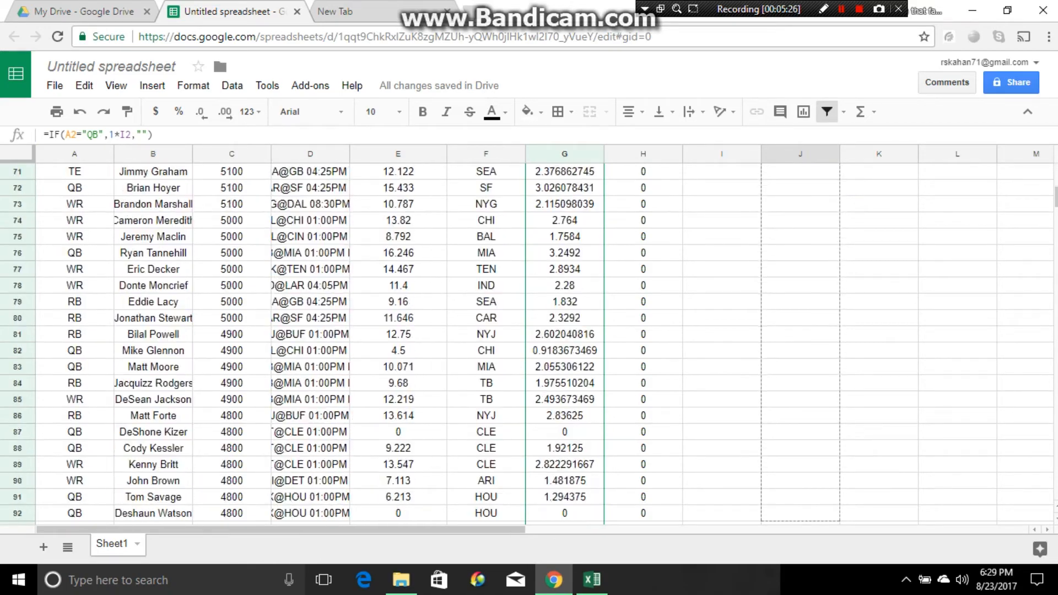
scroll(down, 3)
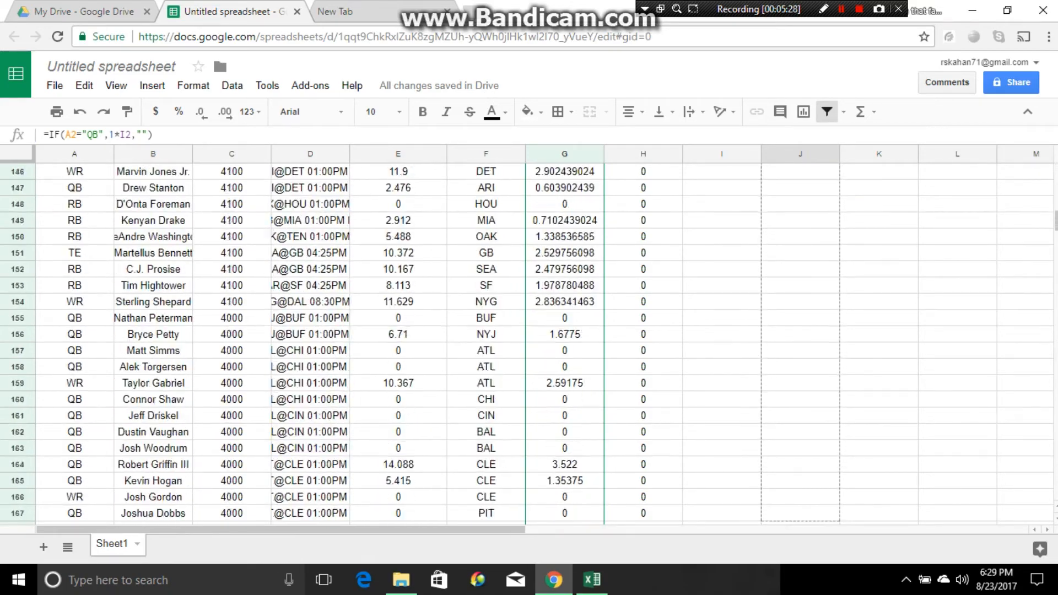
scroll(down, 3)
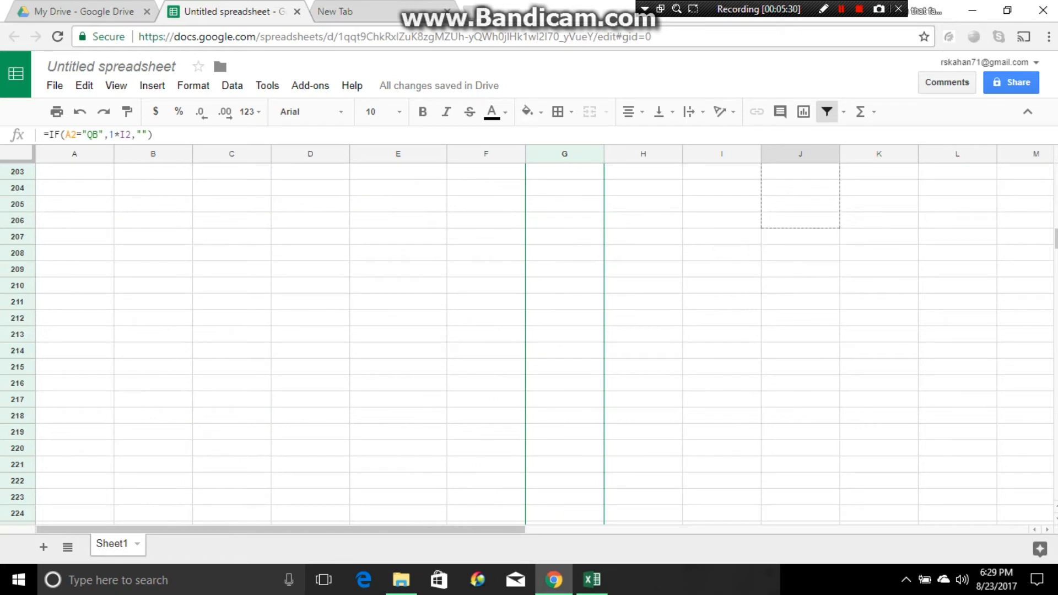
scroll(up, 3)
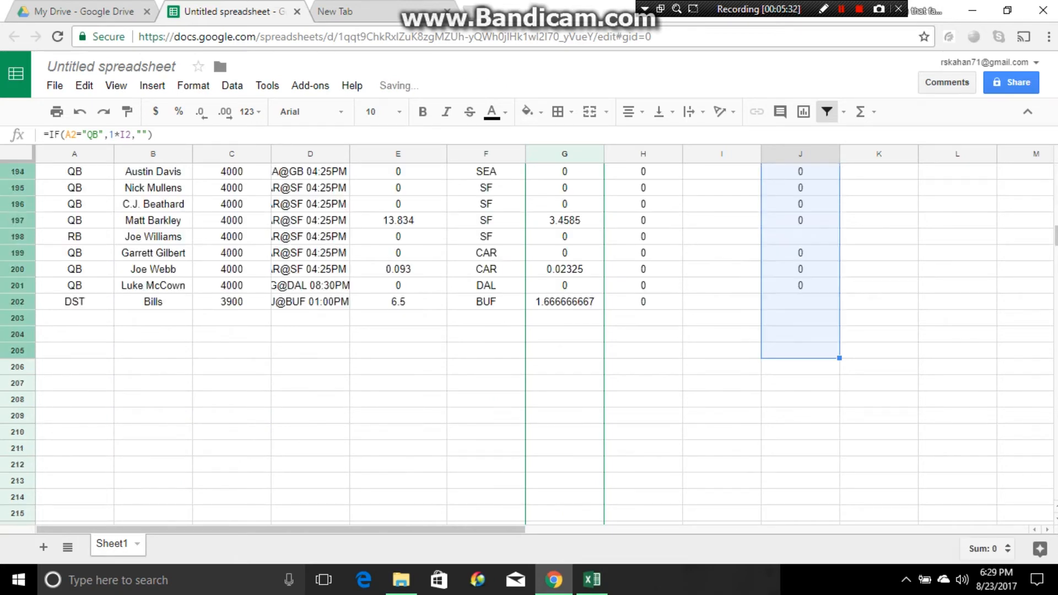
scroll(up, 3)
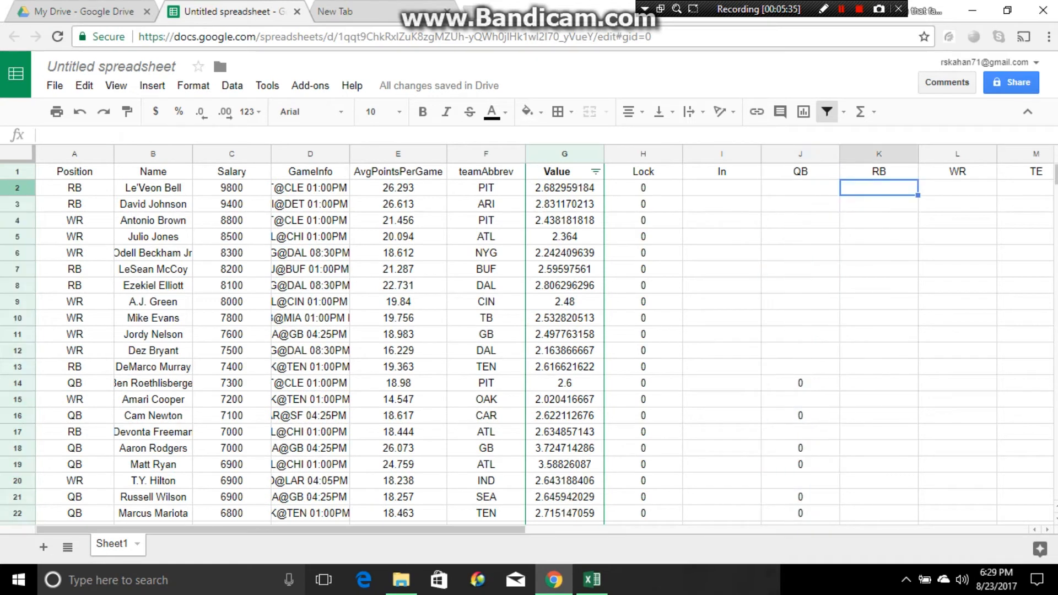
Enter =IF(A2="RB",1*I2,"") in K2 for the RB column.
text(=if)
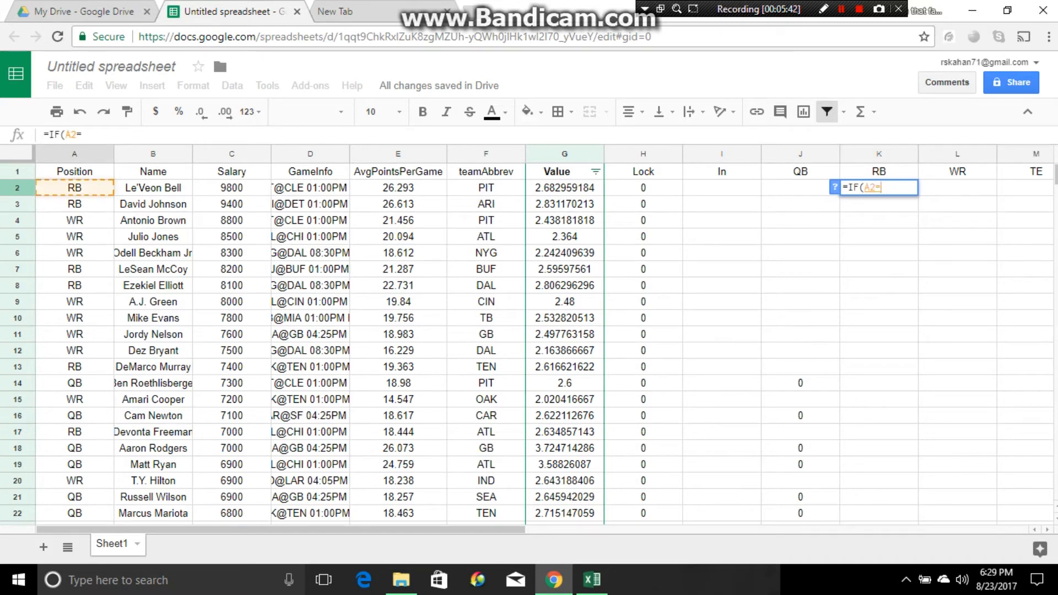
text("RB)
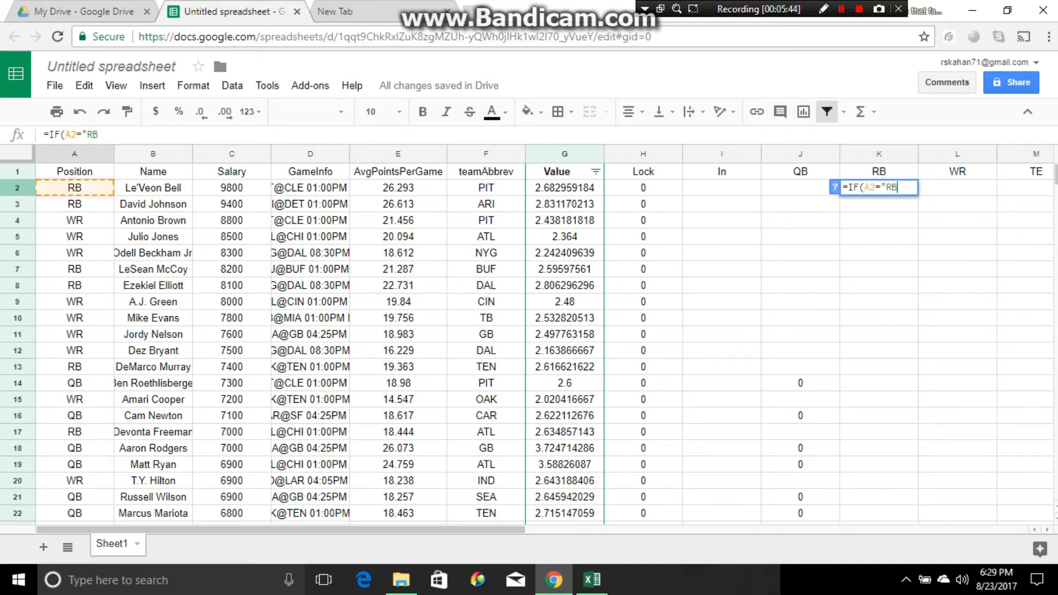
text(",1)
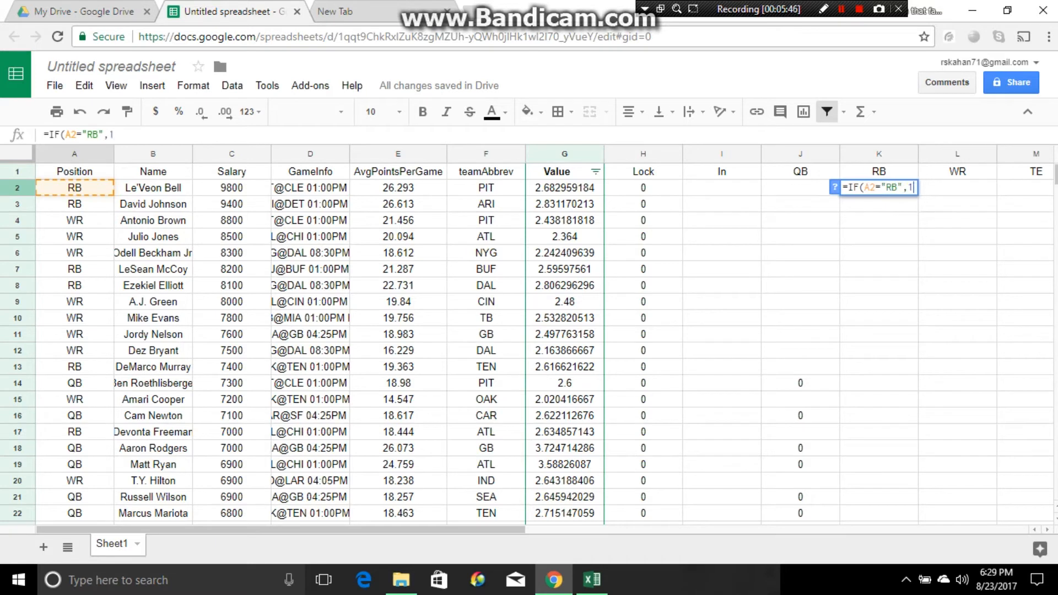
text(*)
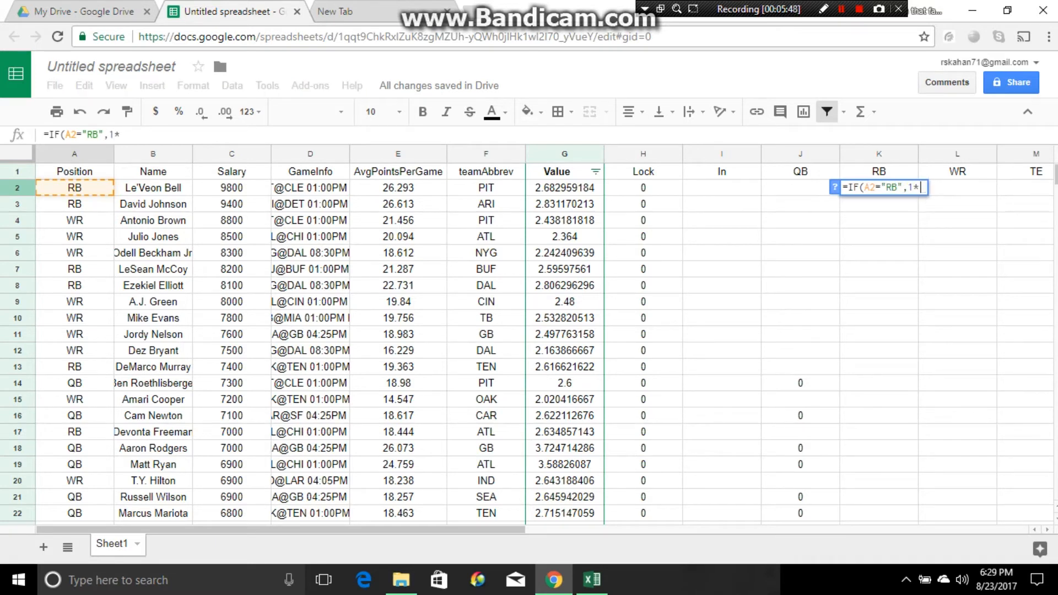
click(720, 187)
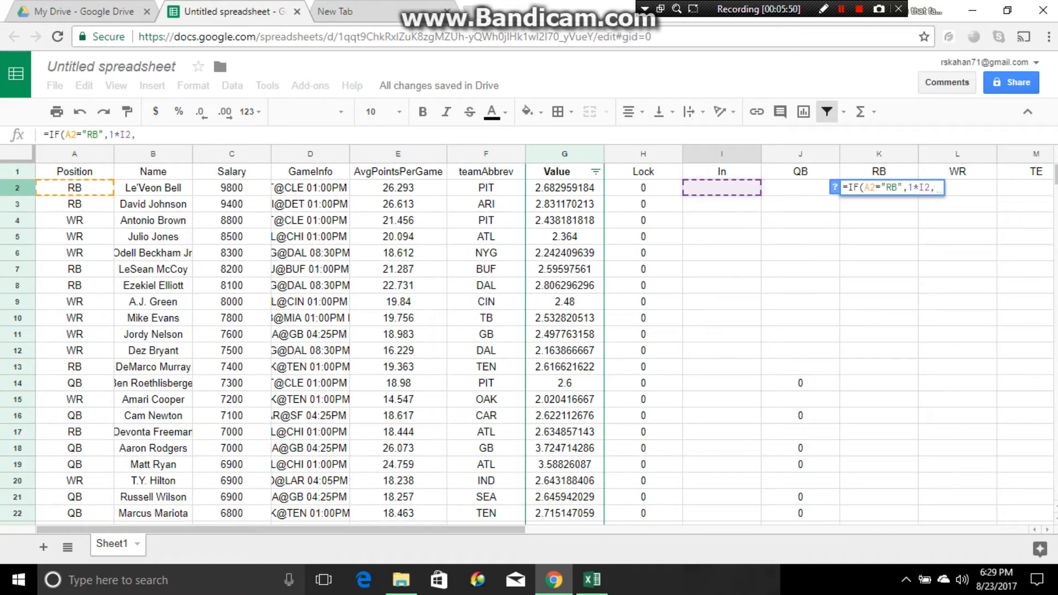
key(Return)
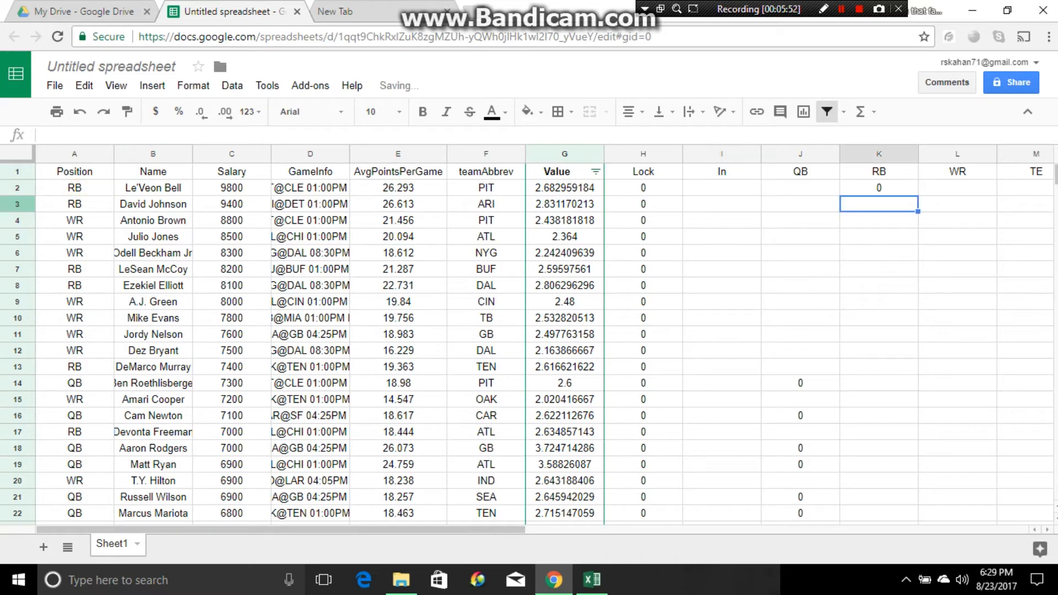
Fill the RB formula down column K to row 202.
click(879, 187)
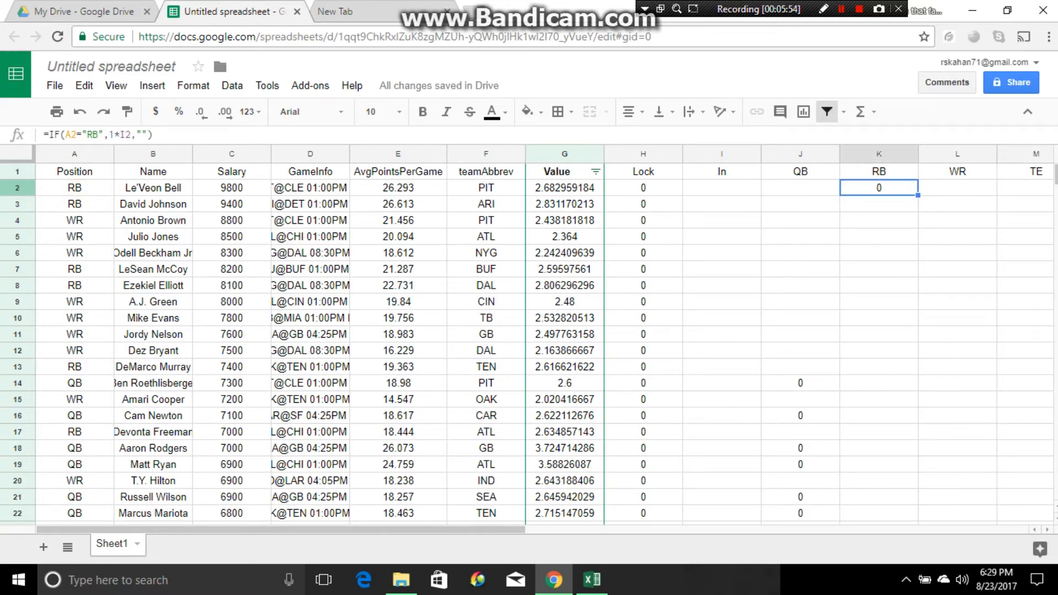
scroll(down, 3)
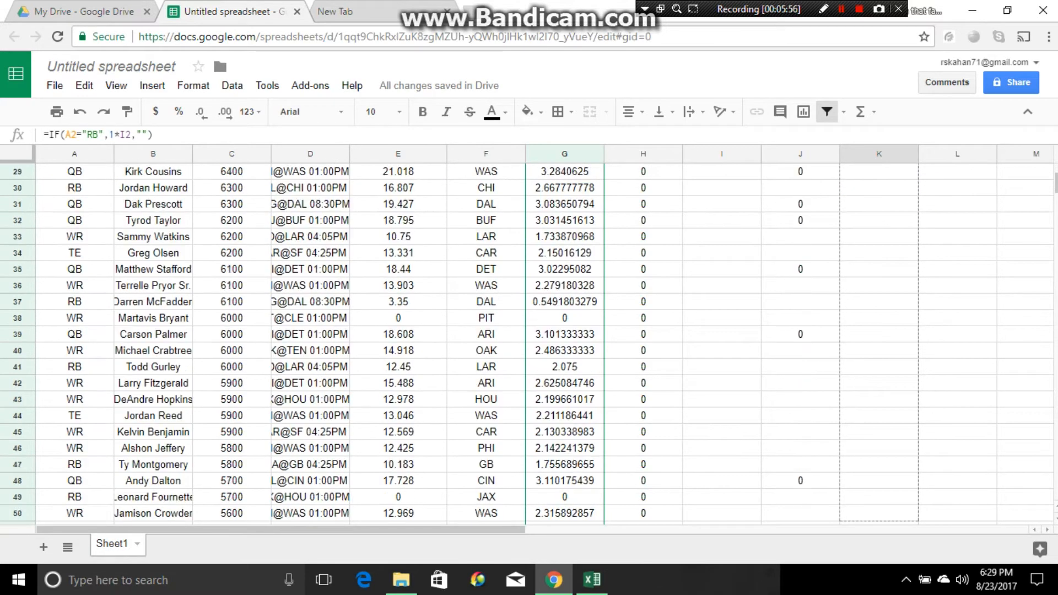
scroll(down, 3)
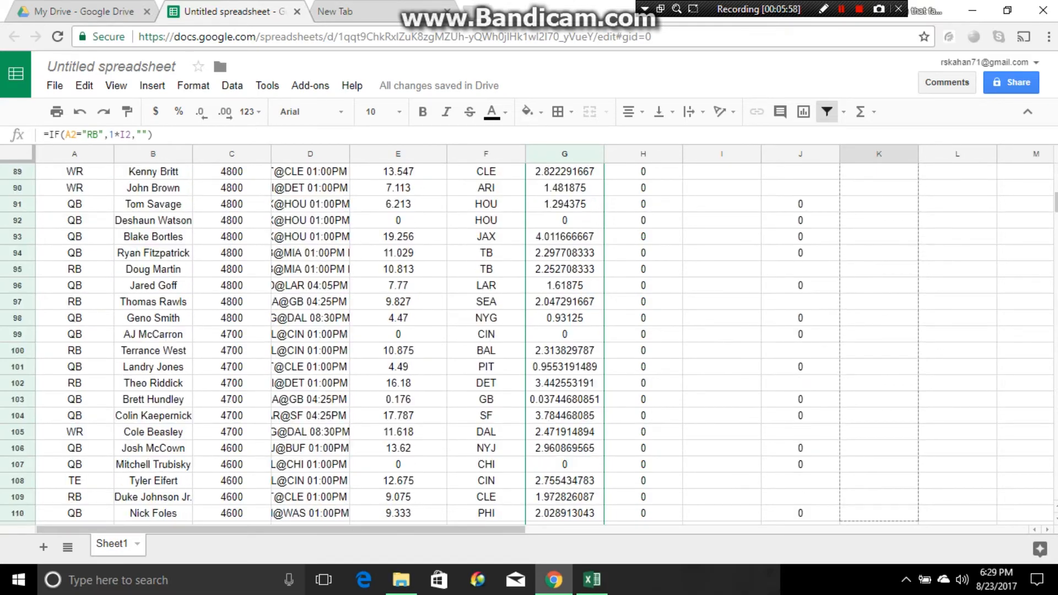
scroll(down, 3)
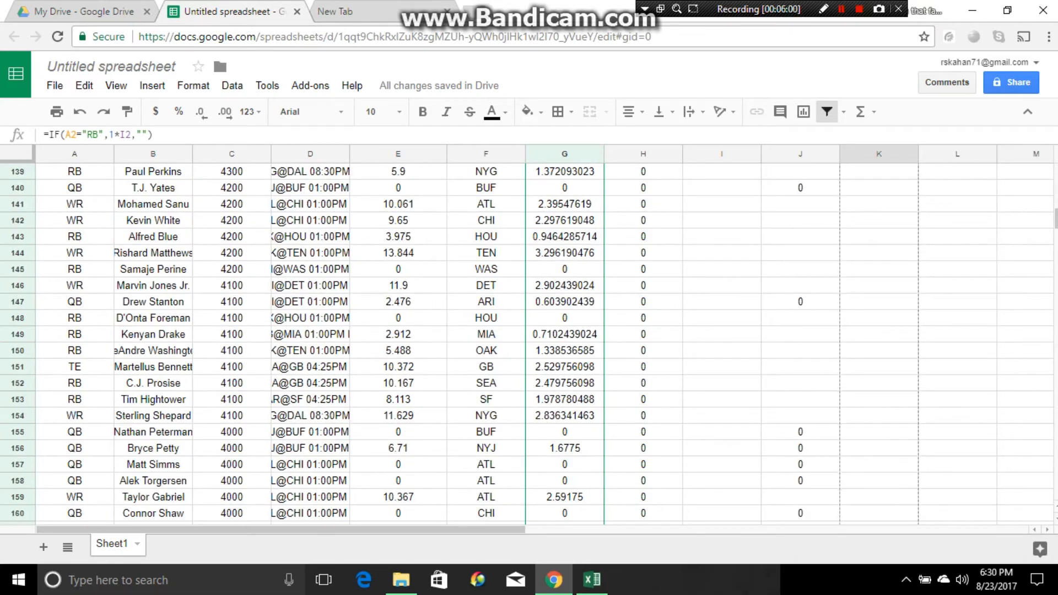
scroll(down, 3)
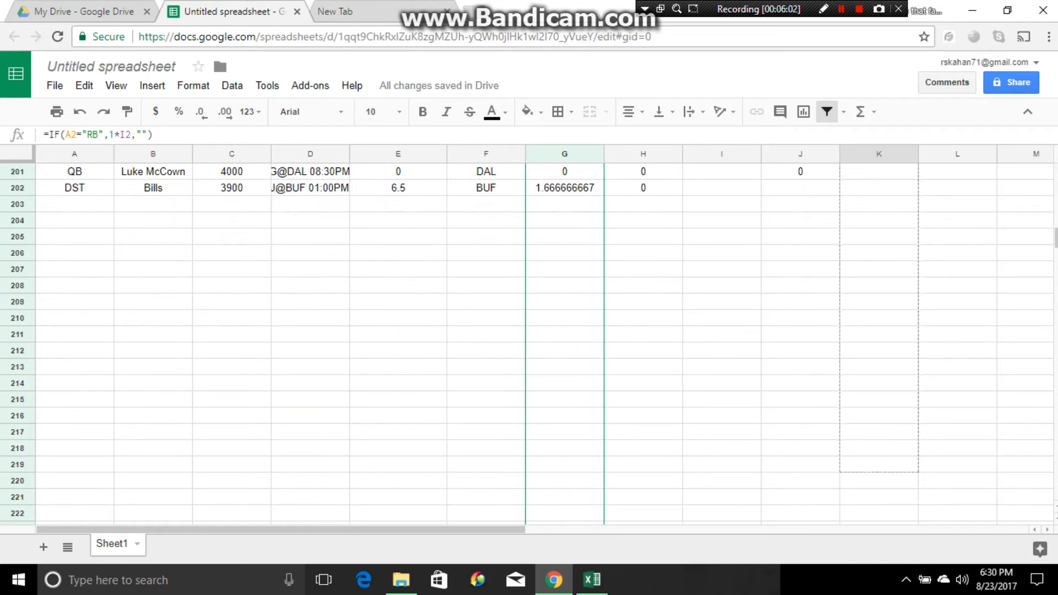
click(878, 172)
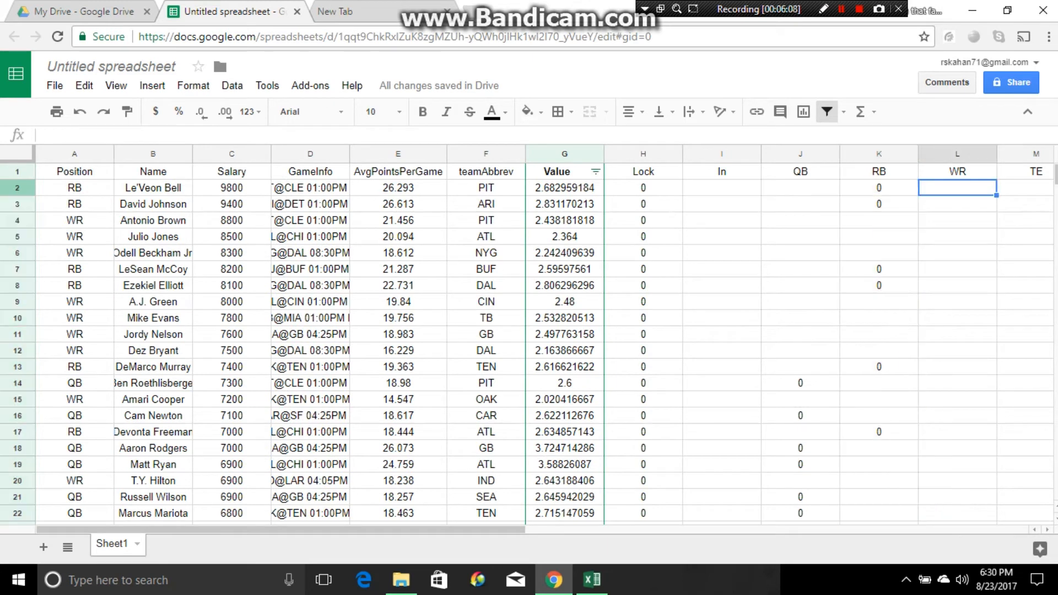
Enter =IF(A2="WR",1*I2,"") in L2 so WR rows show their In value.
text(=if)
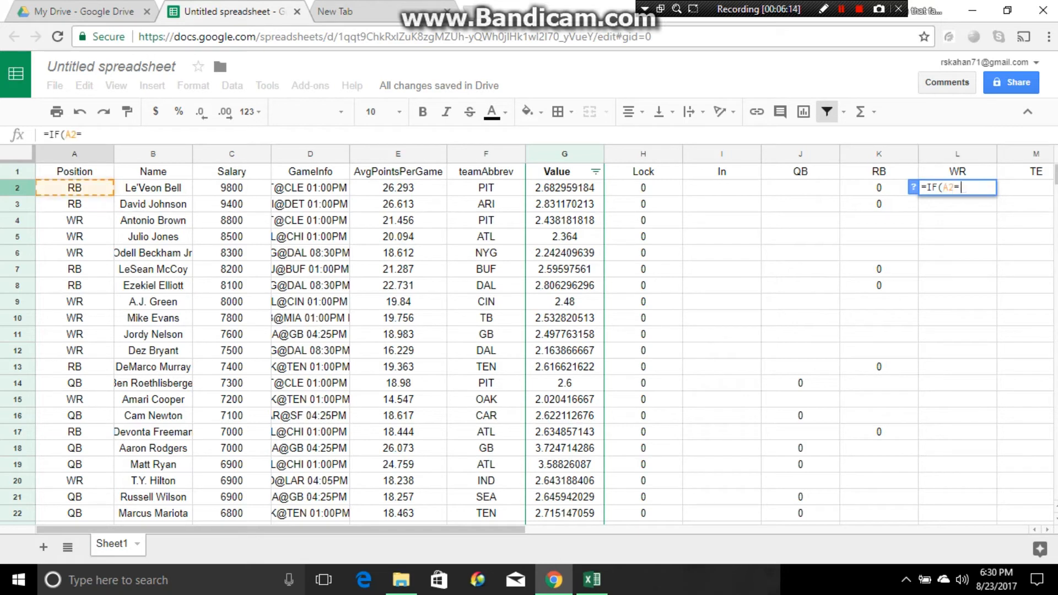
text("W)
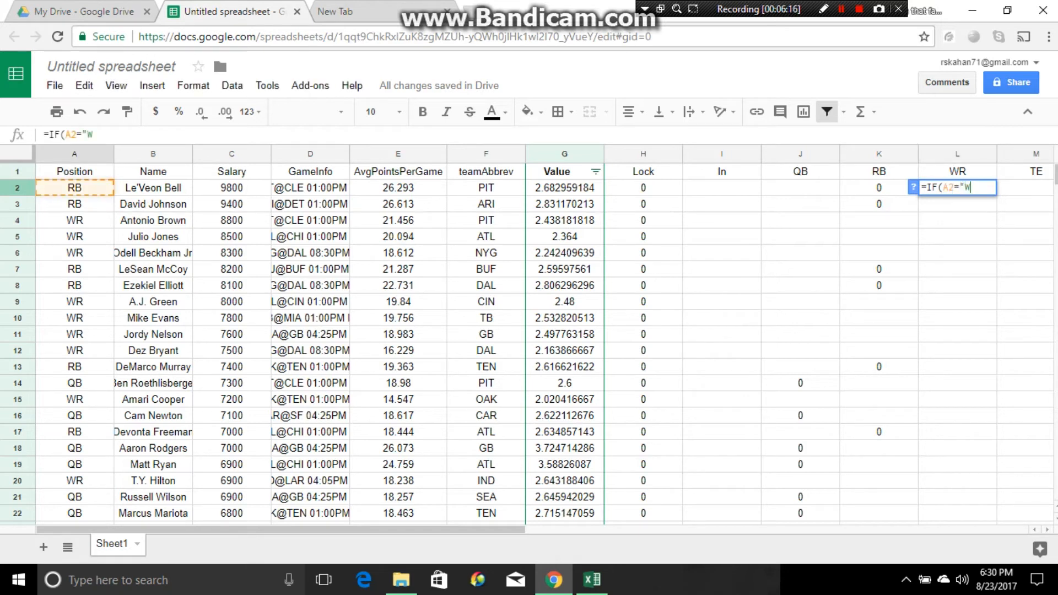
text(R",1)
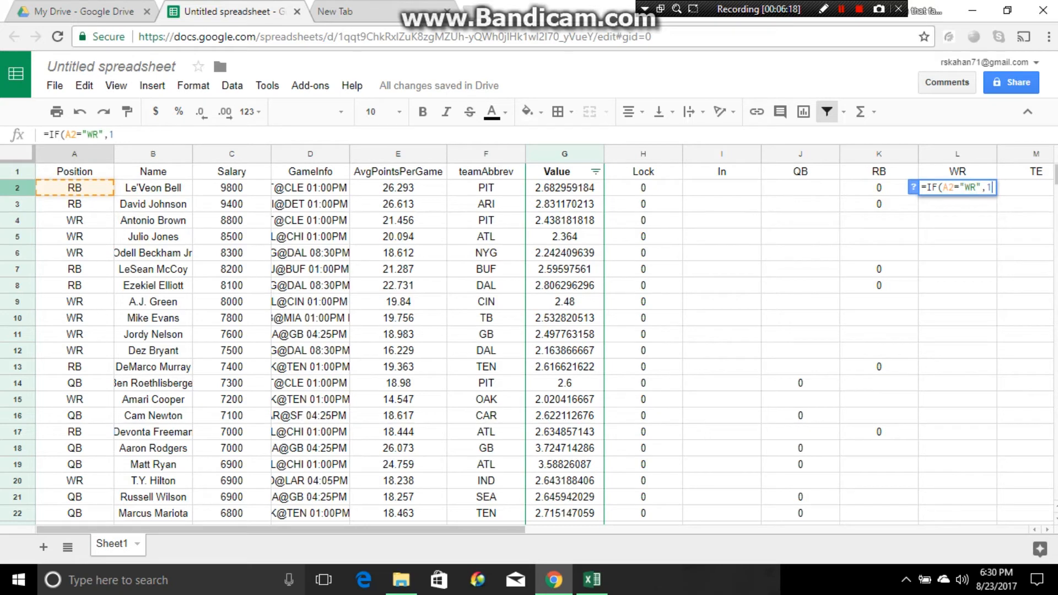
click(721, 187)
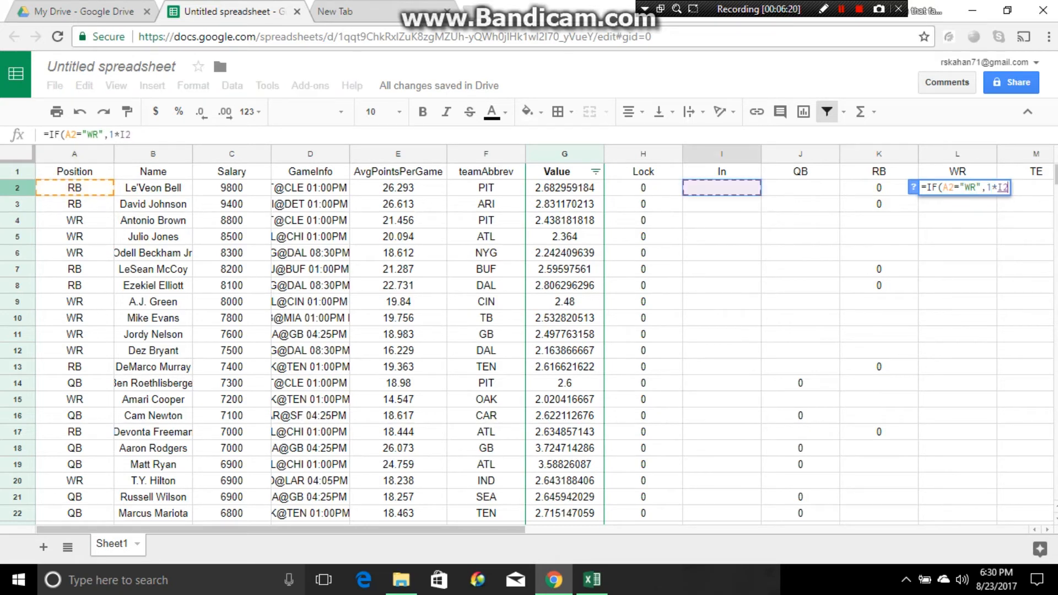
text(,)
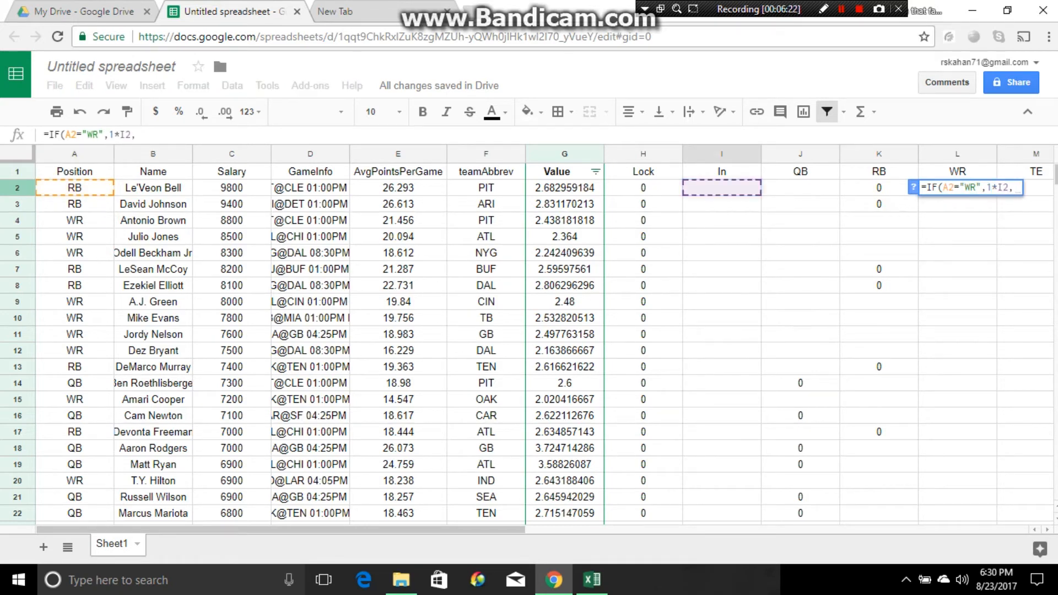
text(""))
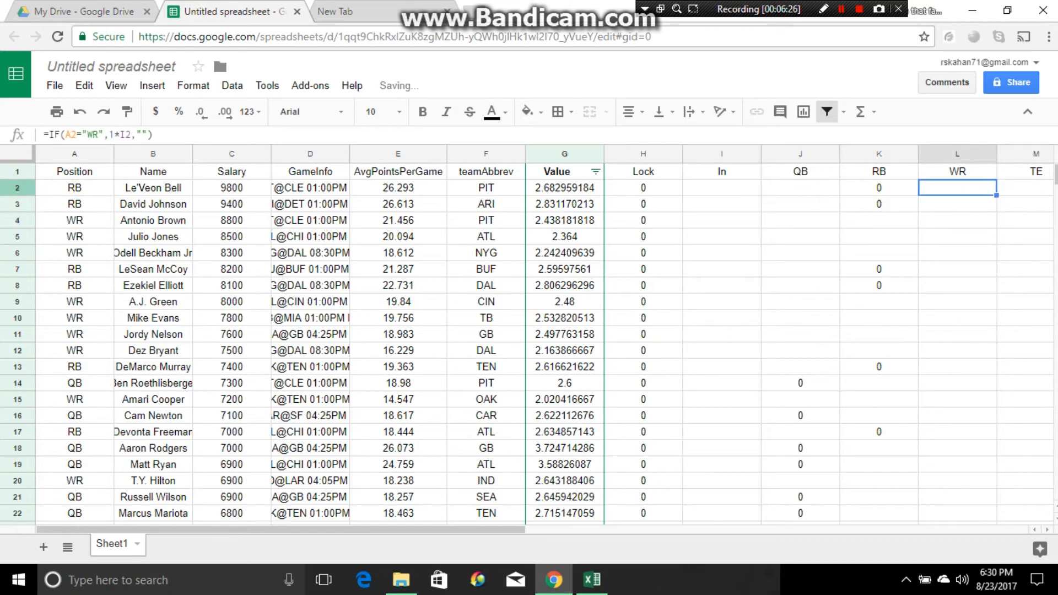
Fill the WR formula down column L to the last player row.
scroll(down, 3)
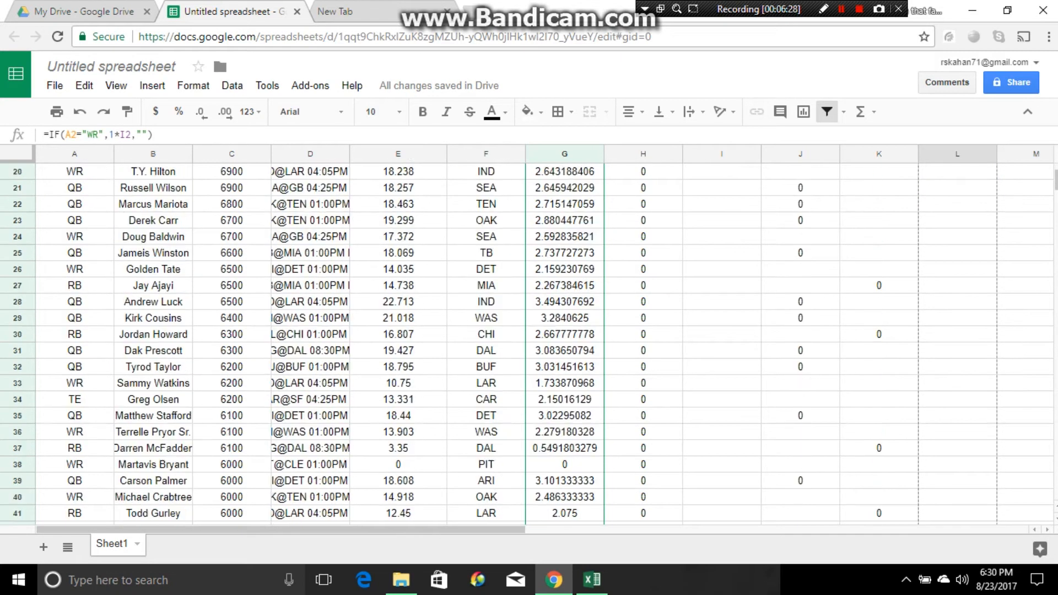
scroll(down, 3)
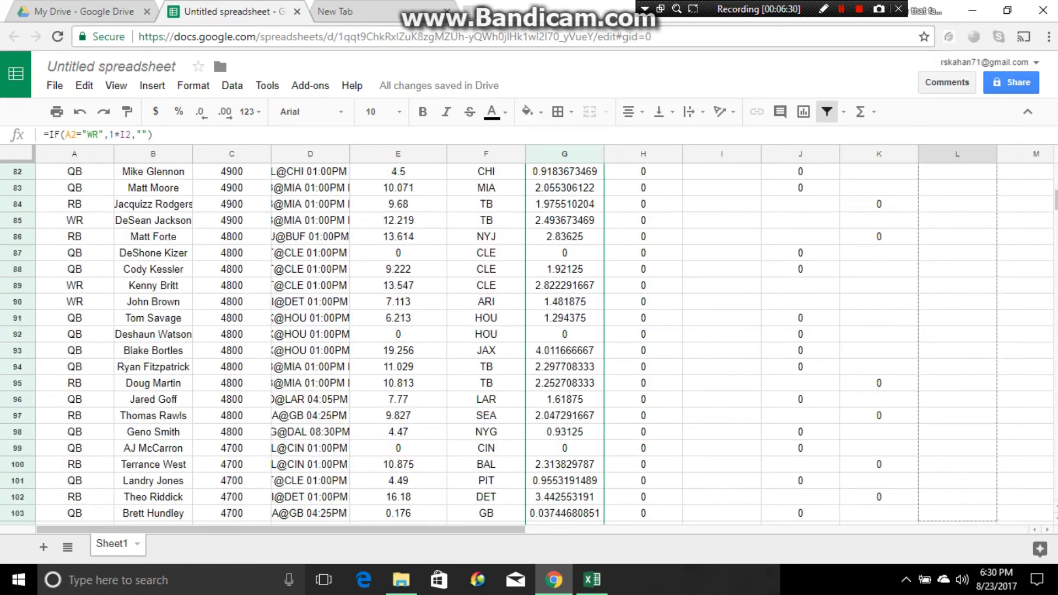
scroll(down, 3)
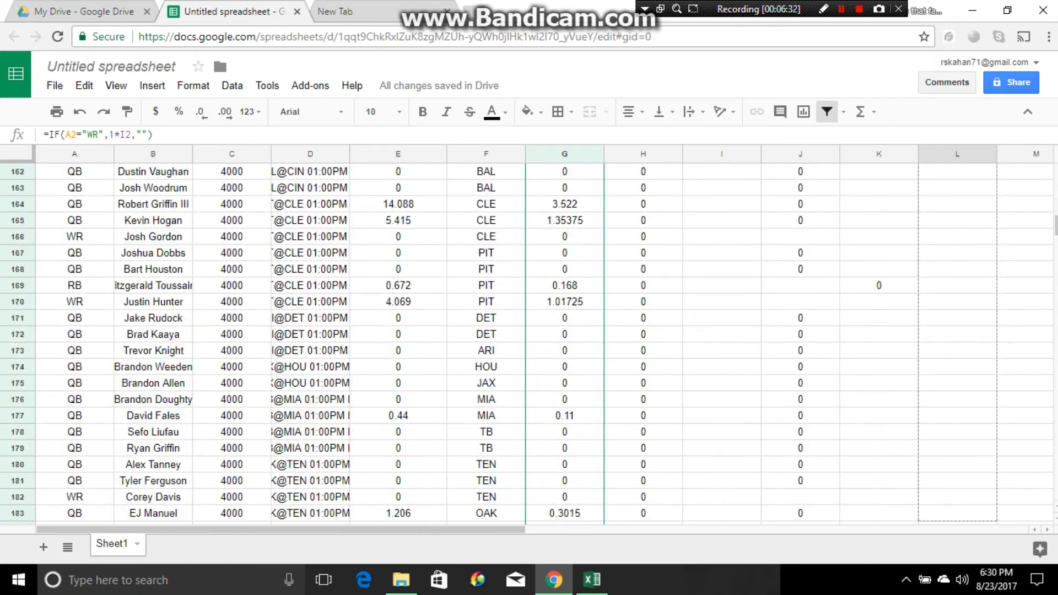
scroll(down, 3)
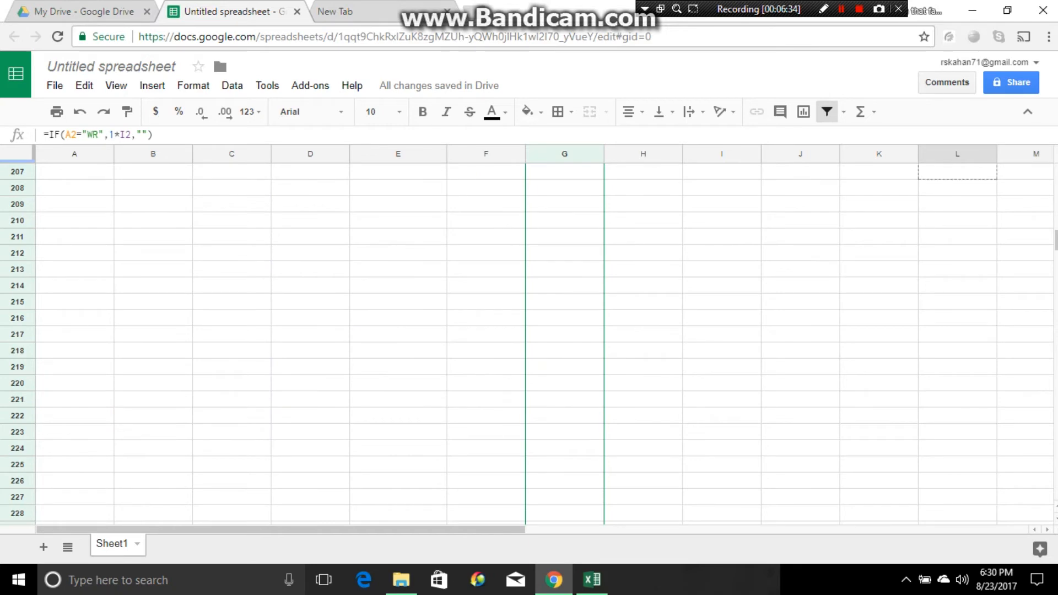
scroll(up, 3)
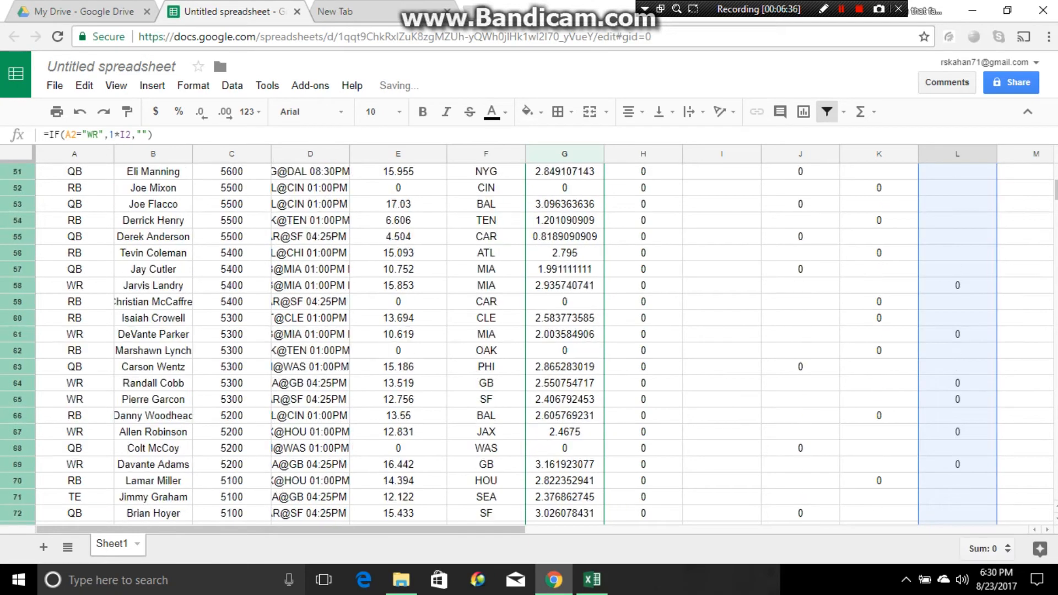
scroll(up, 3)
text(=i)
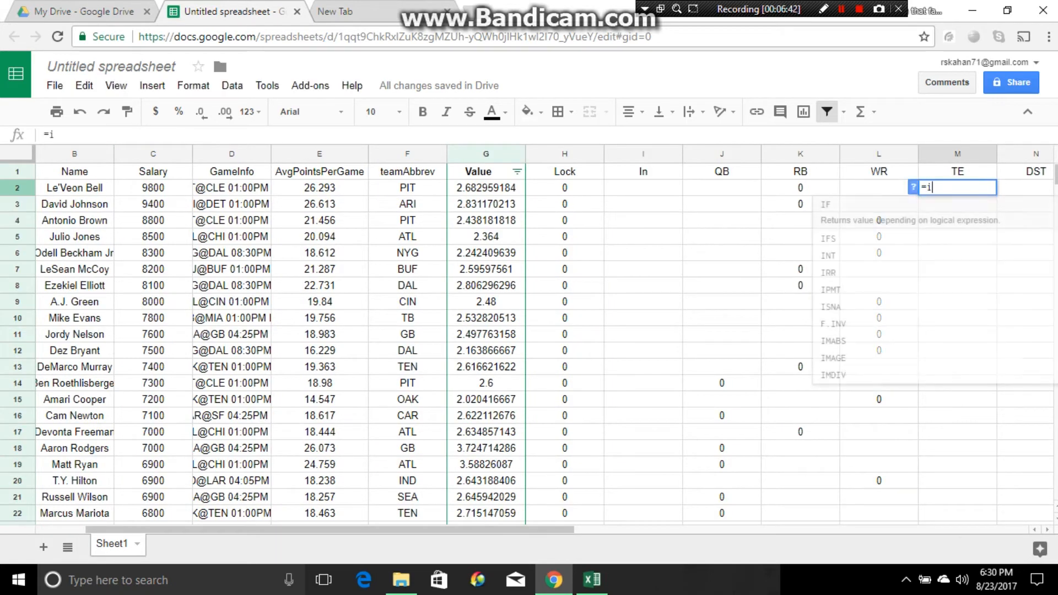
text(IF()
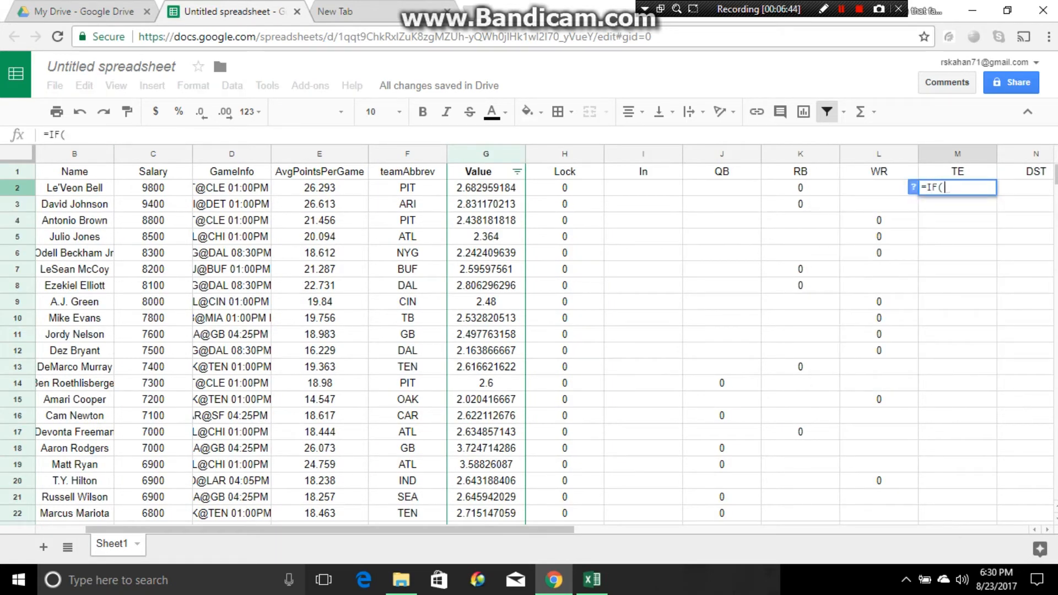
text(A@)
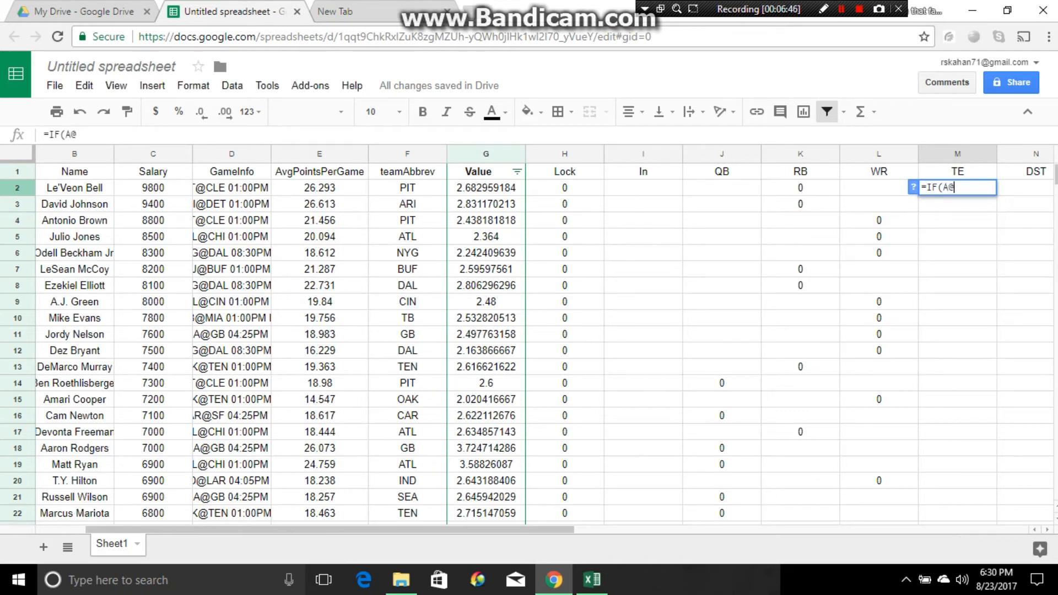
text(=)
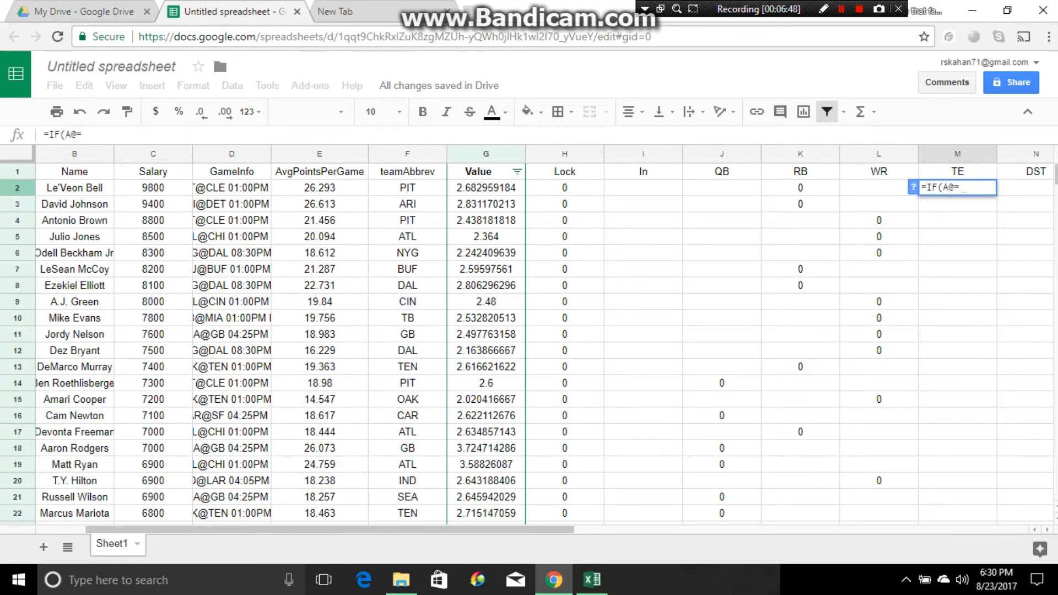
text("TE)
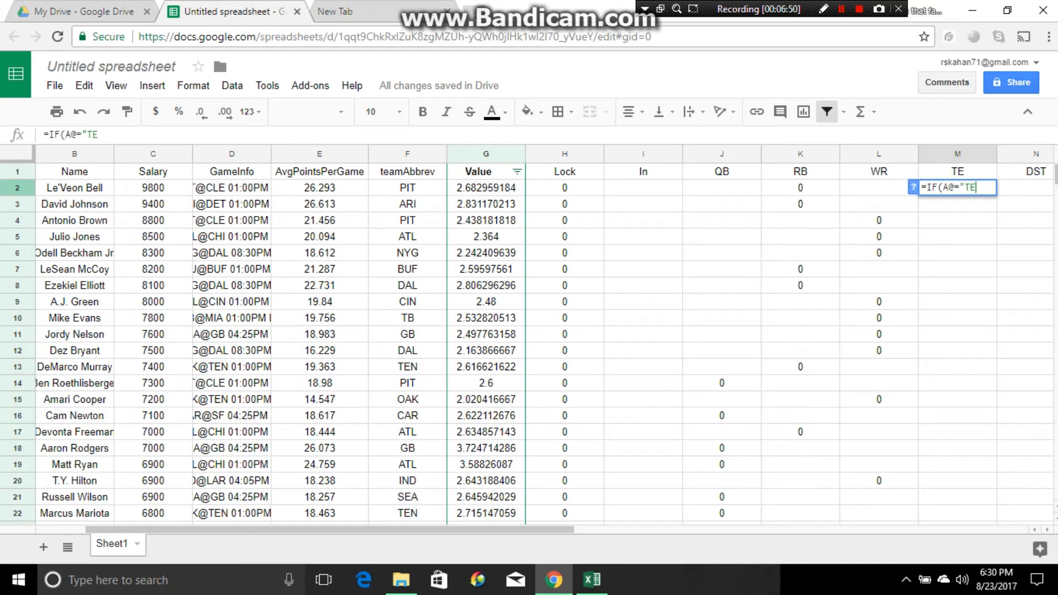
text(",1)
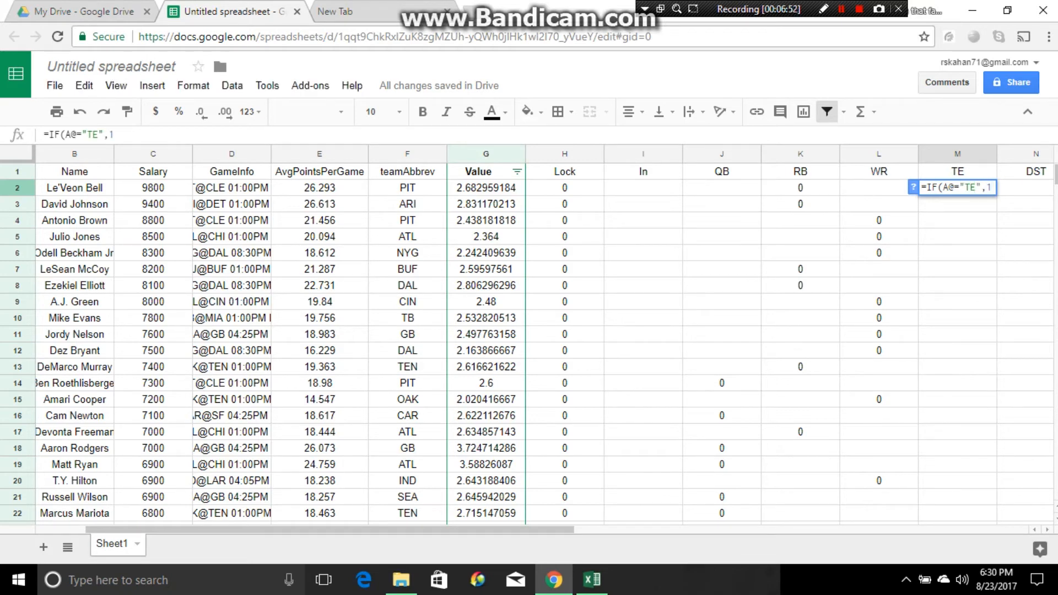
click(643, 188)
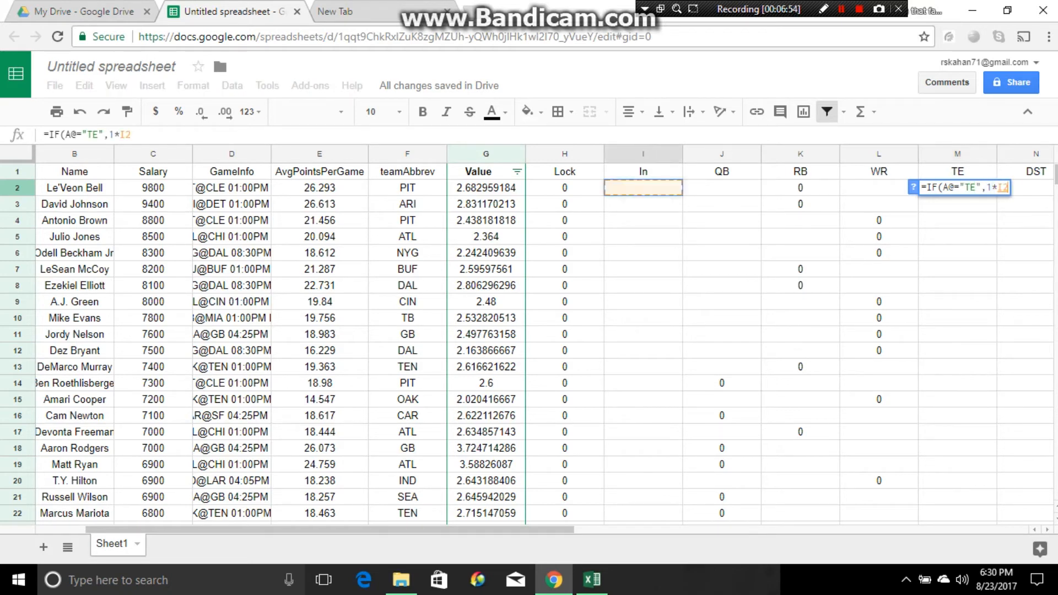
text(,"")
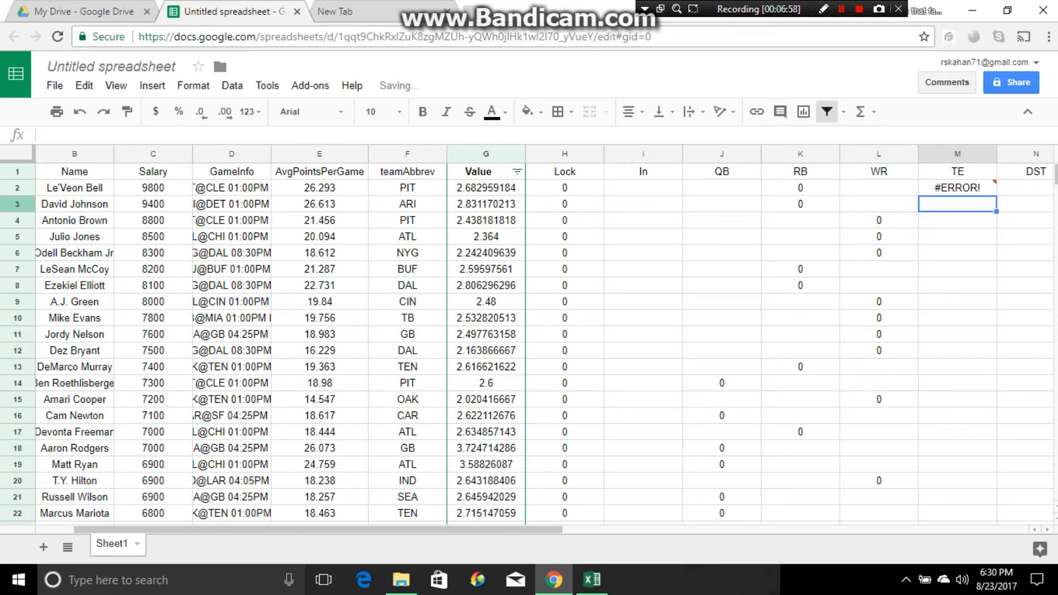
click(957, 187)
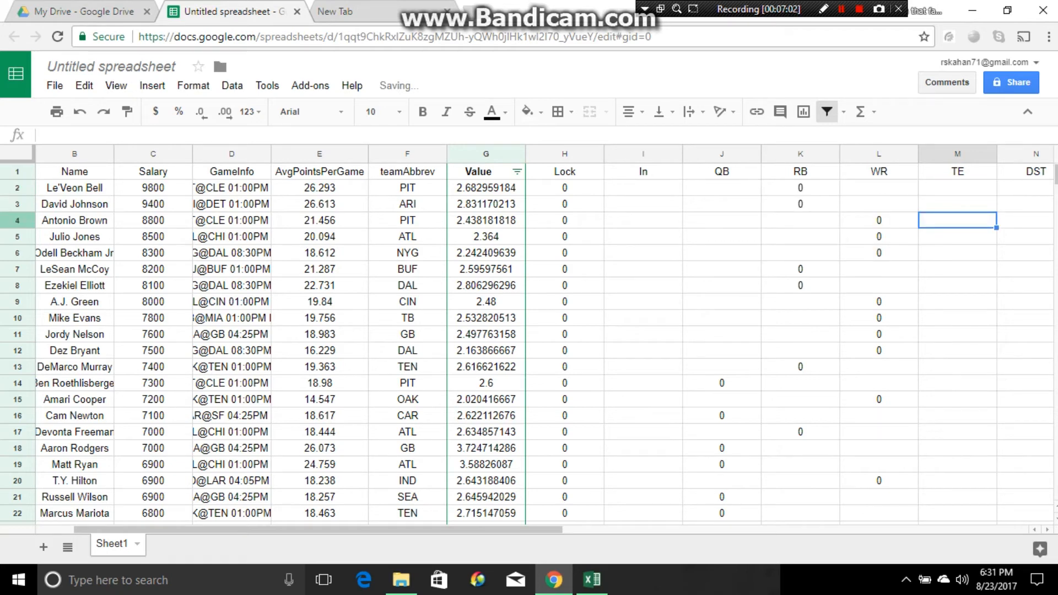
Enter =IF(A2="TE",1*I2,"") in M2 so TE rows show their In value.
text(=i)
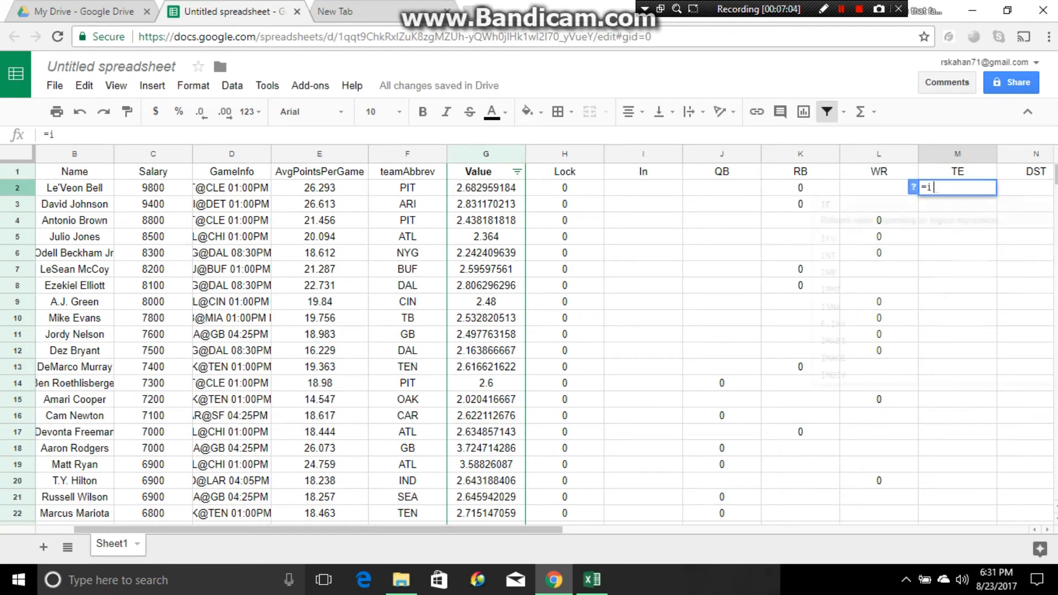
text(IF()
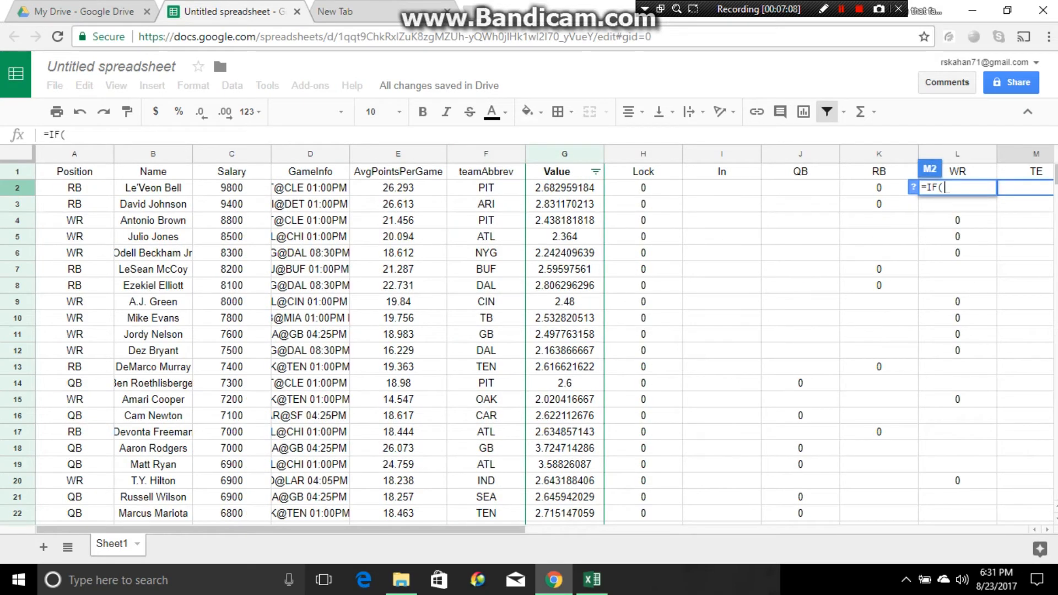
click(74, 187)
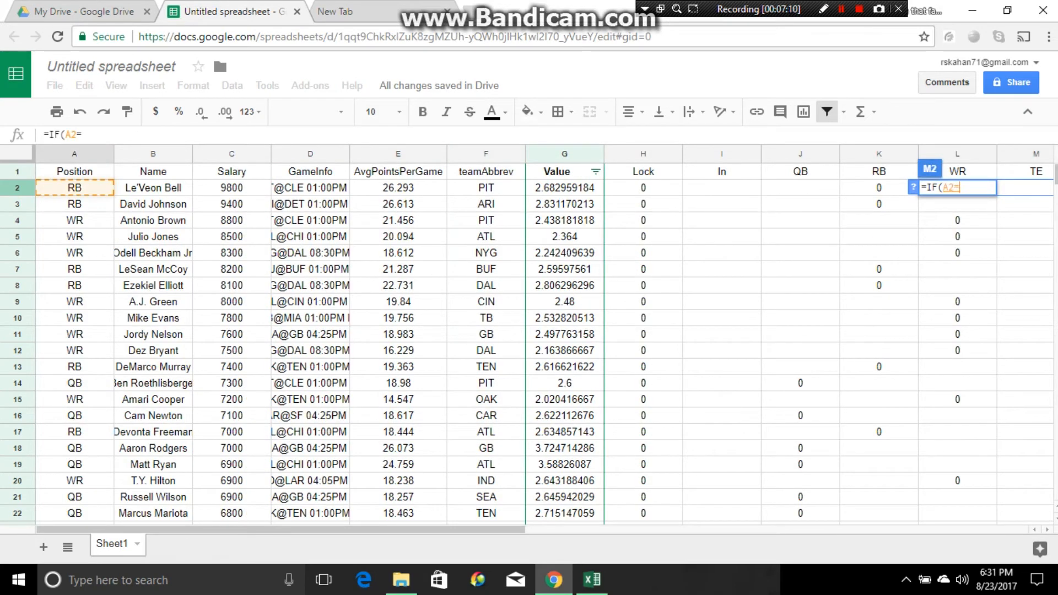
text(")
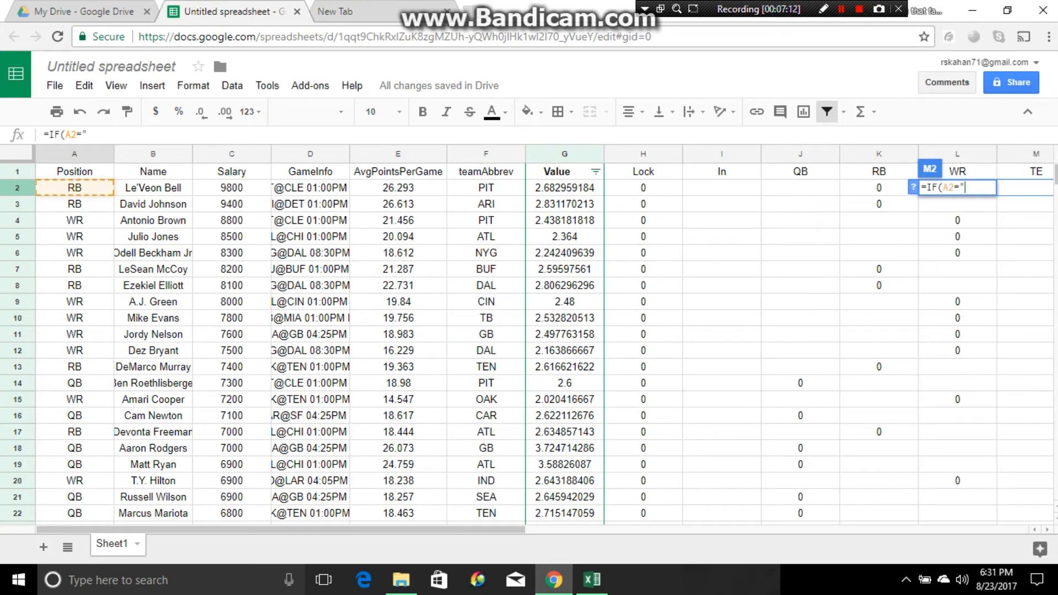
text(TE",)
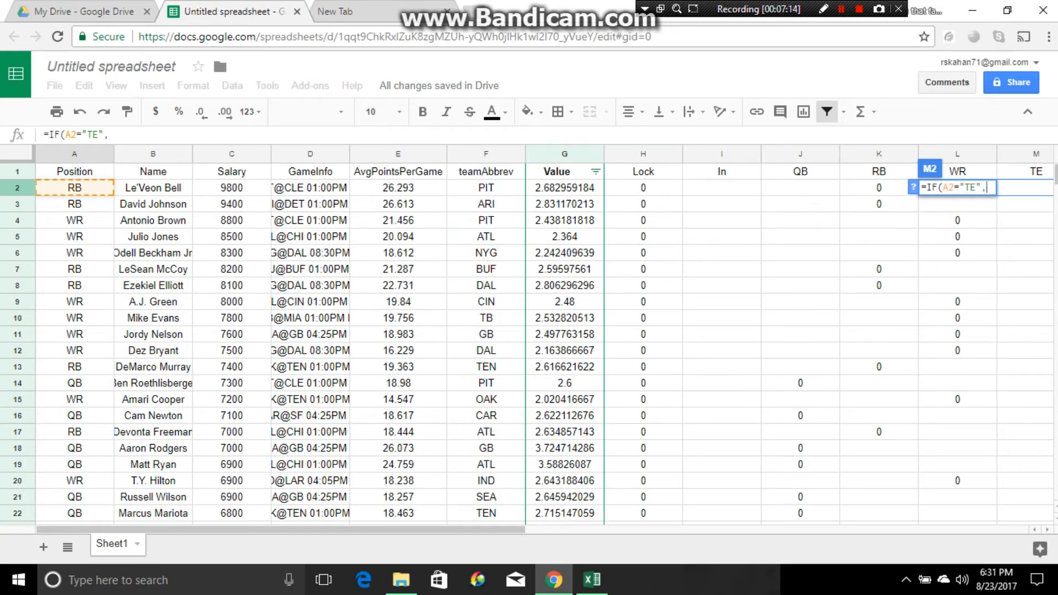
text(1*)
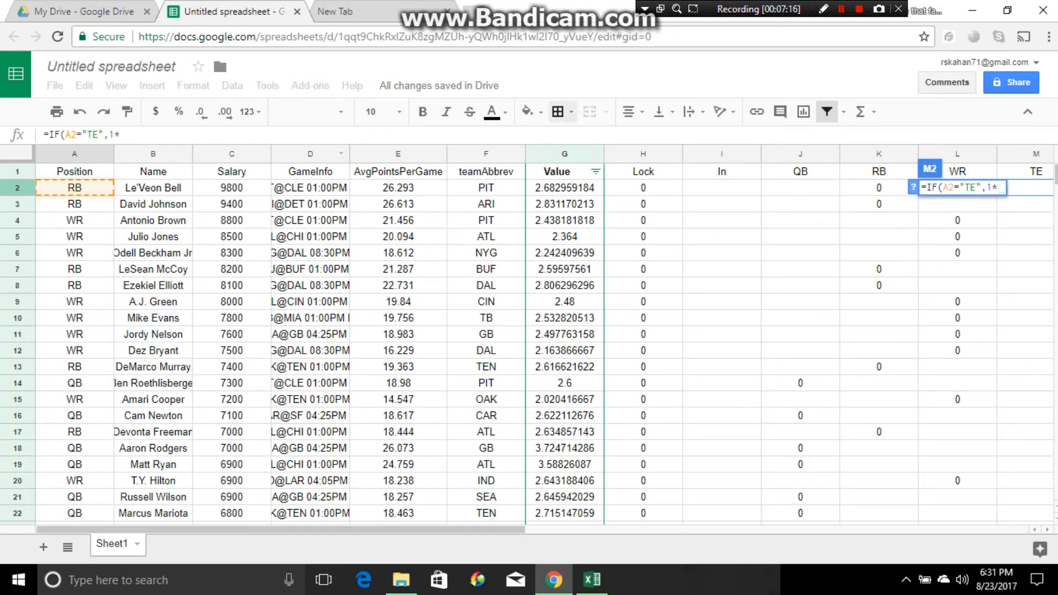
click(721, 187)
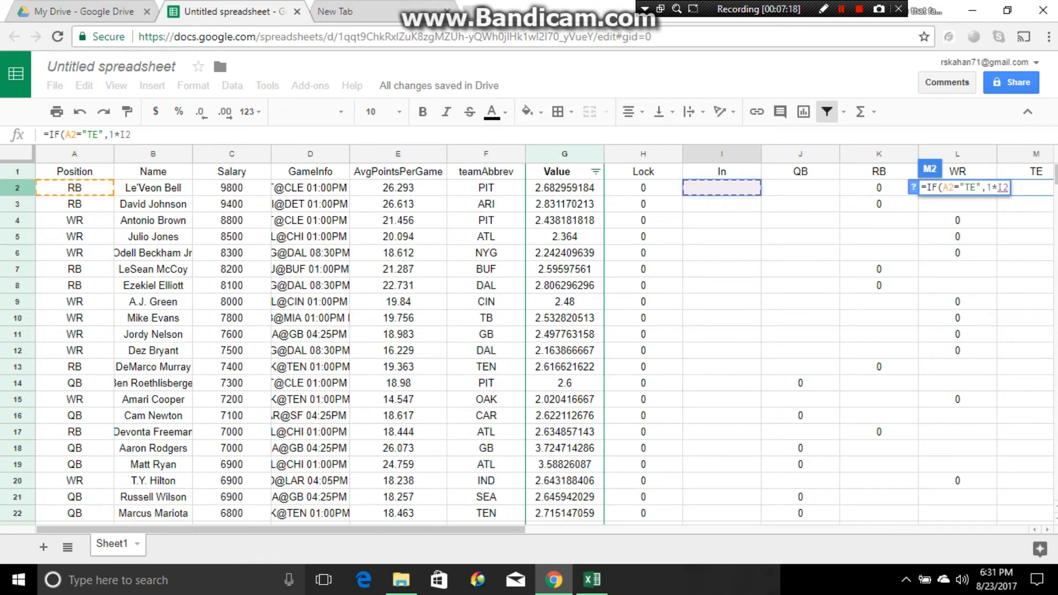
text(,")
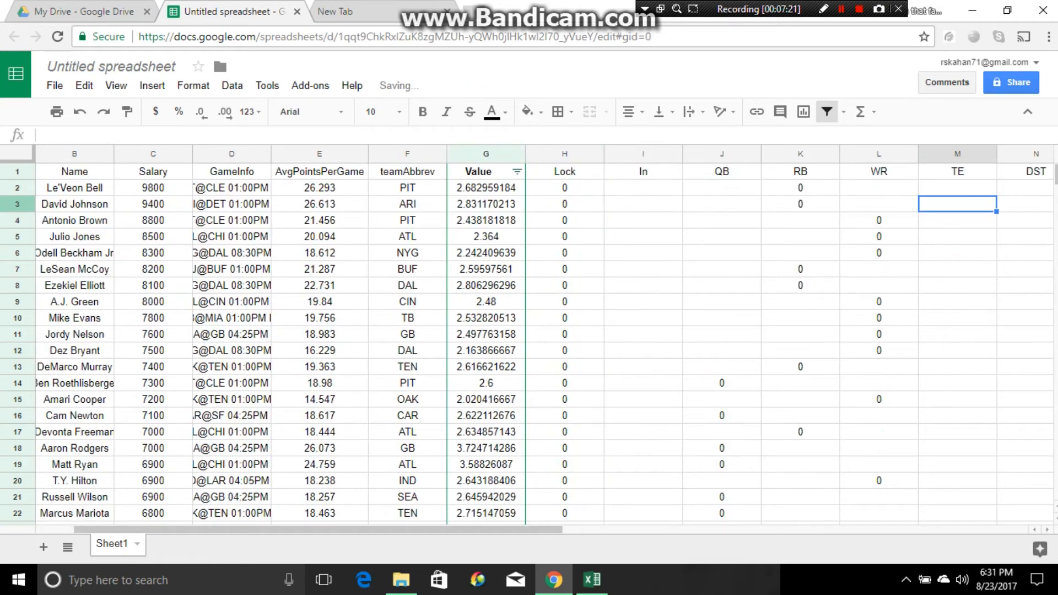
Copy the TE formula from M2 down column M to the last player row.
click(956, 187)
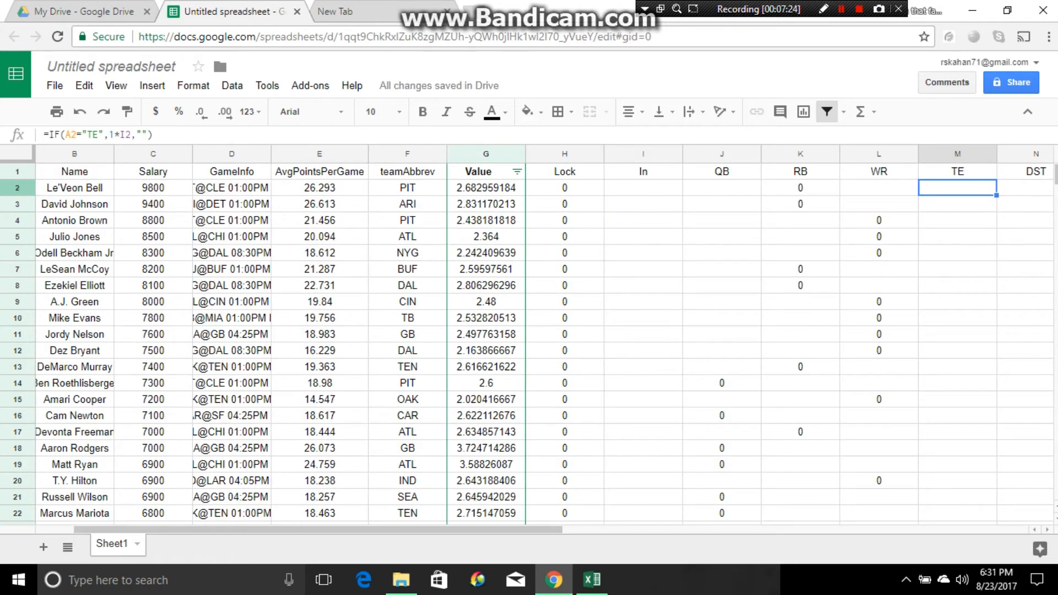
scroll(down, 3)
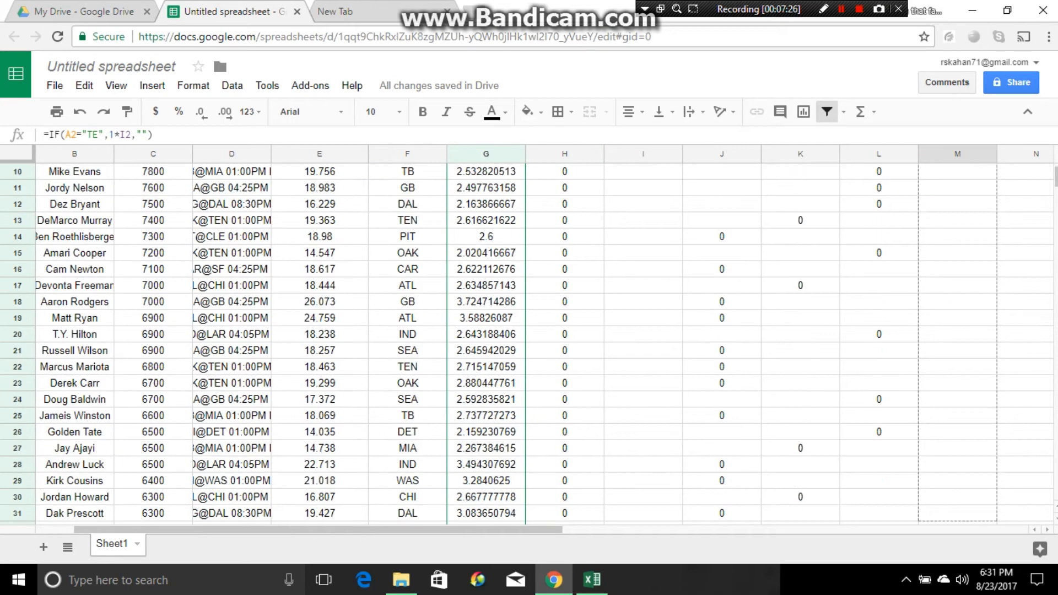
scroll(down, 3)
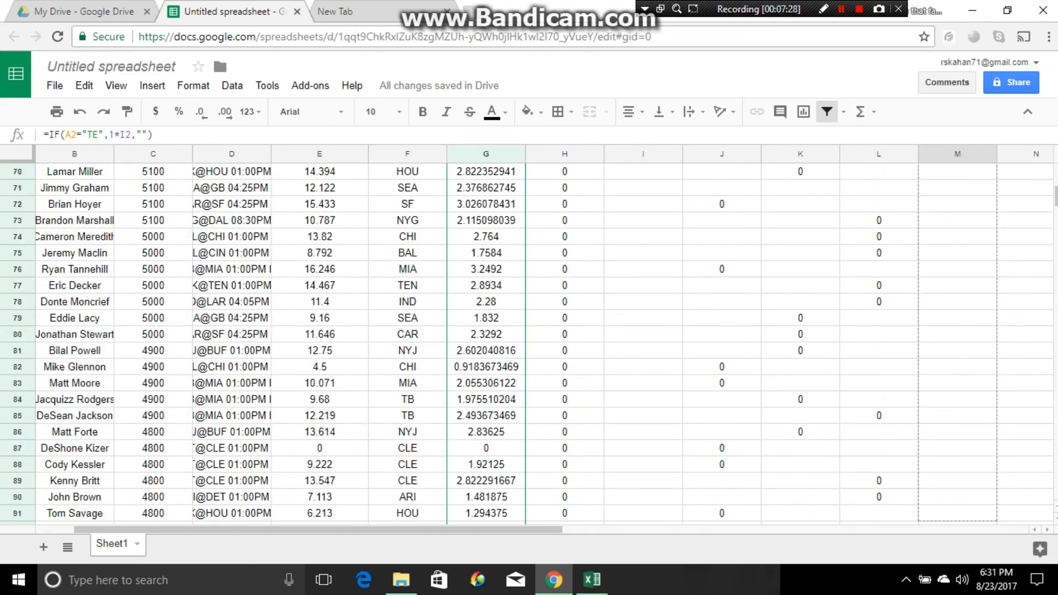
scroll(down, 3)
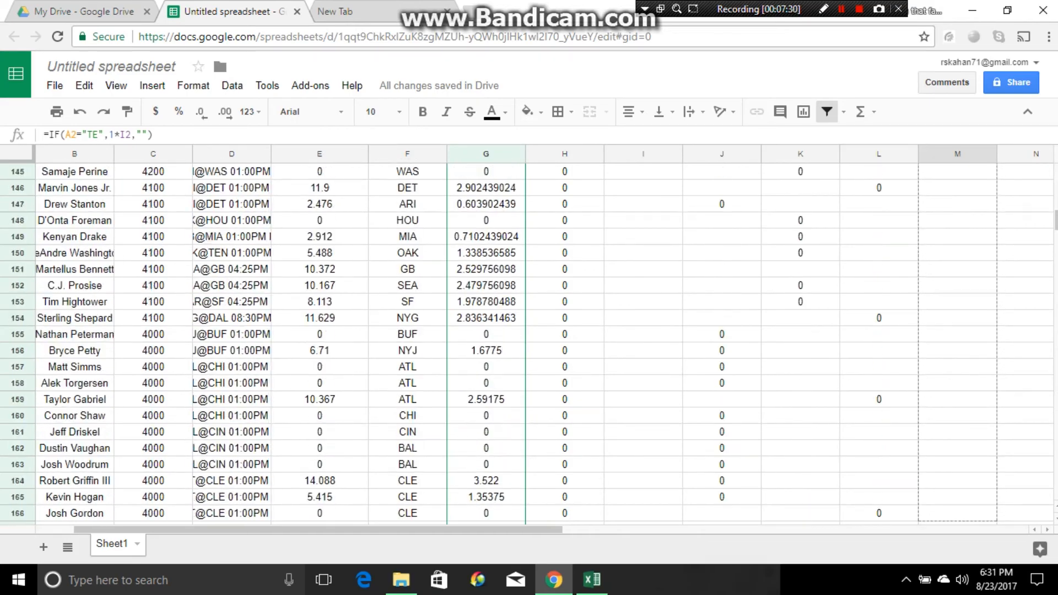
scroll(down, 3)
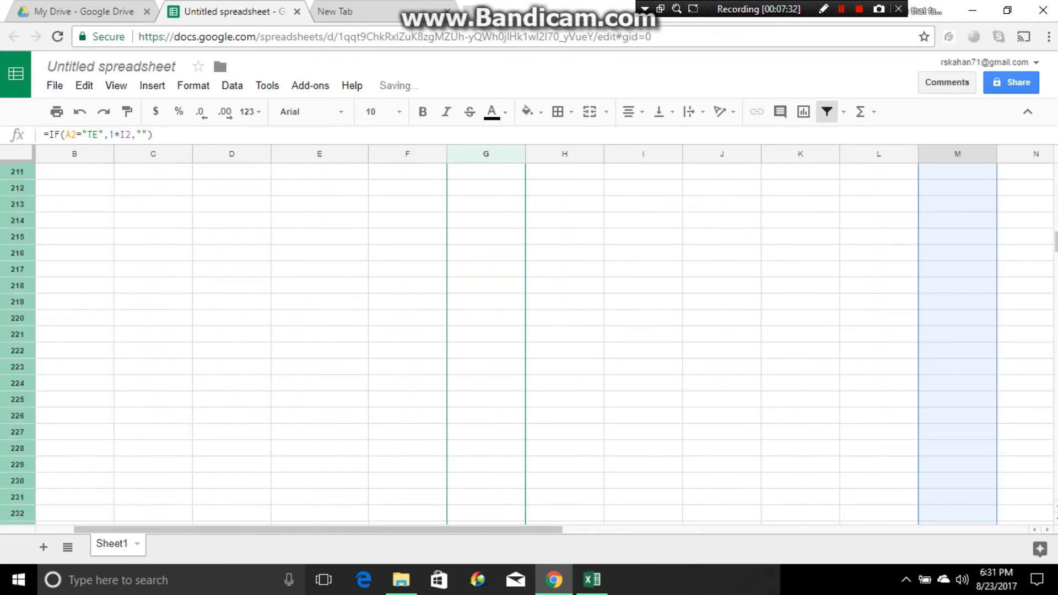
scroll(up, 3)
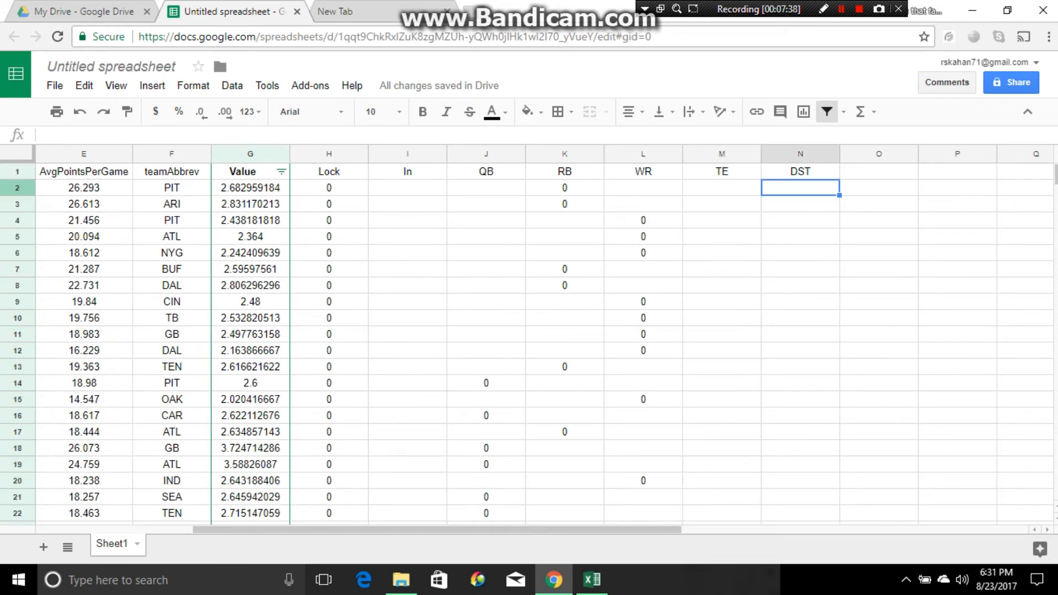
Enter =IF(A2="DST",1*I2,"") in N2 so DST rows show their In value.
text(=)
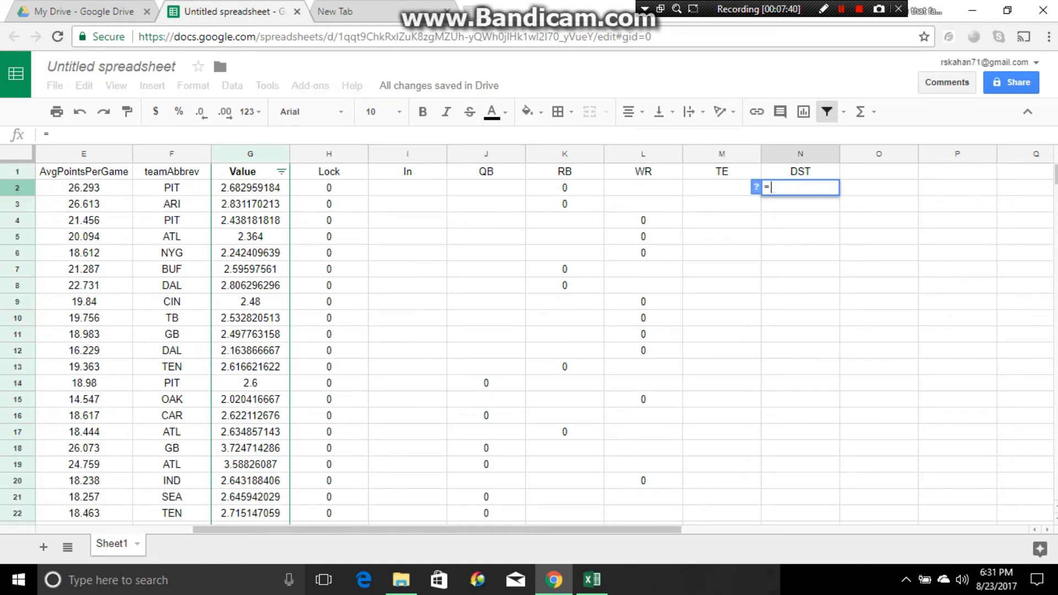
text(IF()
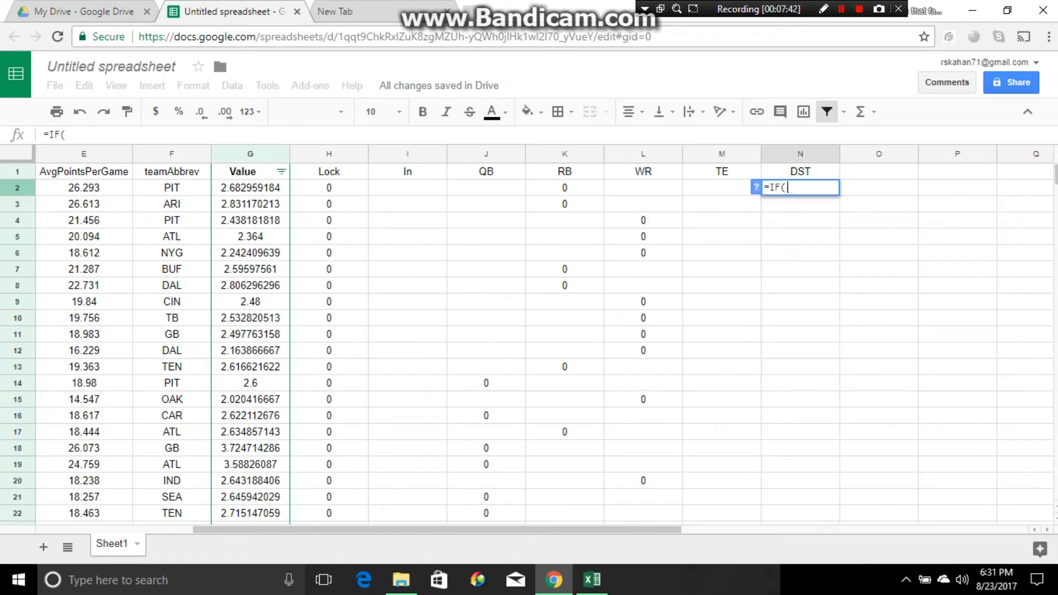
scroll(left, 3)
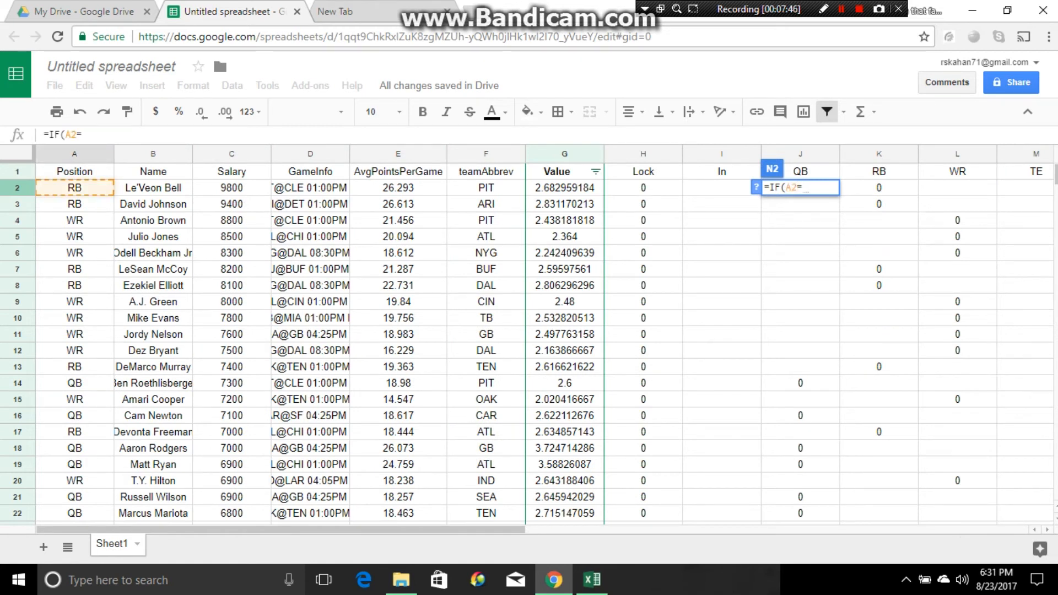
text("DST)
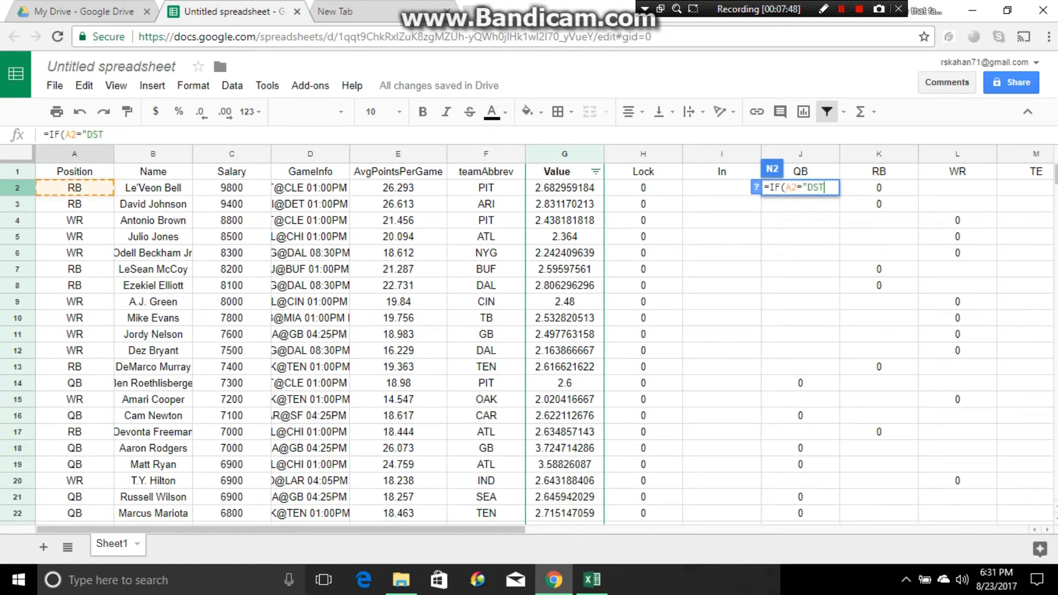
text(,1)
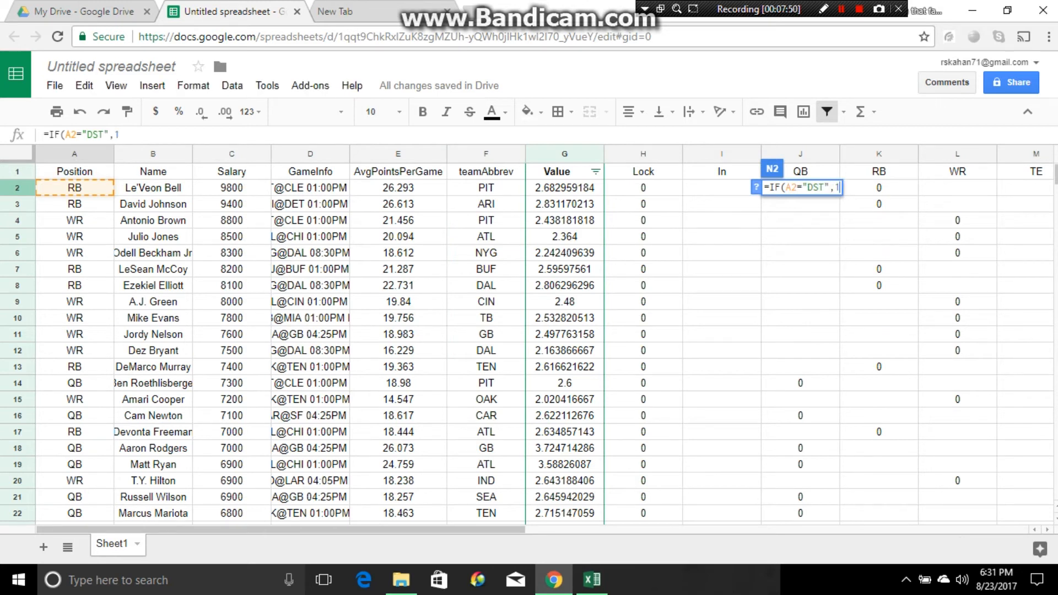
text(*)
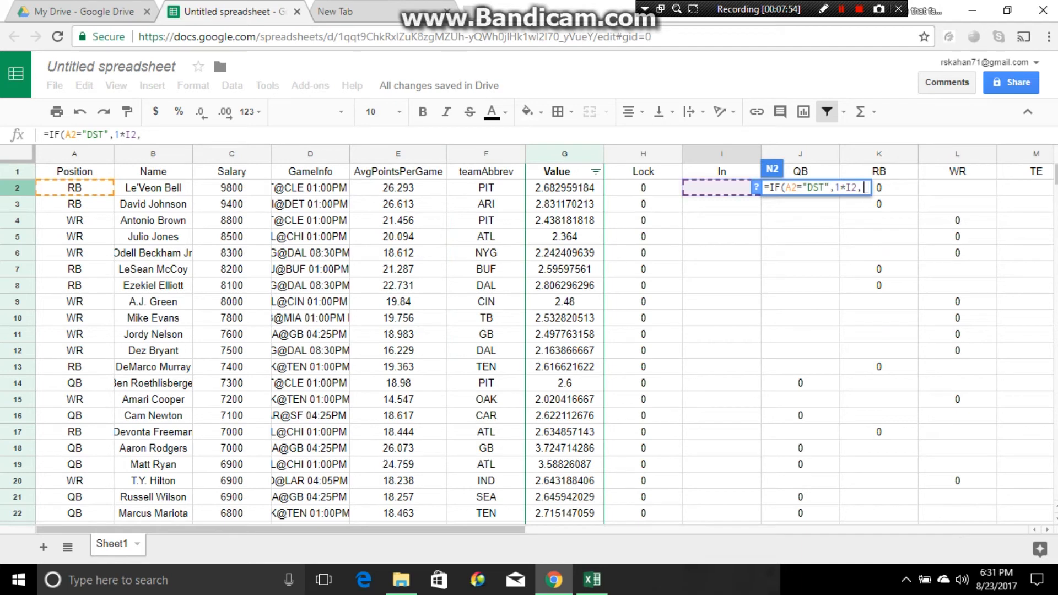
text(""))
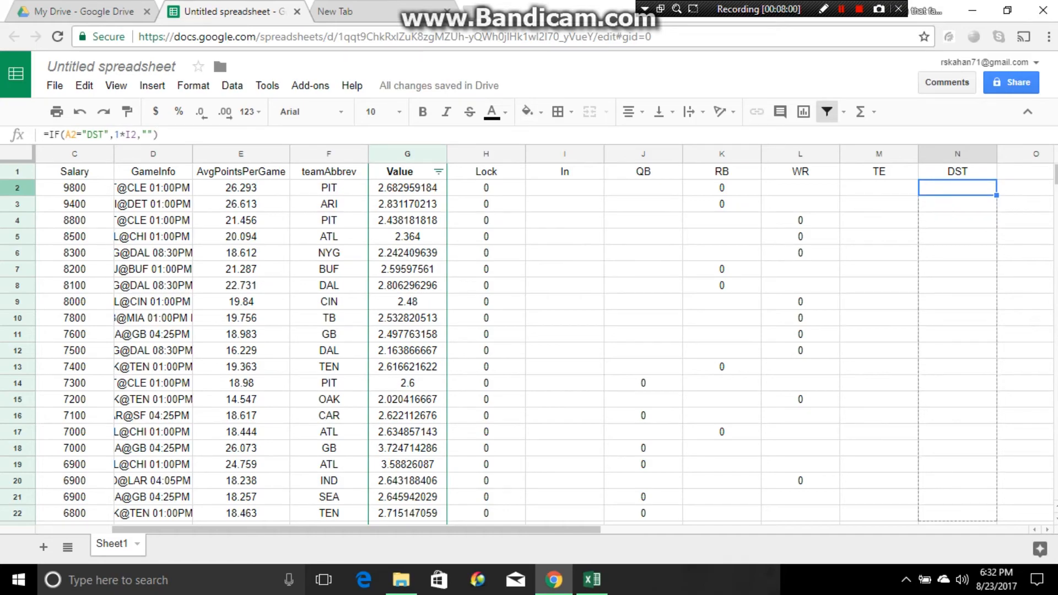
Fill the DST formula down column N to row 202, leaving only defense rows like Bills showing 0.
scroll(down, 3)
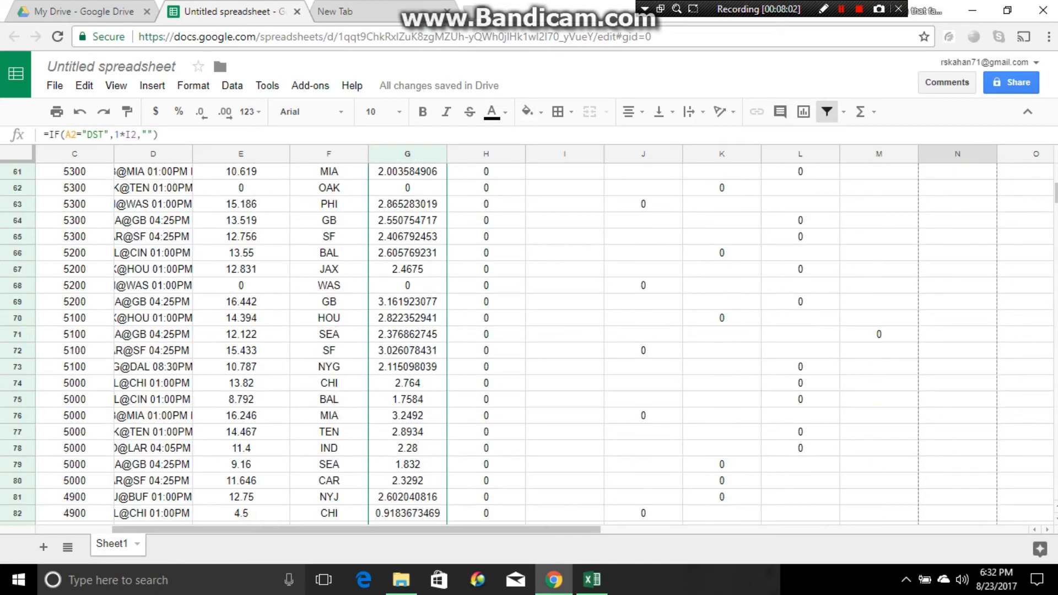
scroll(down, 3)
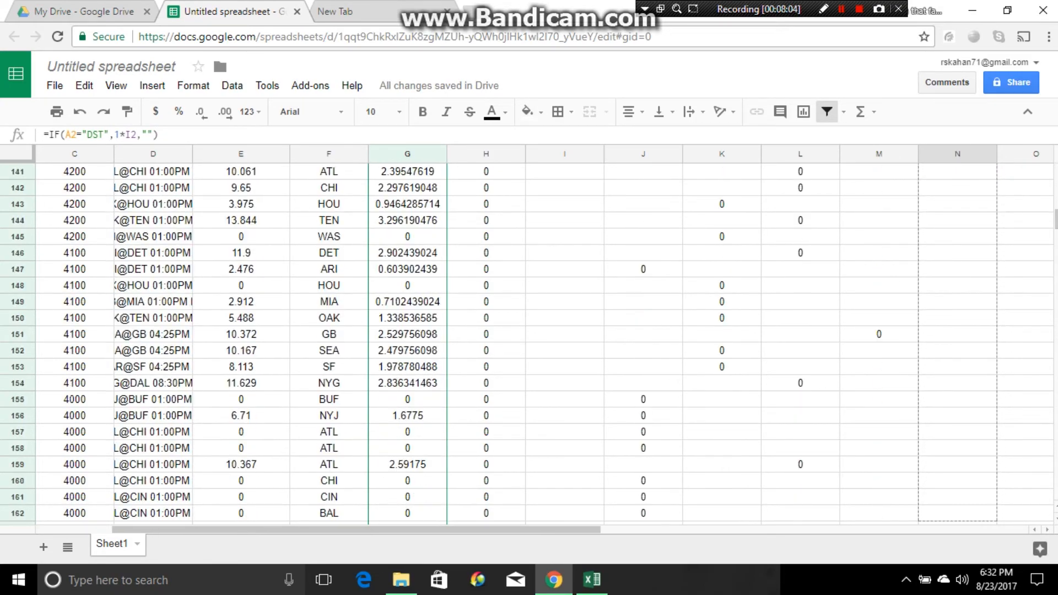
scroll(down, 3)
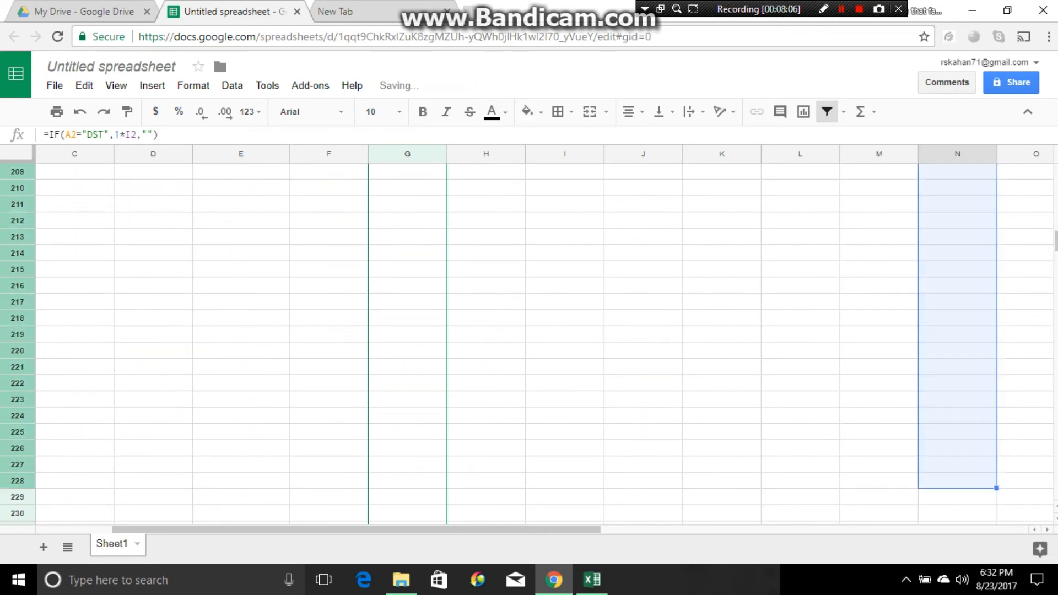
scroll(up, 3)
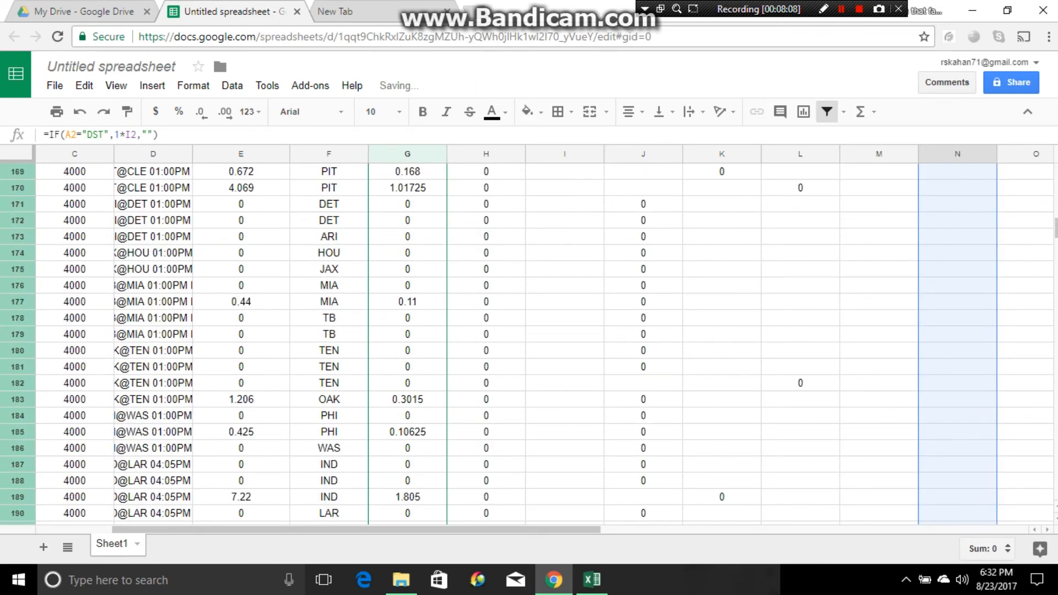
scroll(down, 3)
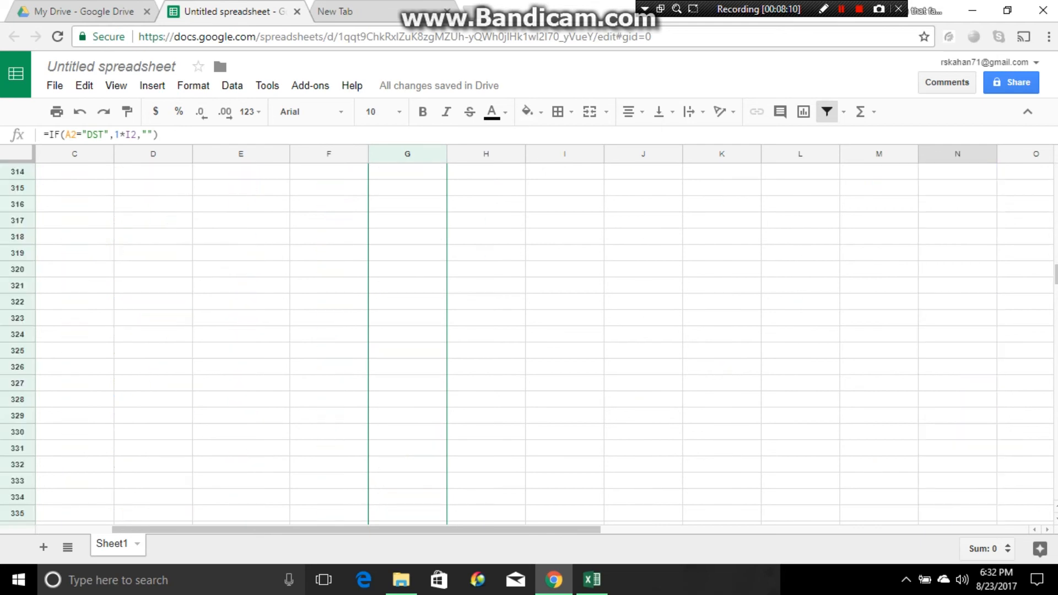
scroll(up, 3)
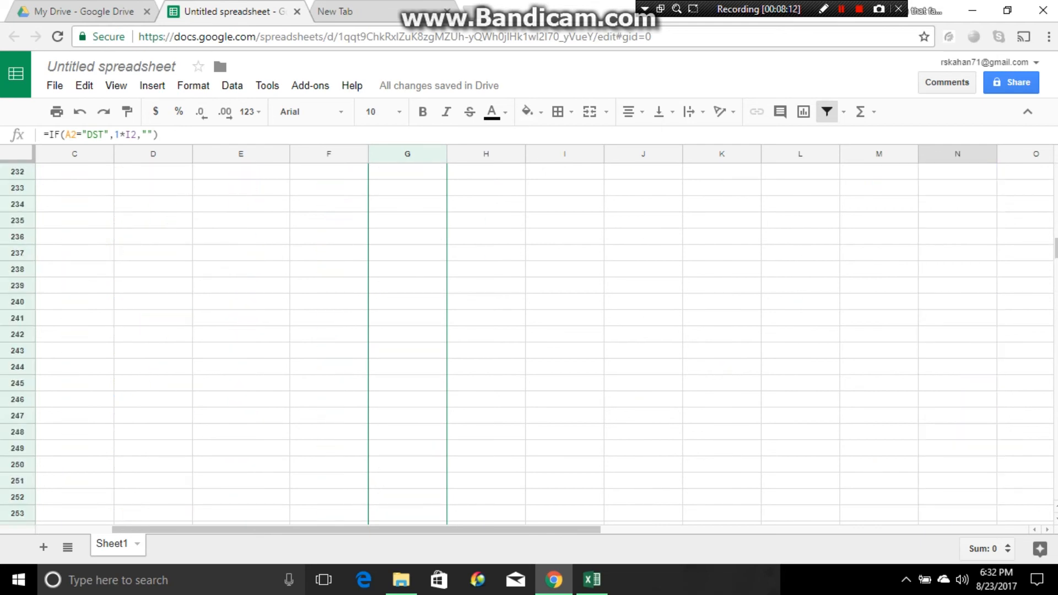
scroll(up, 3)
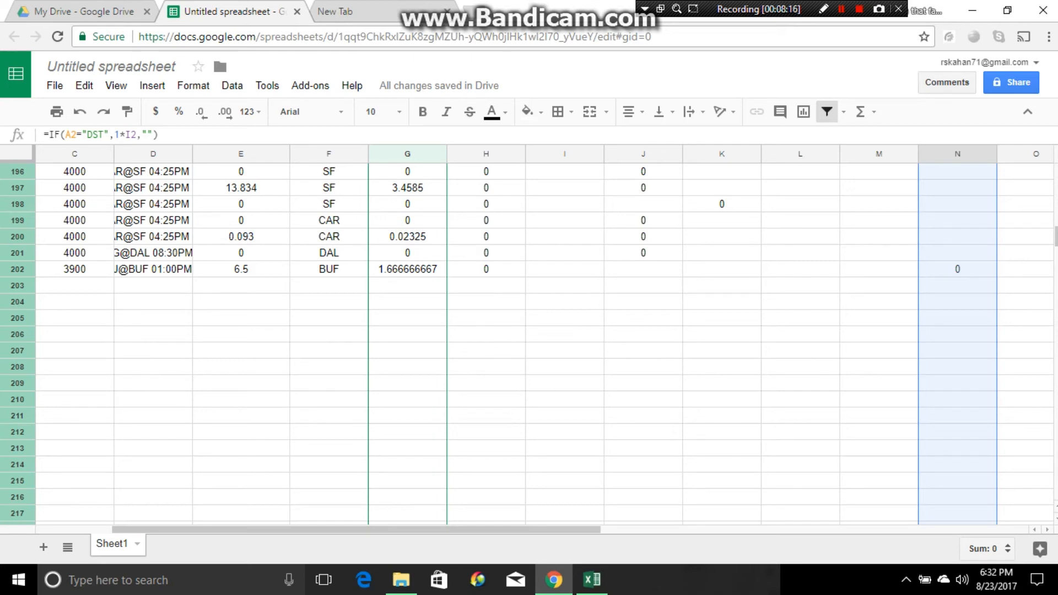
scroll(up, 3)
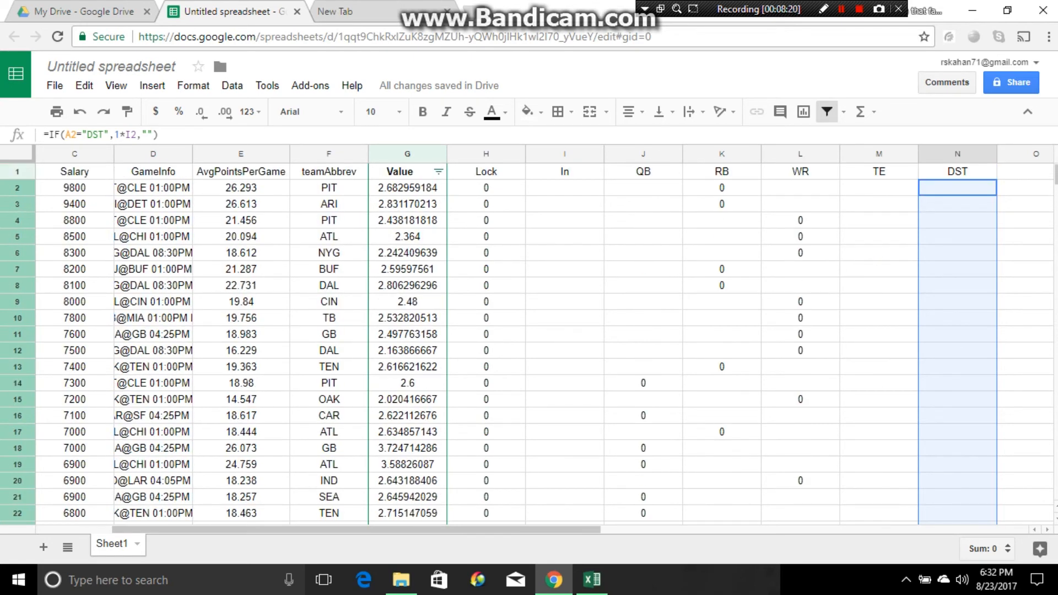
click(1023, 221)
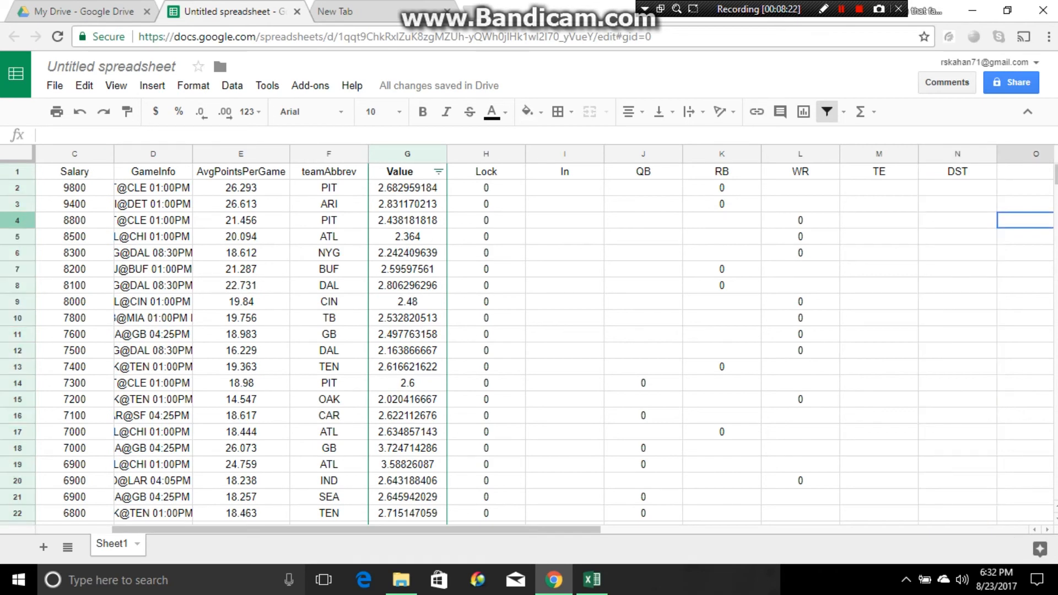
scroll(right, 3)
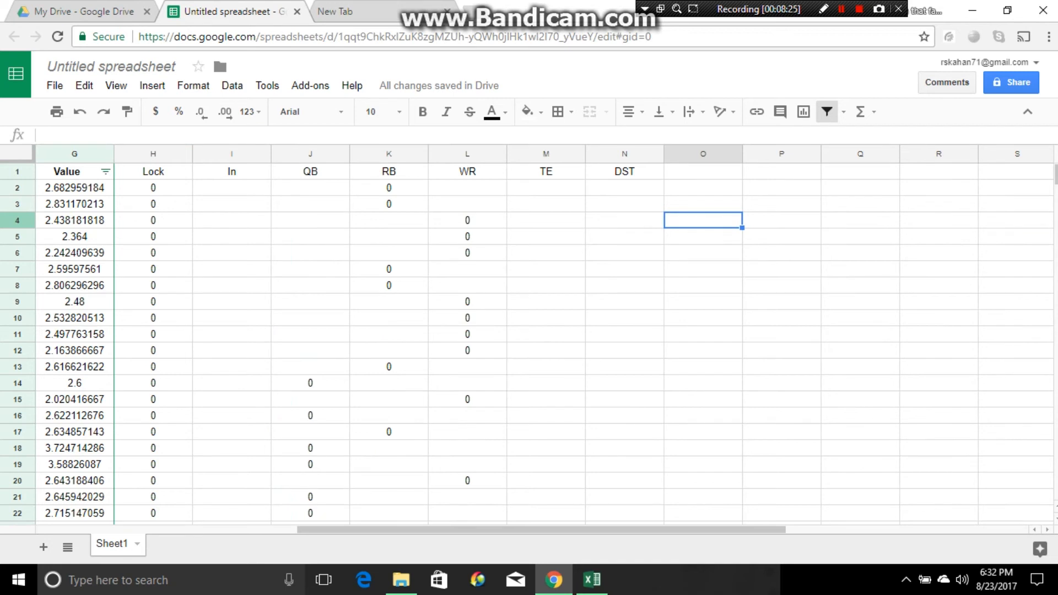
Label P1 'Points' and abandon an unfinished SUM formula beside it.
click(782, 170)
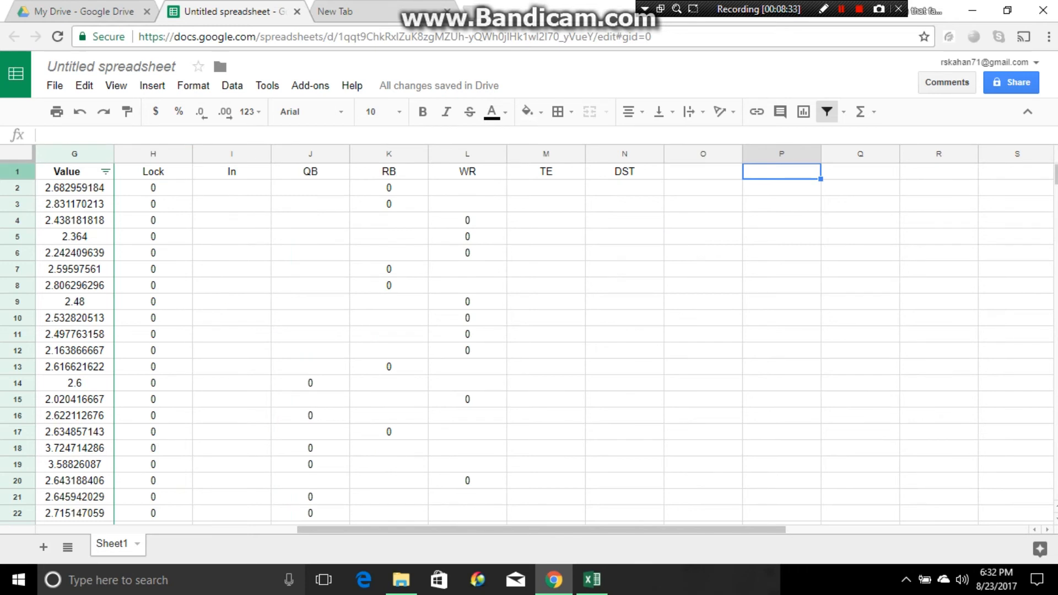
text(Point)
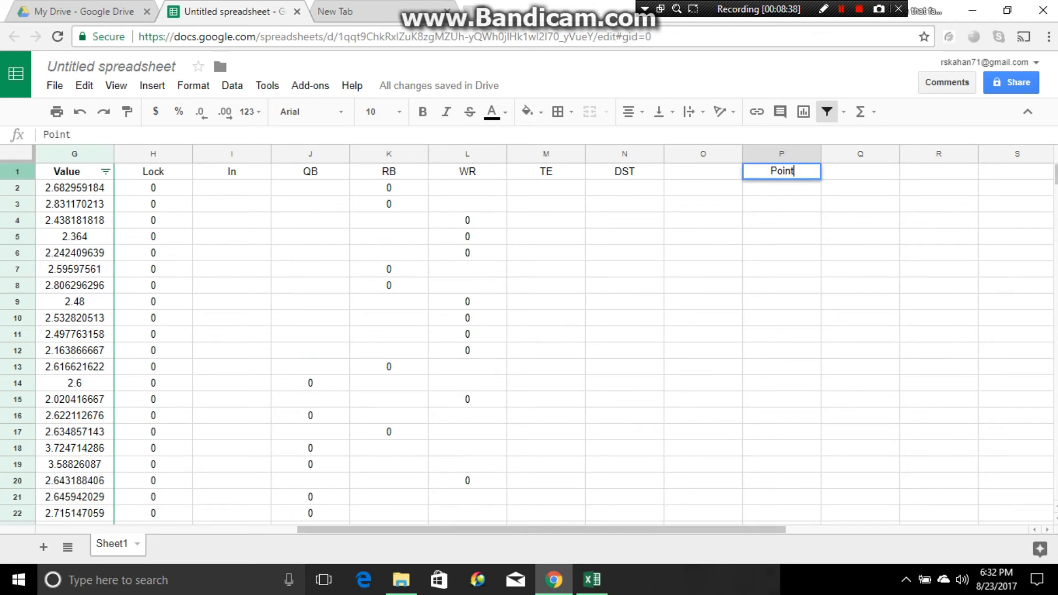
text(s)
click(859, 170)
text(=s)
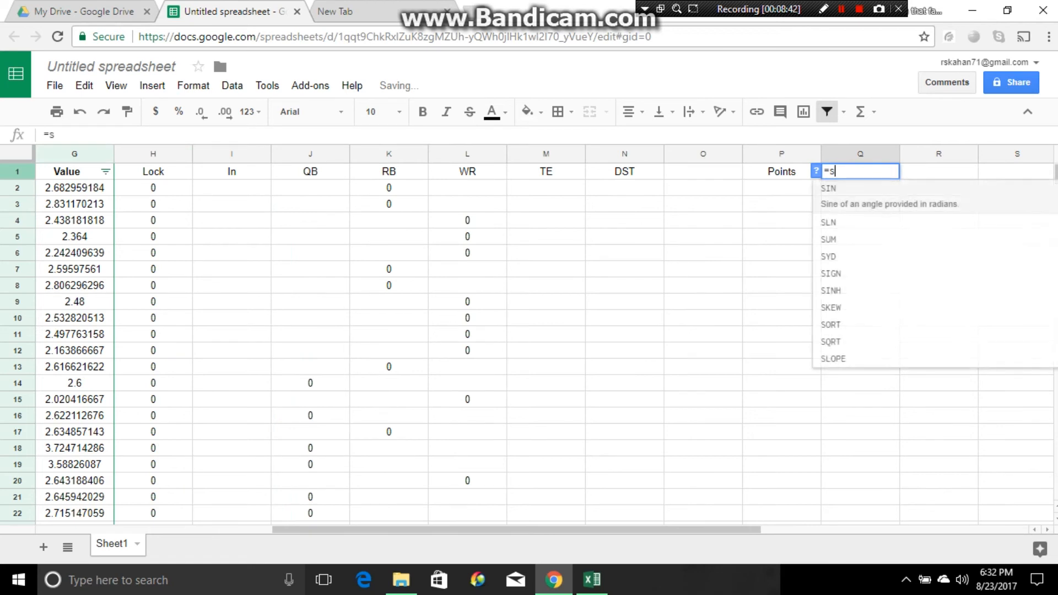
text(UM()
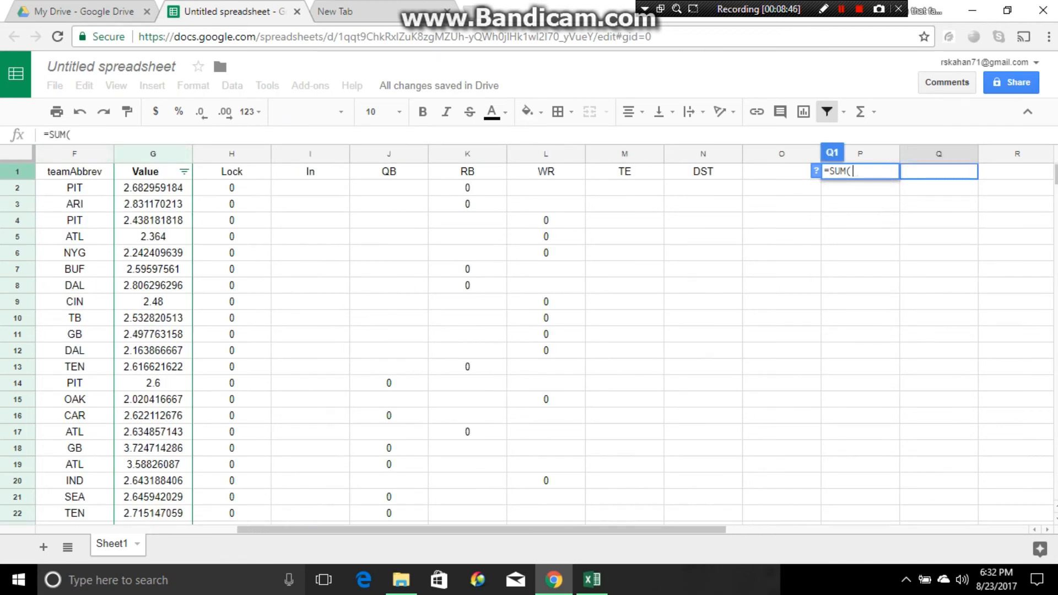
click(781, 382)
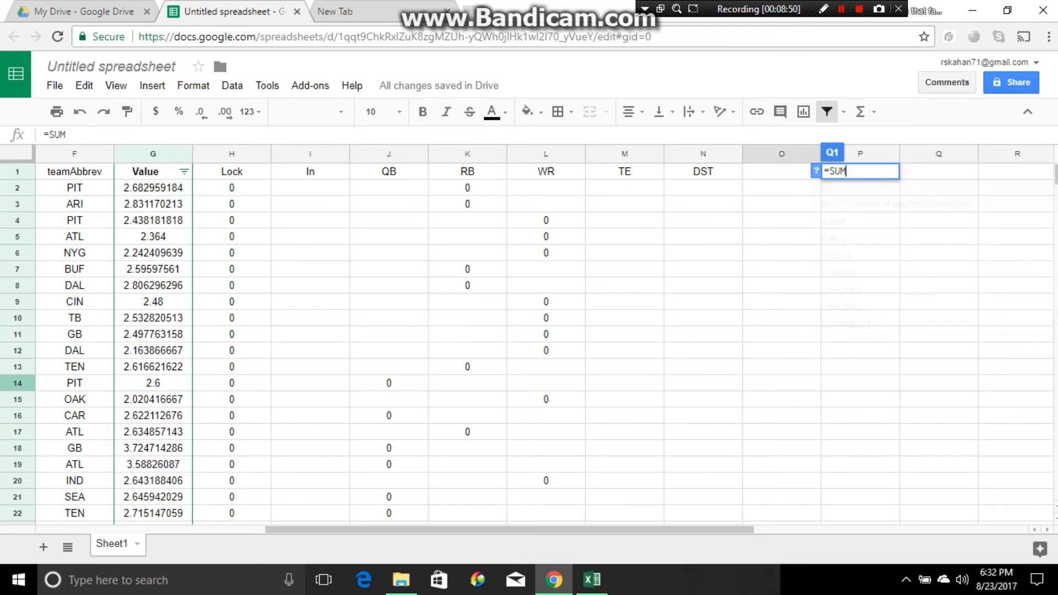
key(Escape)
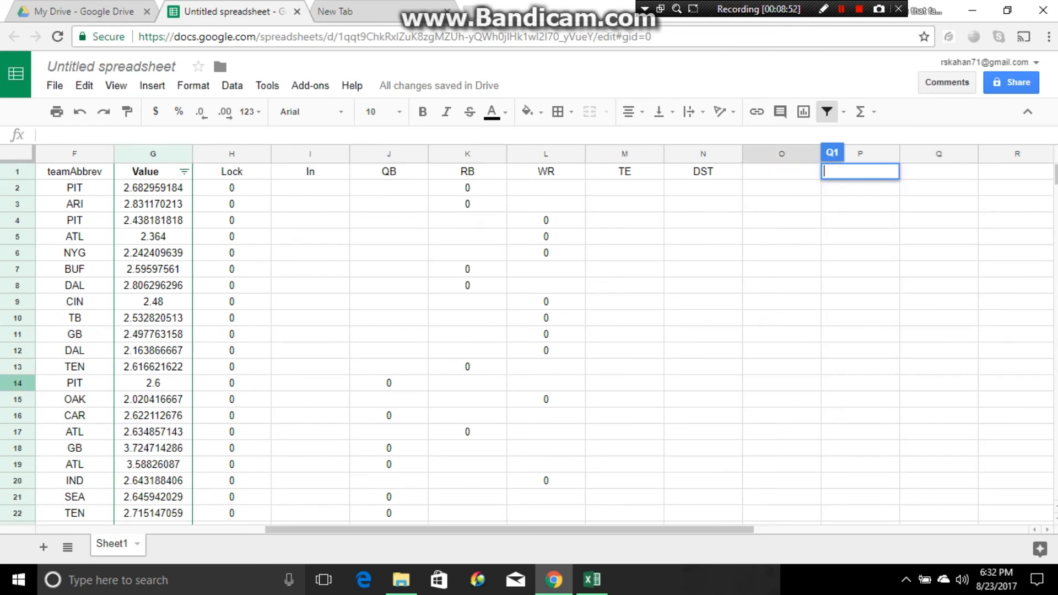
Keep the Points label and begin a SUMPRODUCT formula in Q1.
text(Points)
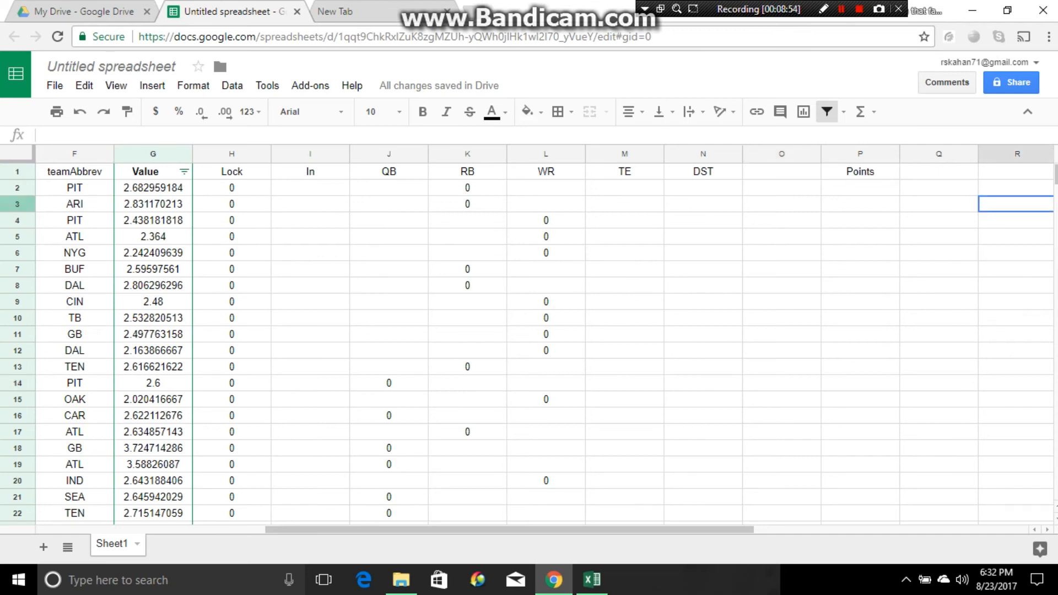
click(937, 172)
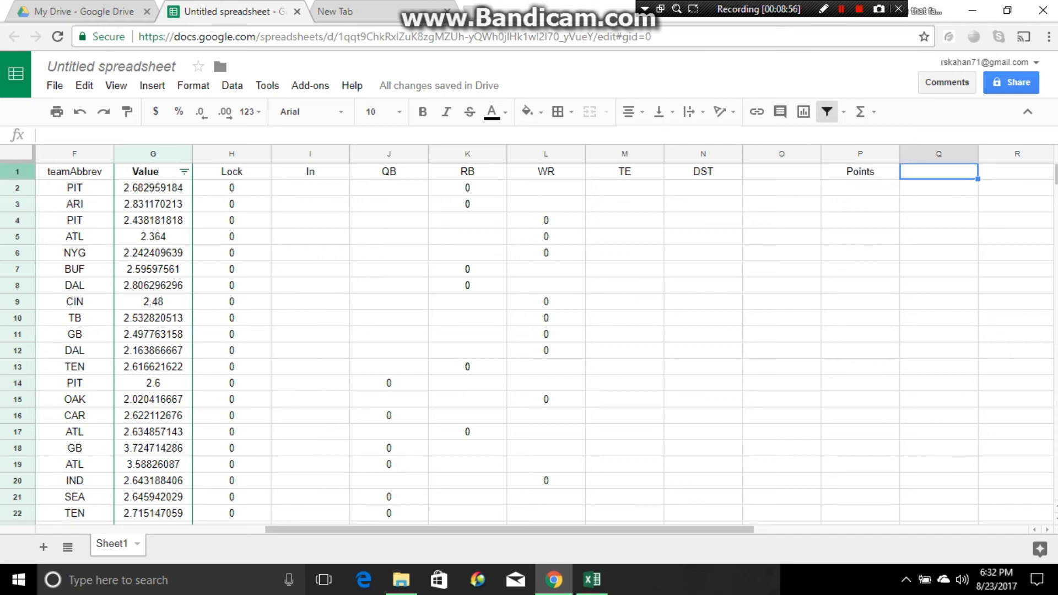
text(=sump)
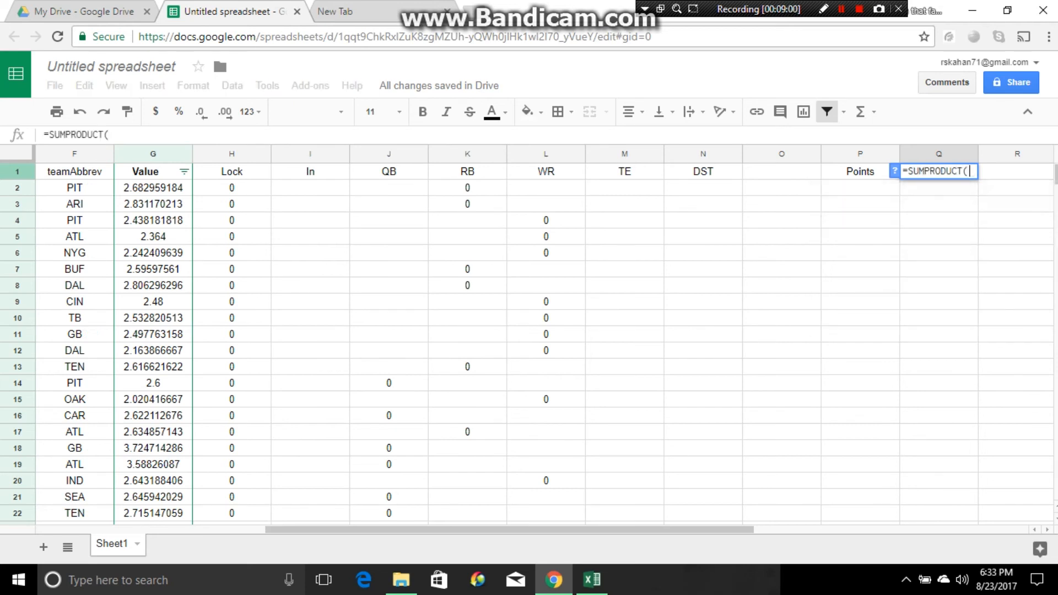
Complete Q1 as =SUMPRODUCT(I2:I202,E2:E202), totalling In times AvgPointsPerGame.
drag(310, 187, 310, 204)
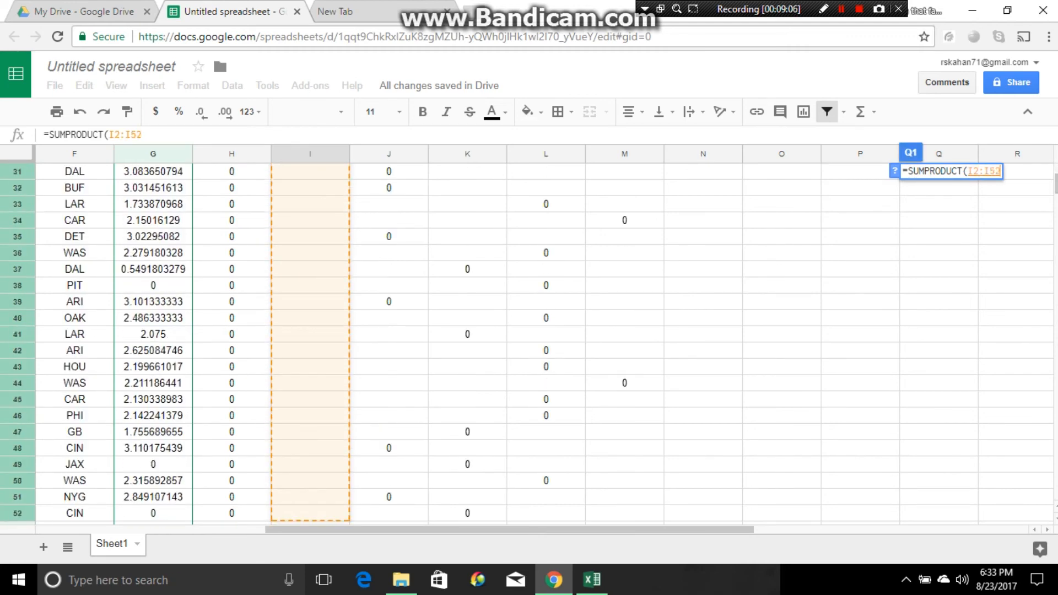
scroll(down, 3)
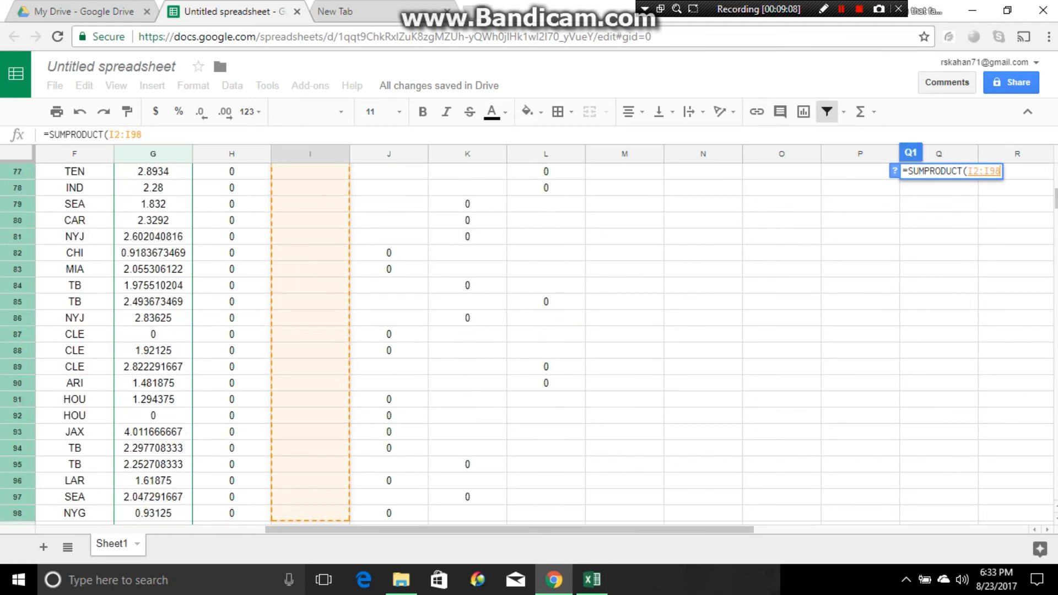
scroll(down, 3)
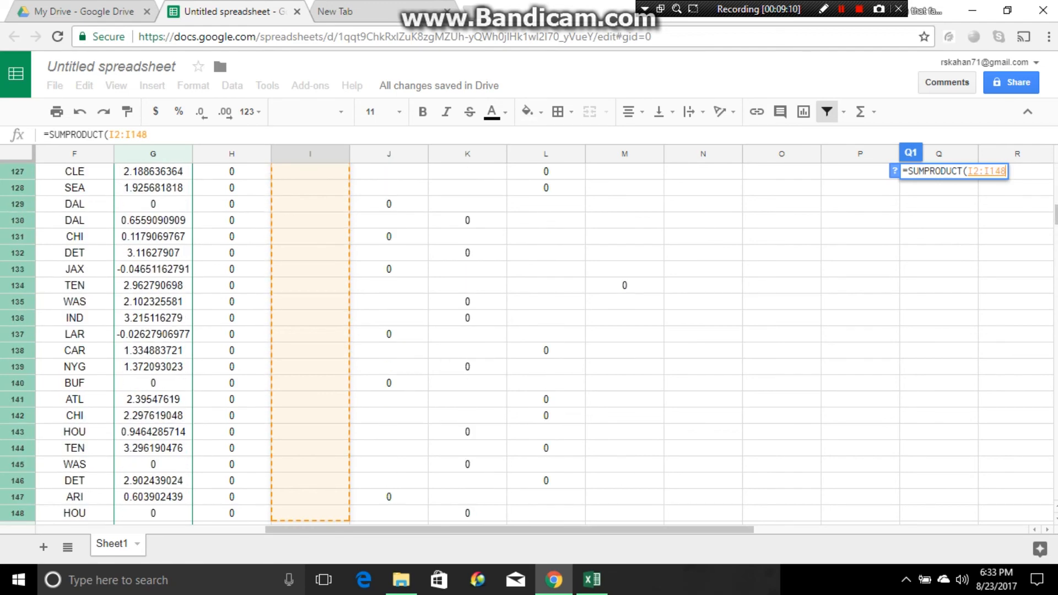
scroll(down, 3)
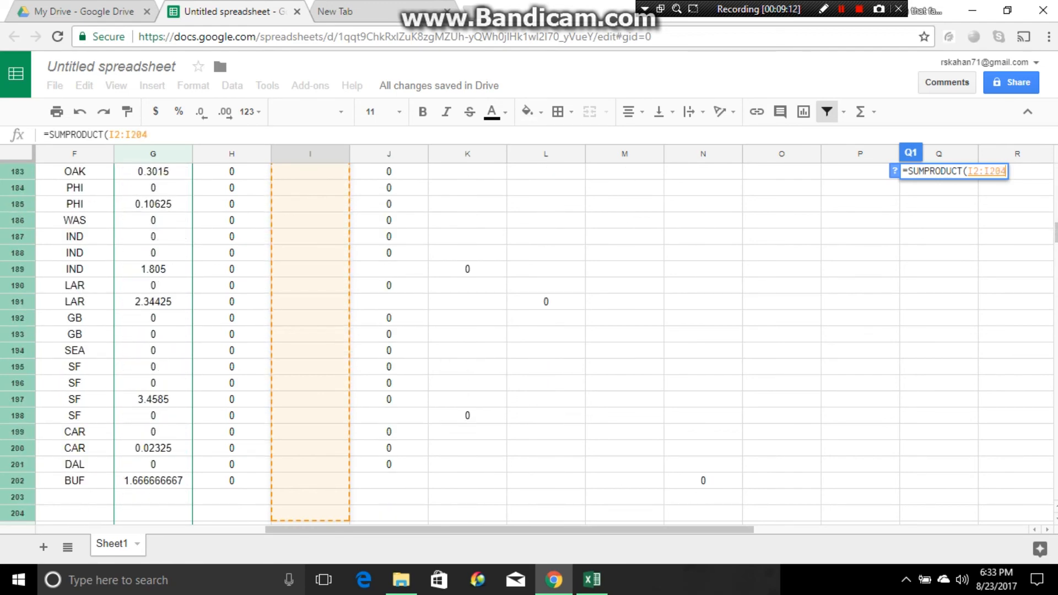
scroll(down, 3)
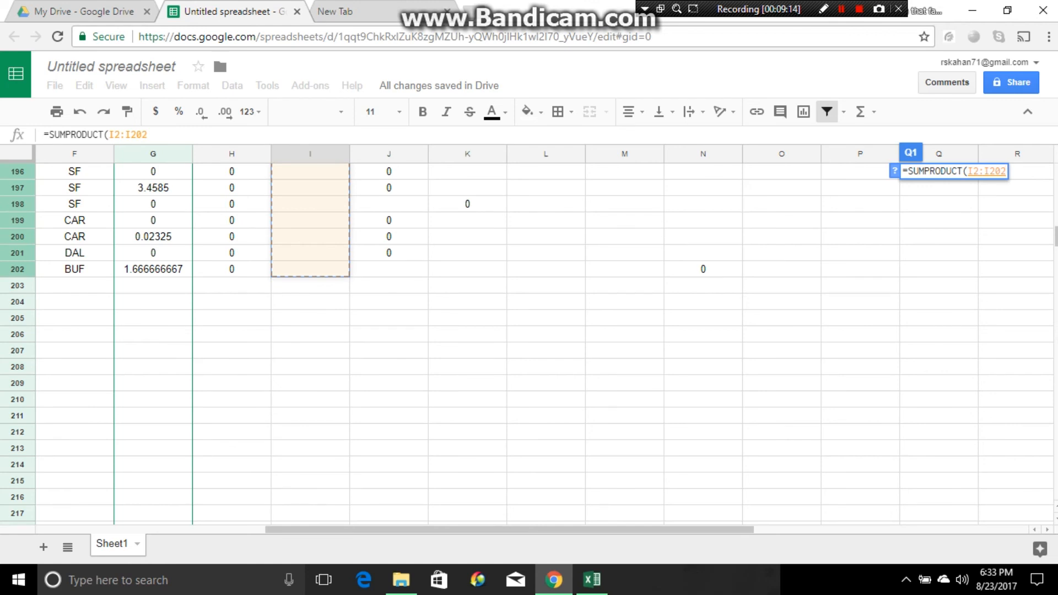
text(,C218)
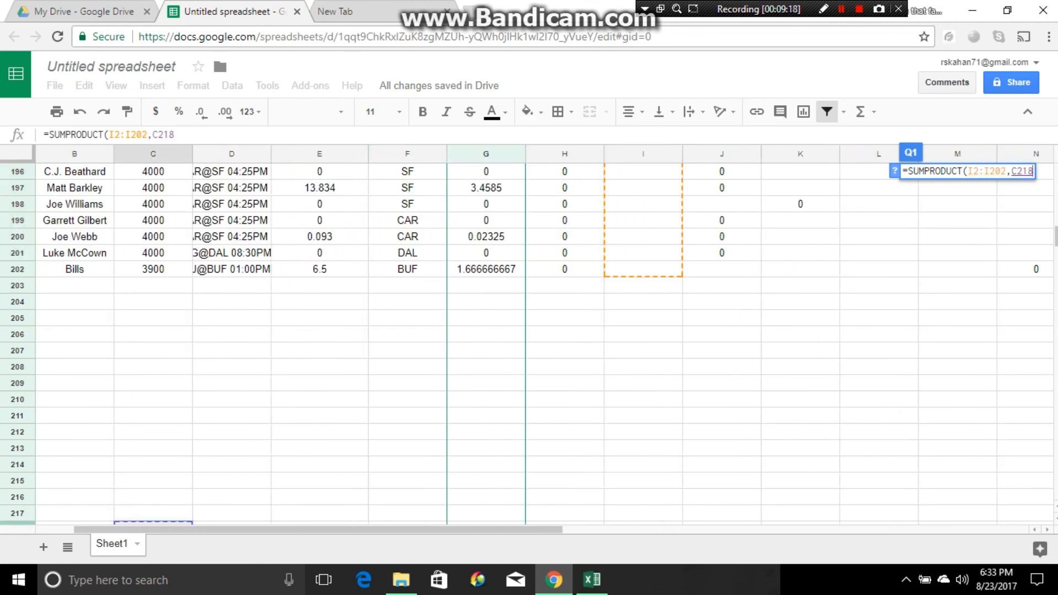
scroll(up, 3)
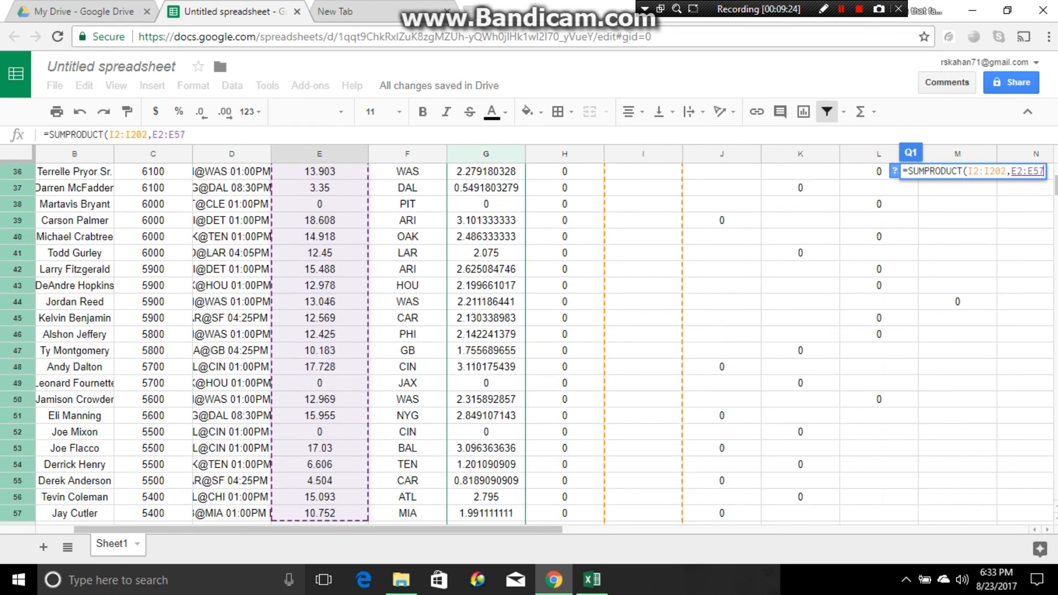
scroll(down, 3)
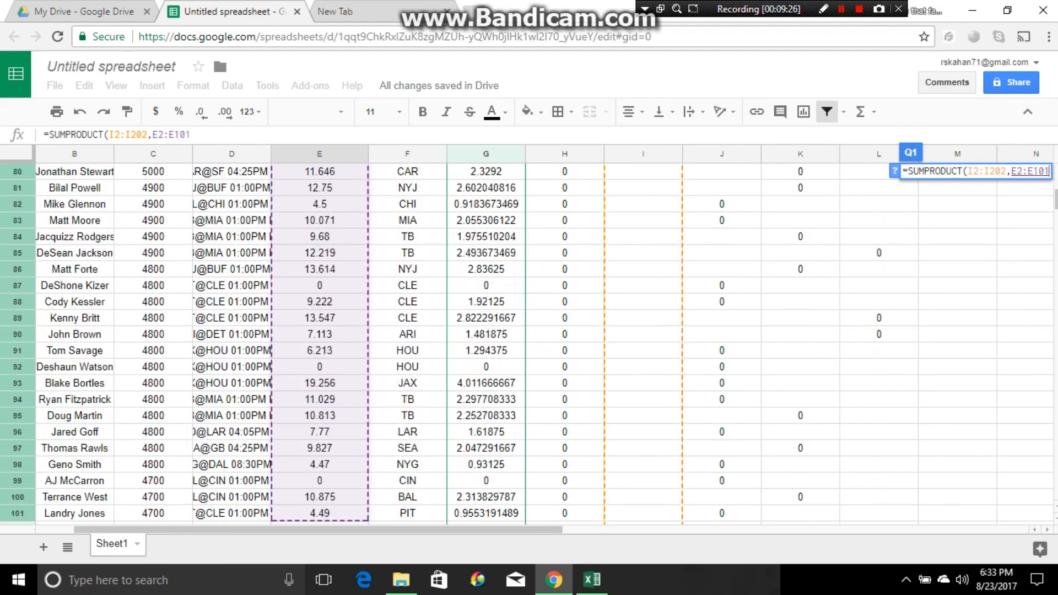
scroll(down, 3)
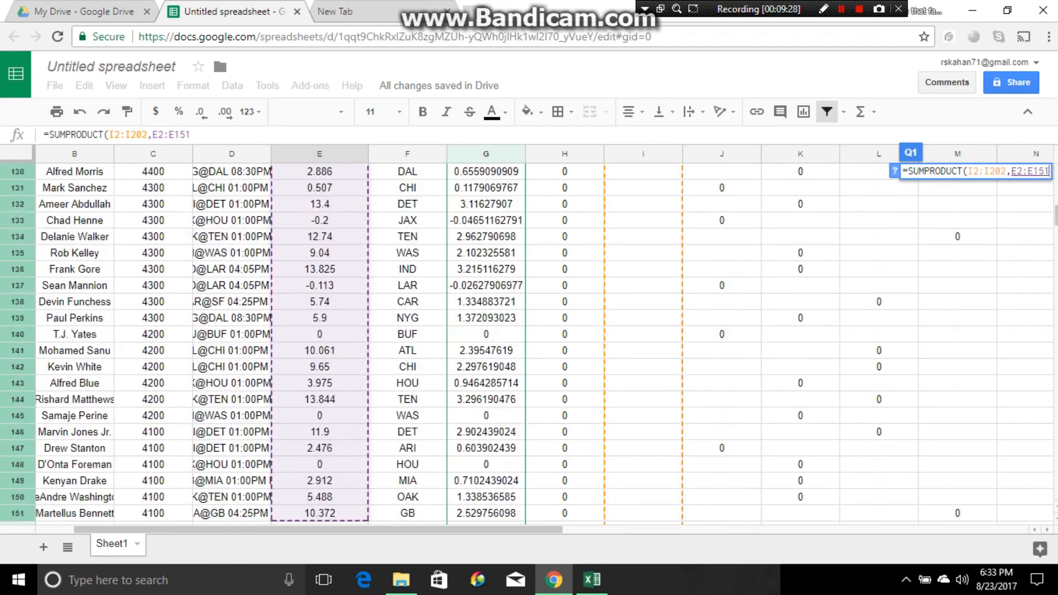
scroll(down, 3)
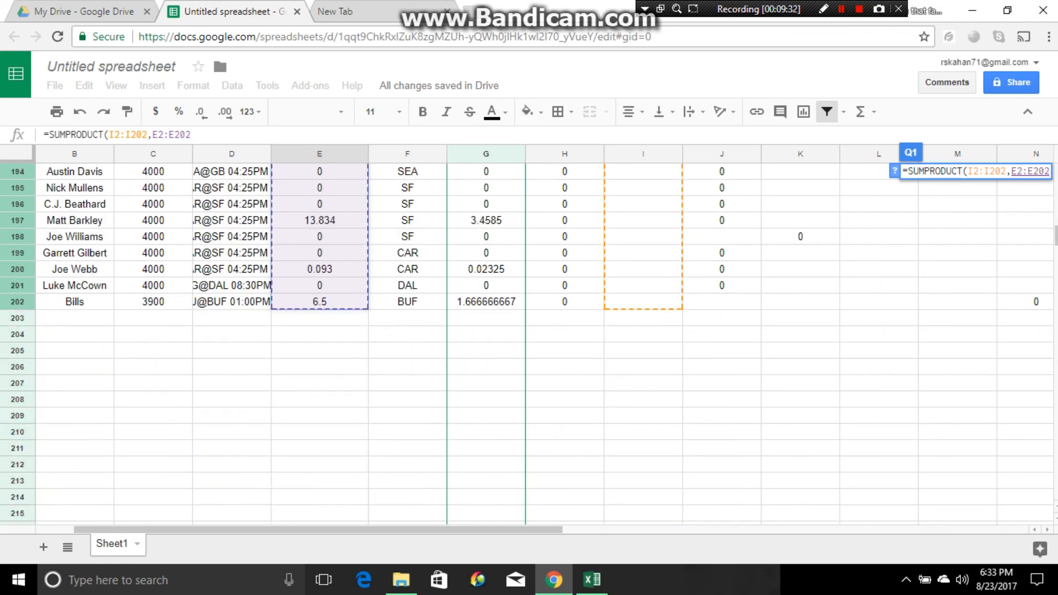
text())
text(Sa)
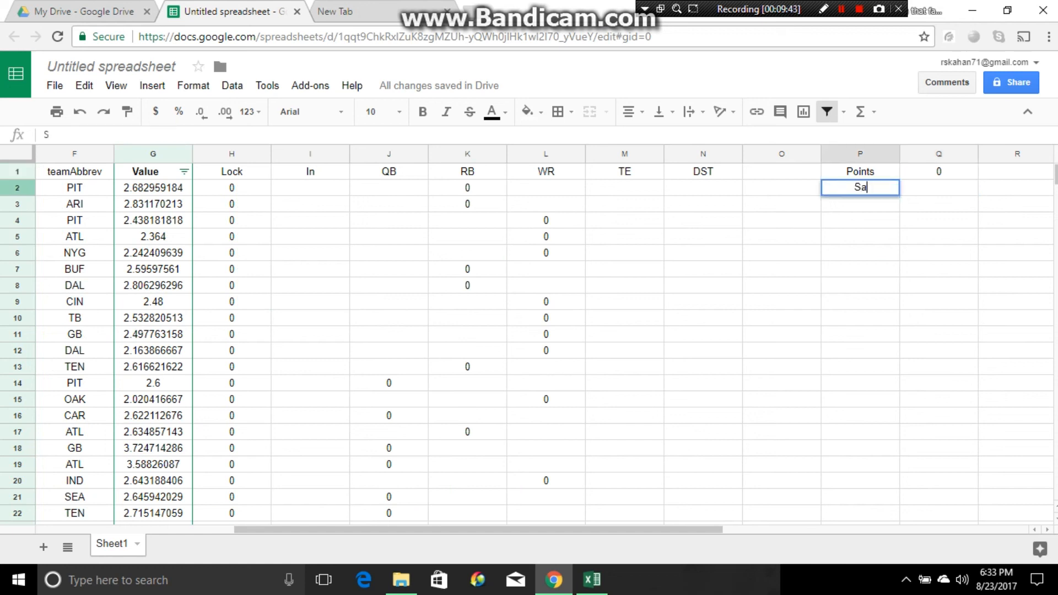
Add a 'Salary' label in P2 with a 50000 cap in Q2 and start a SUMPRODUCT beside it.
text(lary)
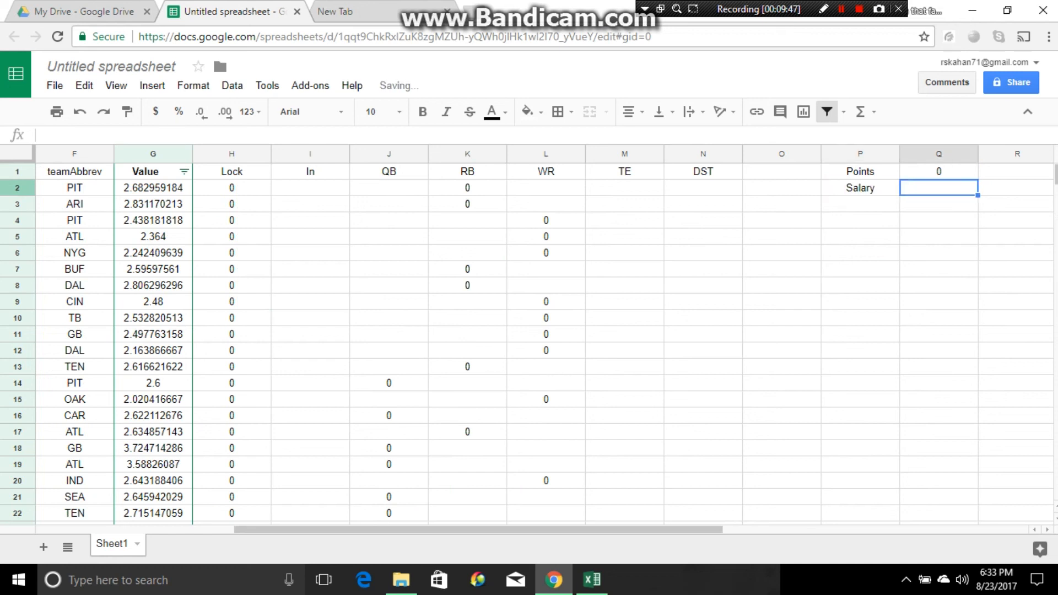
text(50000)
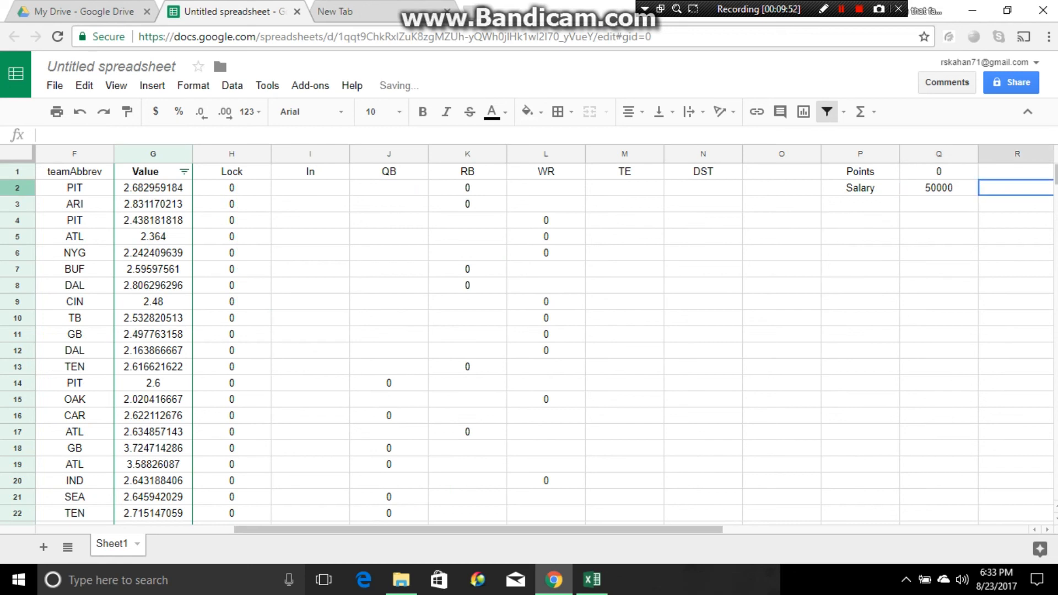
text(=sump)
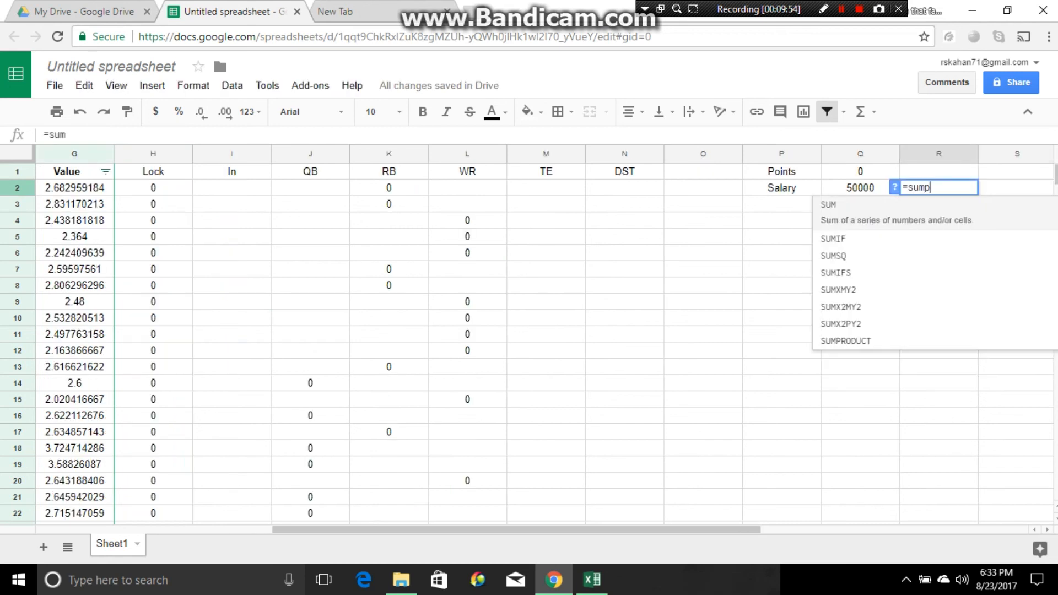
click(845, 340)
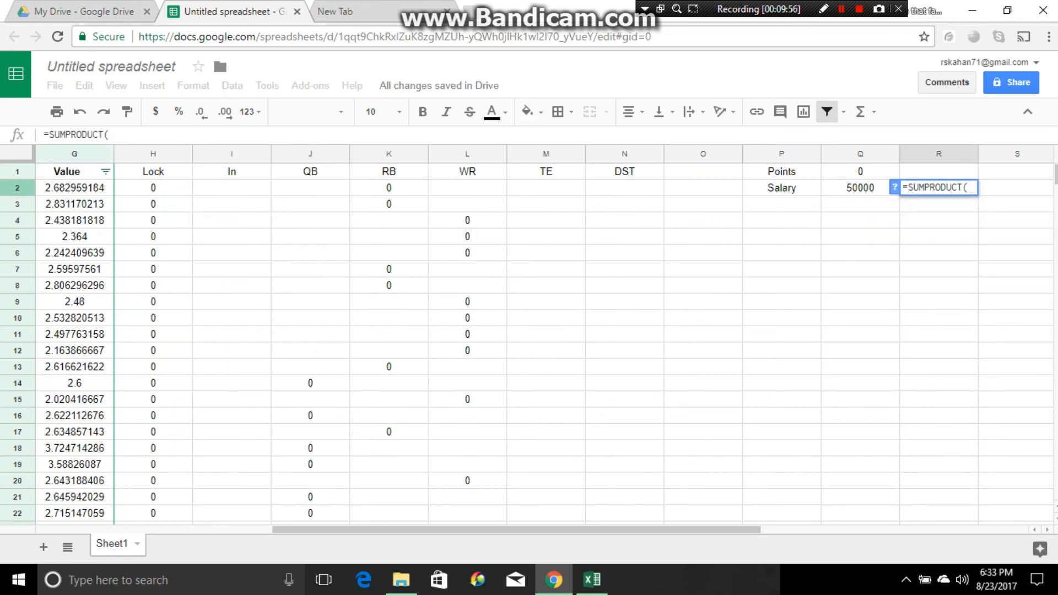